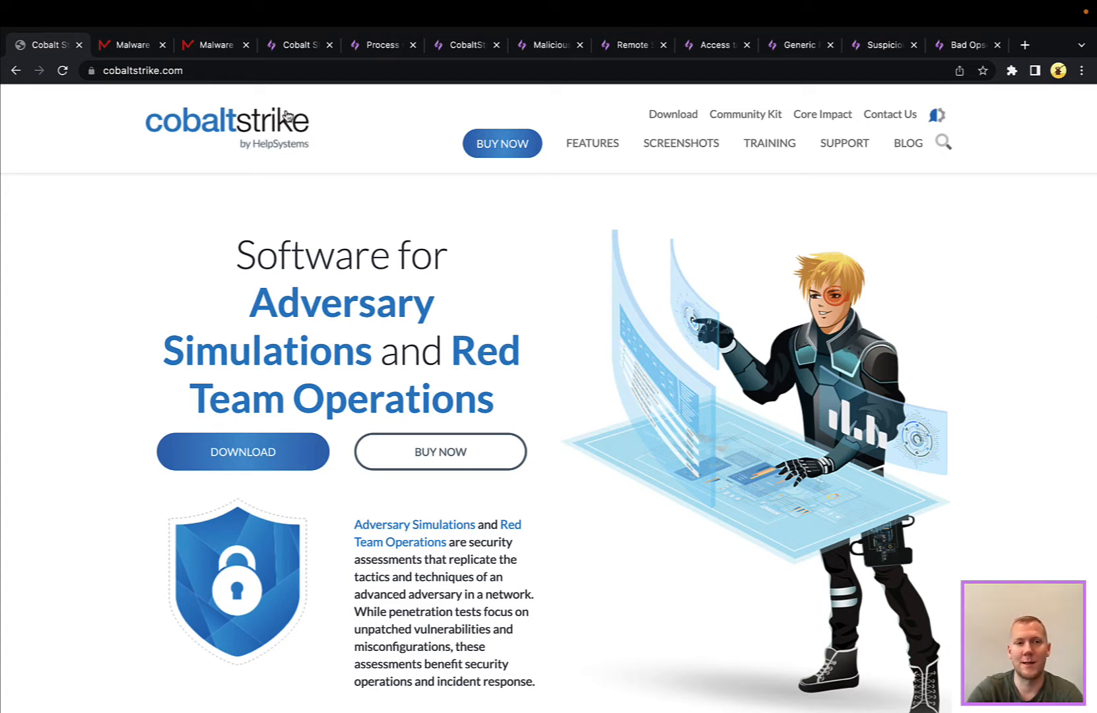
{"action": "mouse_move", "coordinate": [132, 45]}
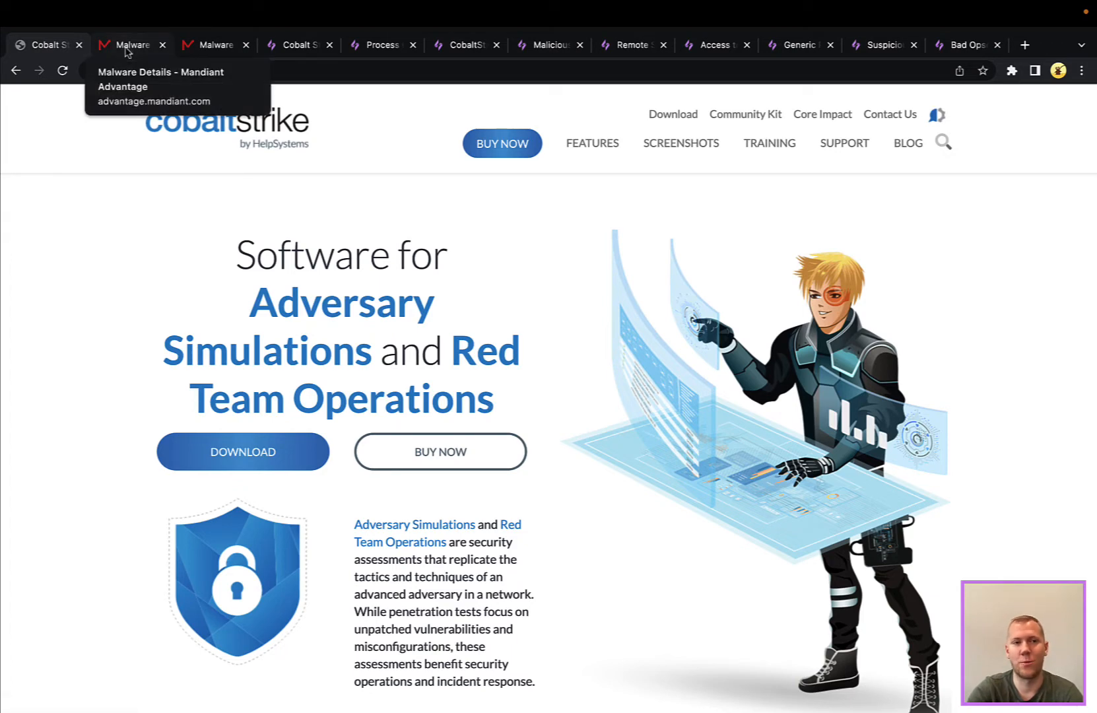
Open the COBALTSTRIKE malware page and scroll to its detection names and nine relevant reports.
{"action": "left_click", "coordinate": [132, 45]}
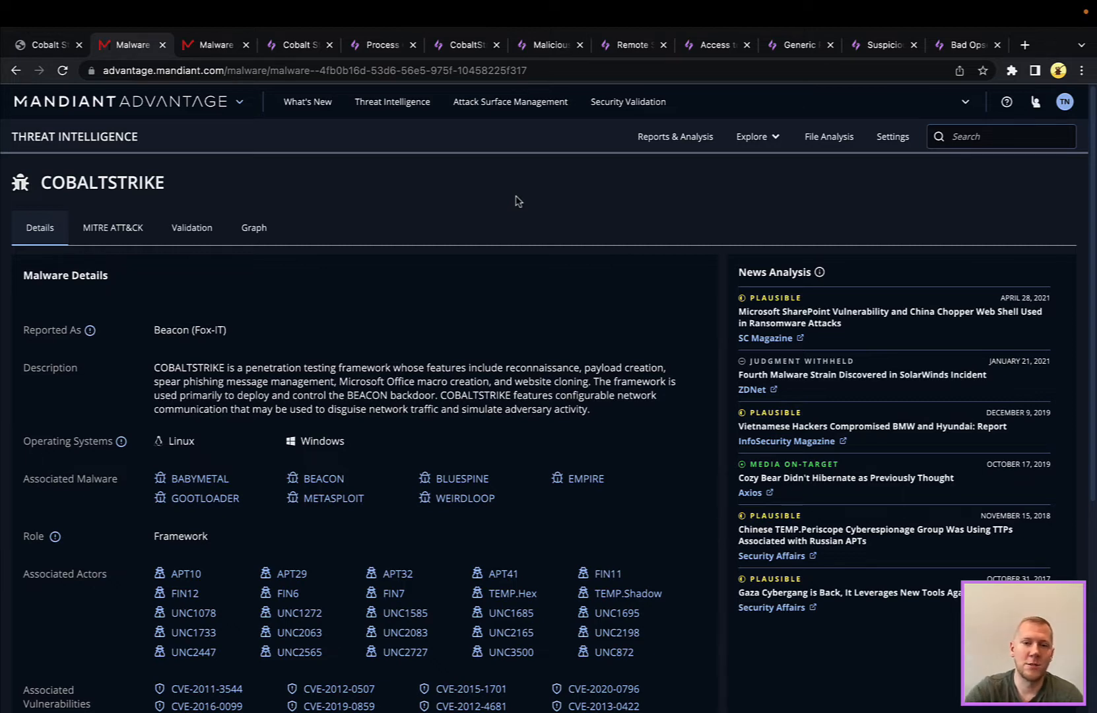
{"action": "scroll", "scroll_direction": "down", "scroll_amount": 3}
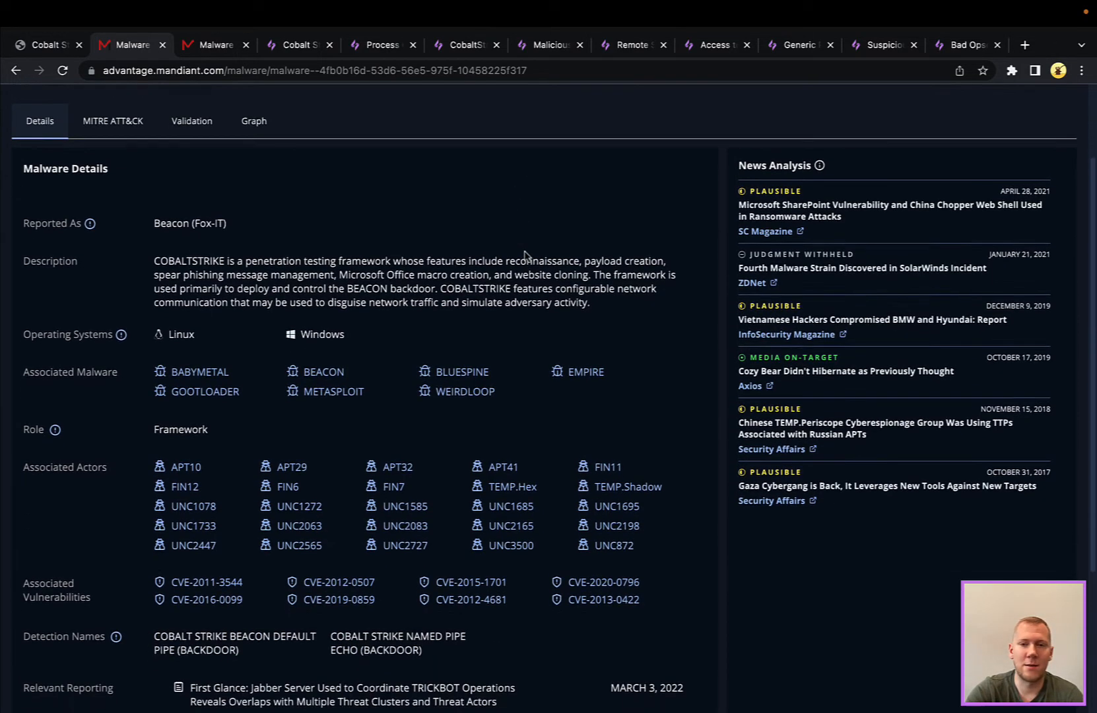
{"action": "mouse_move", "coordinate": [222, 407]}
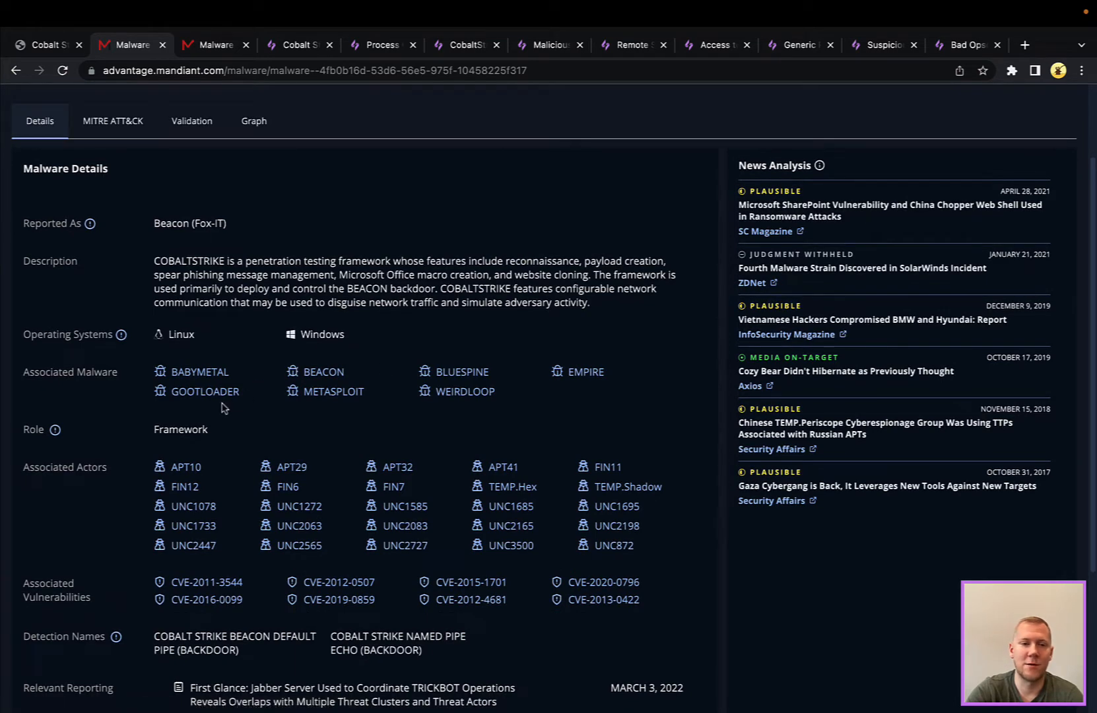
{"action": "scroll", "scroll_direction": "down", "scroll_amount": 3}
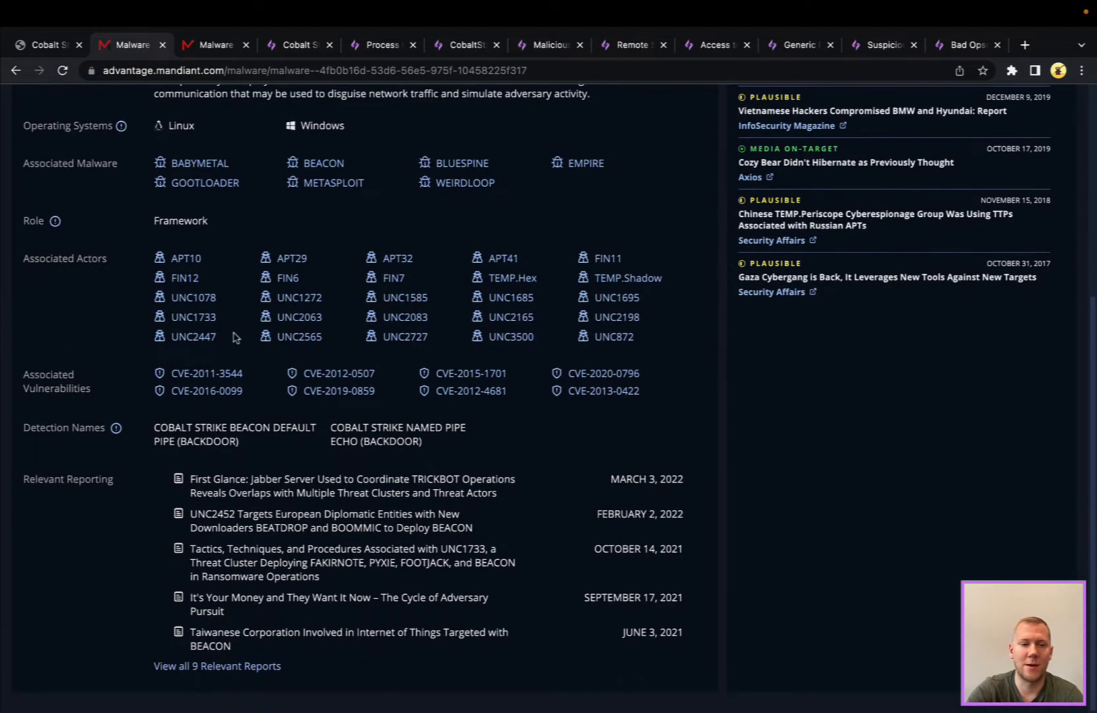
Open the BEACON malware page and review its 10,947 indicators, associated malware and capabilities.
{"action": "left_click", "coordinate": [214, 45]}
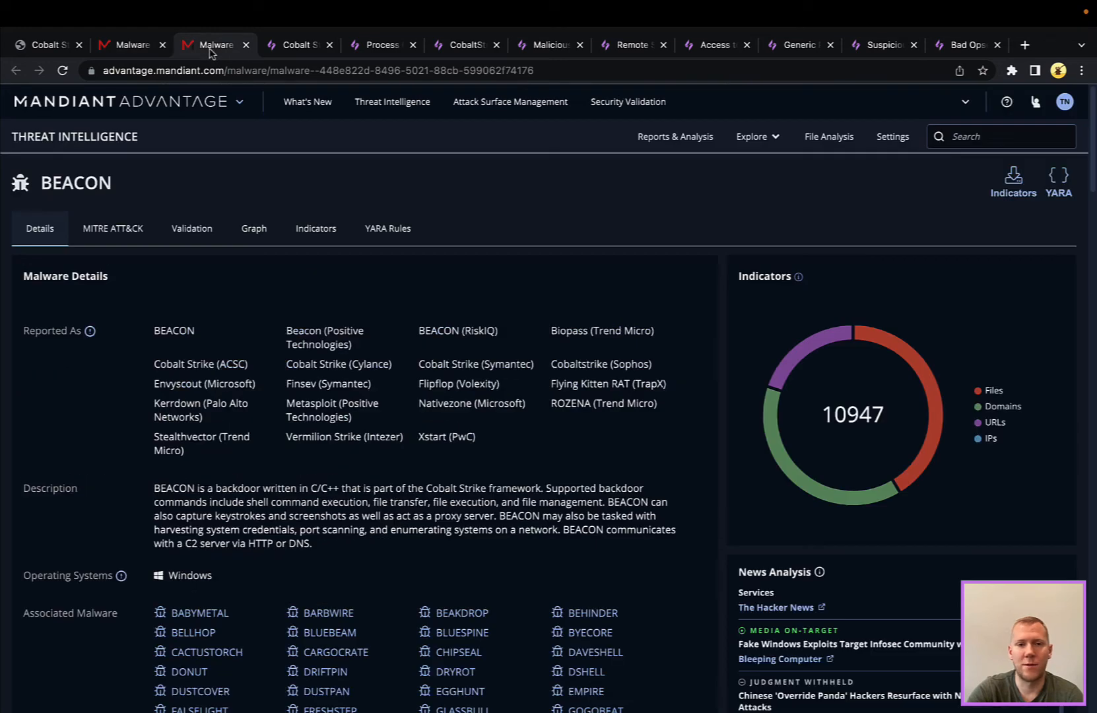
{"action": "mouse_move", "coordinate": [546, 281]}
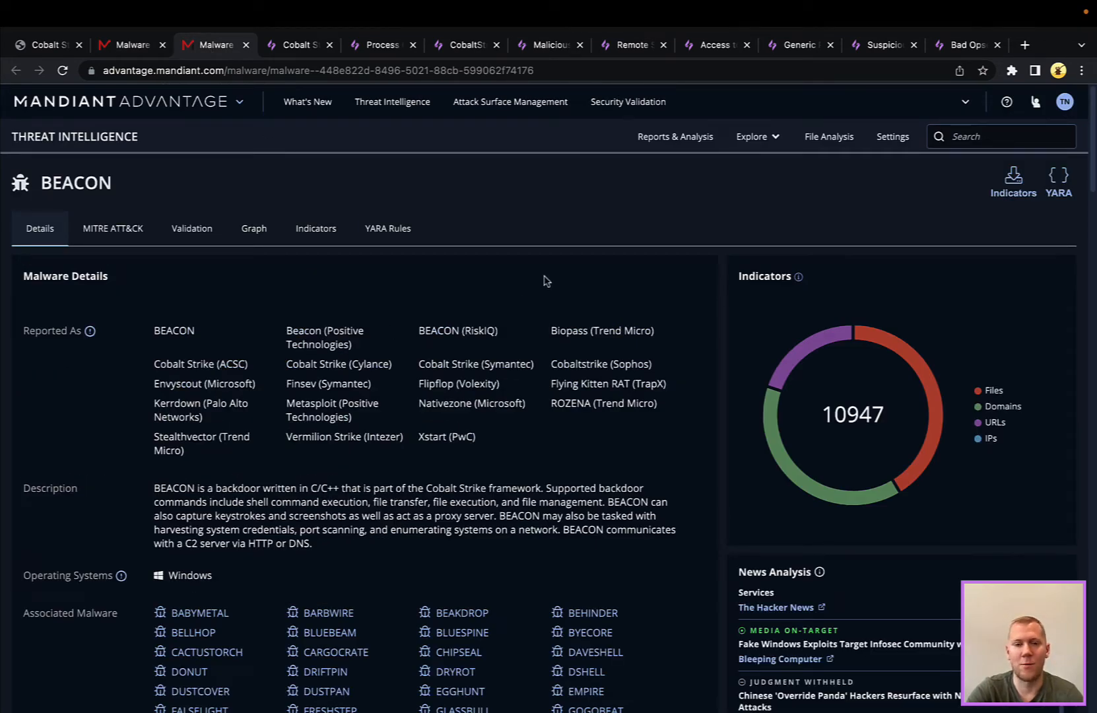
{"action": "scroll", "scroll_direction": "down", "scroll_amount": 3}
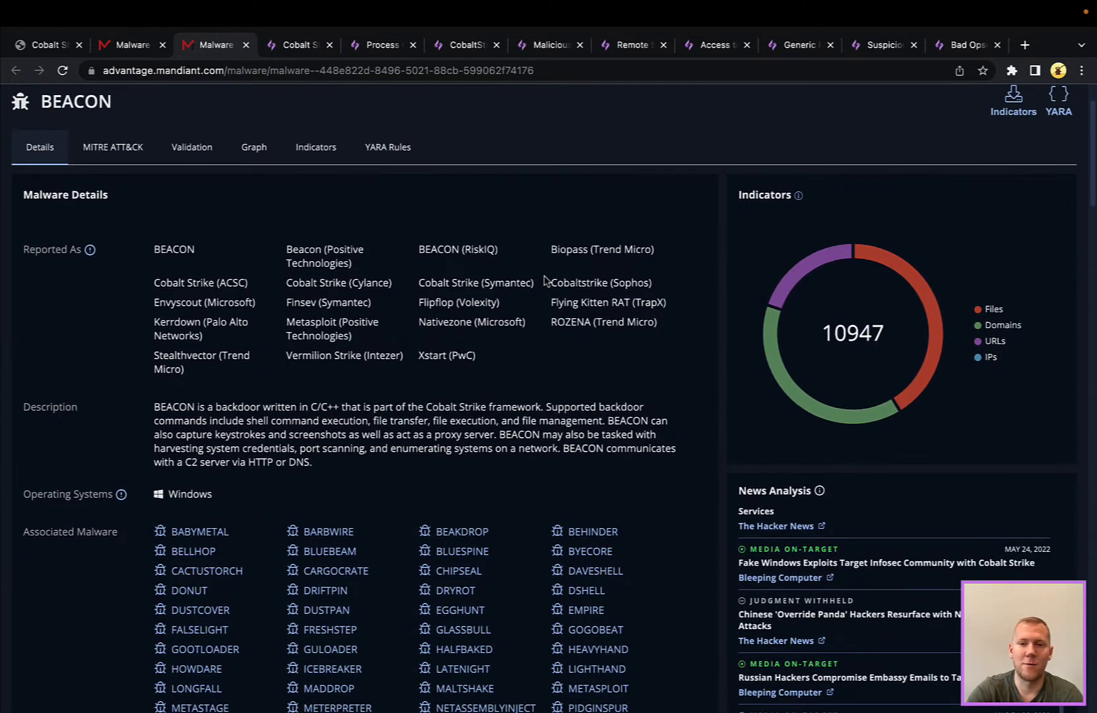
{"action": "scroll", "scroll_direction": "down", "scroll_amount": 3}
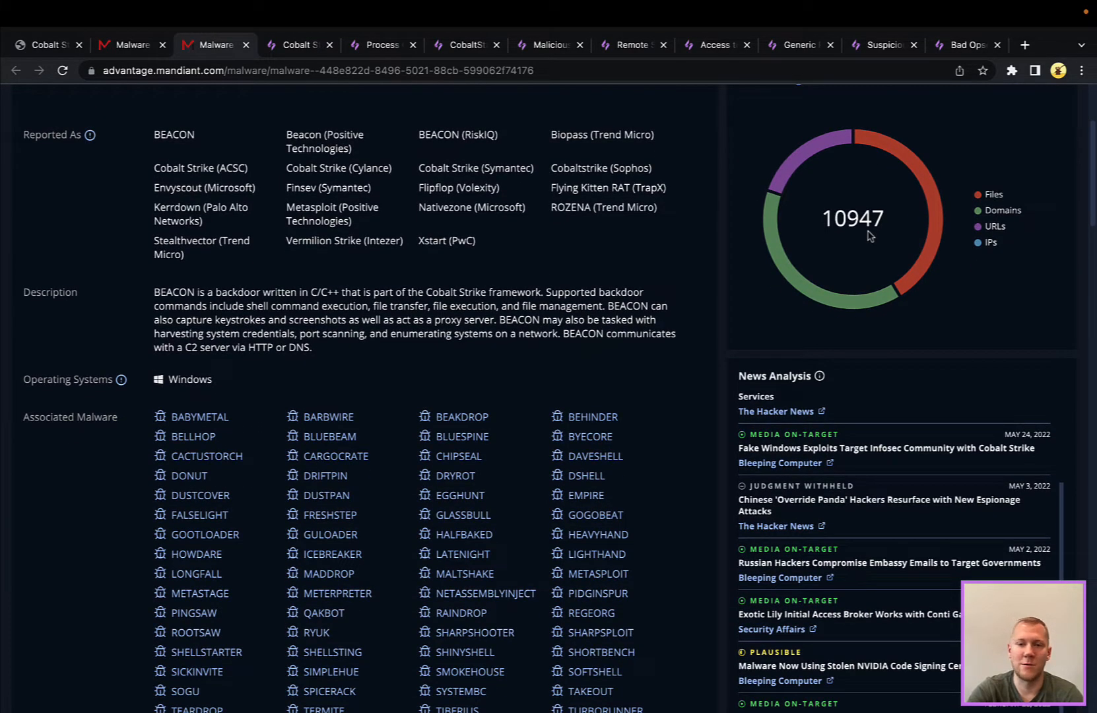
{"action": "scroll", "scroll_direction": "down", "scroll_amount": 3}
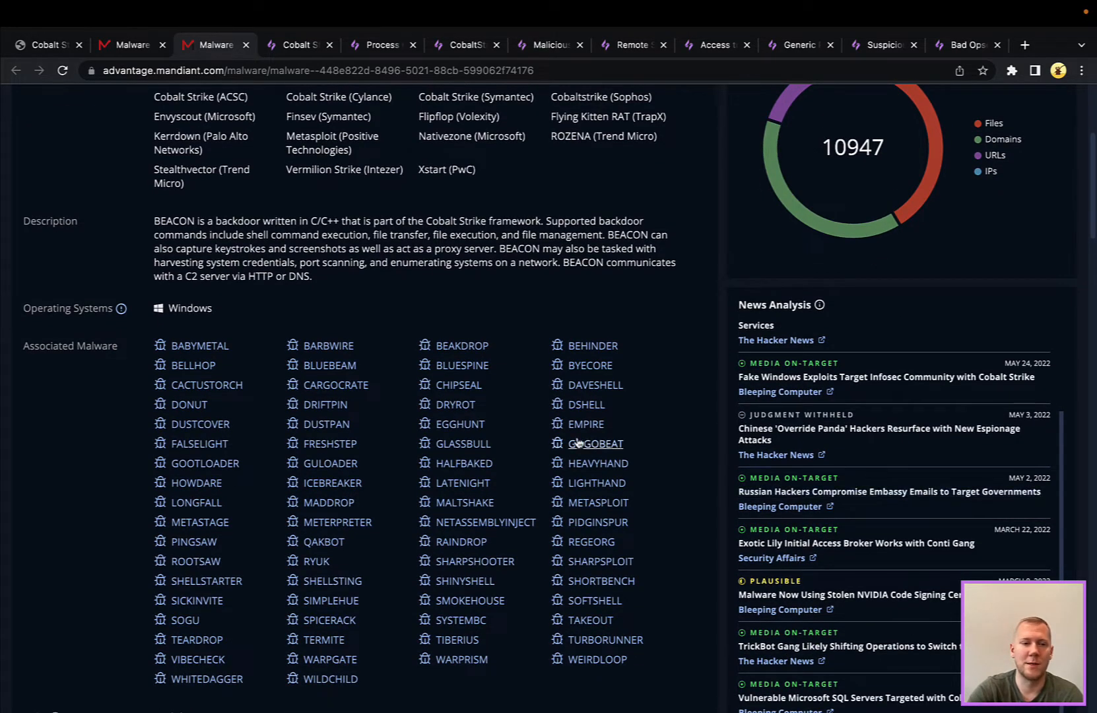
{"action": "scroll", "scroll_direction": "down", "scroll_amount": 3}
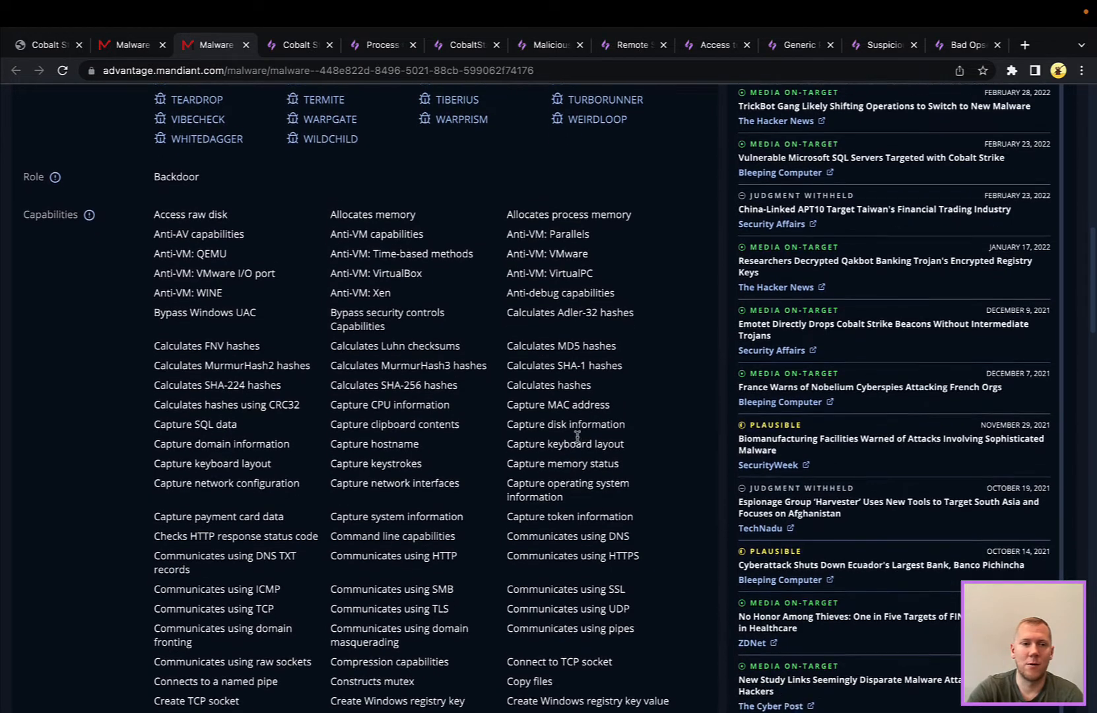
{"action": "scroll", "scroll_direction": "down", "scroll_amount": 3}
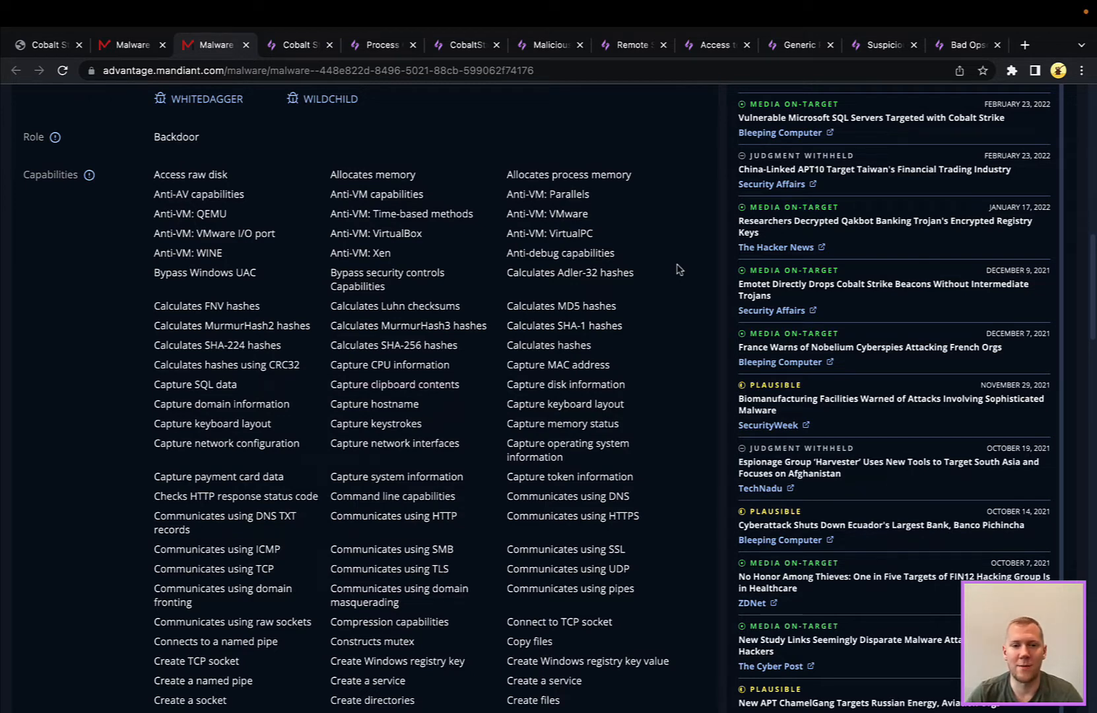
{"action": "mouse_move", "coordinate": [399, 399]}
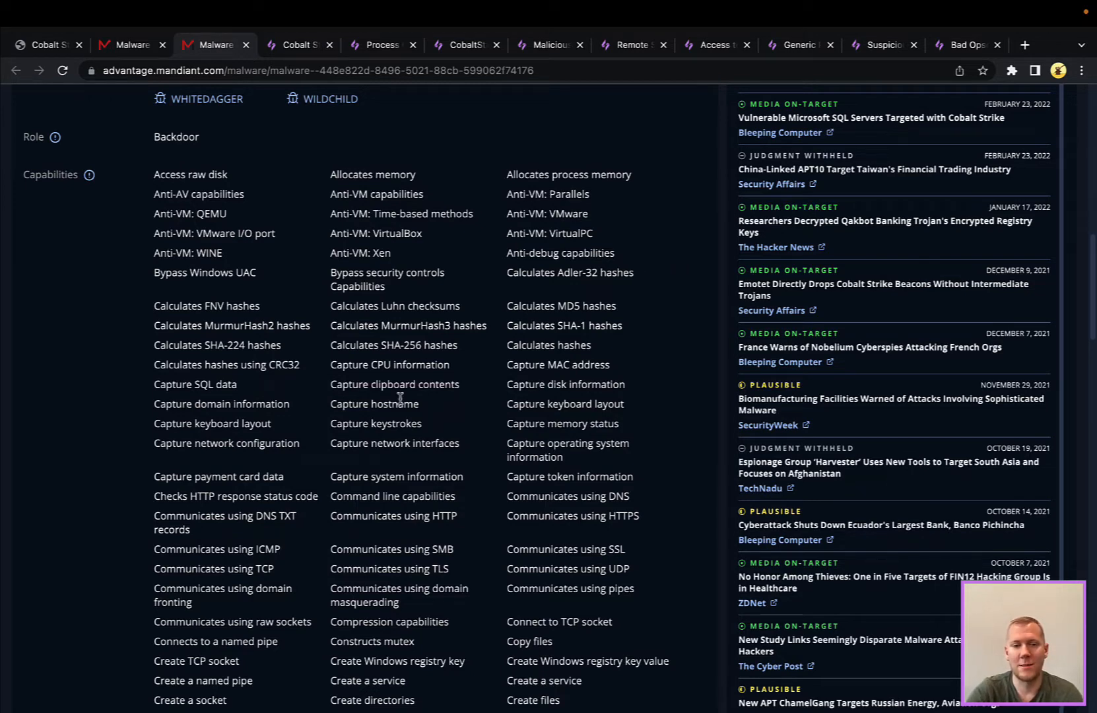
{"action": "scroll", "scroll_direction": "down", "scroll_amount": 3}
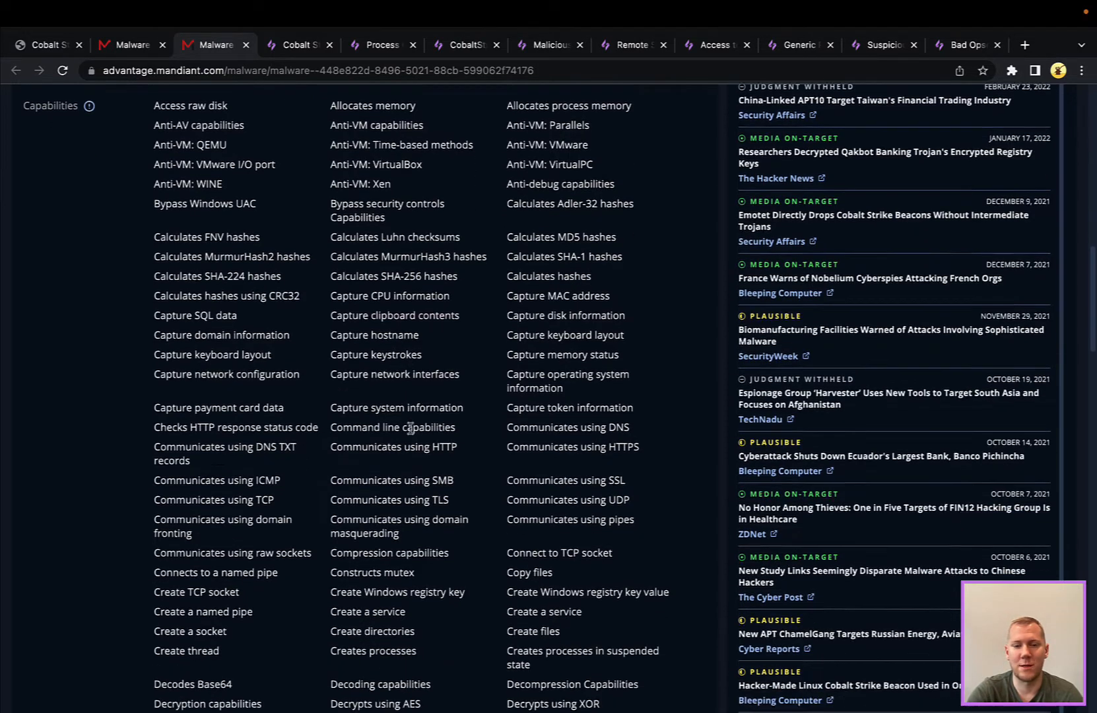
{"action": "scroll", "scroll_direction": "down", "scroll_amount": 3}
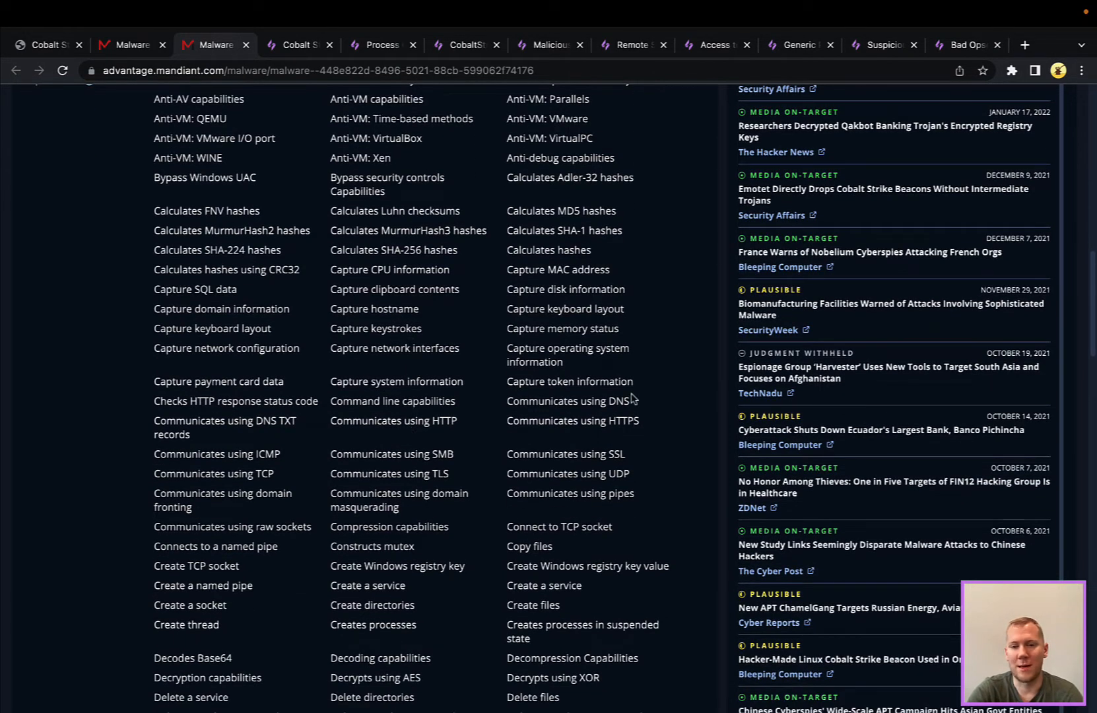
{"action": "mouse_move", "coordinate": [634, 419]}
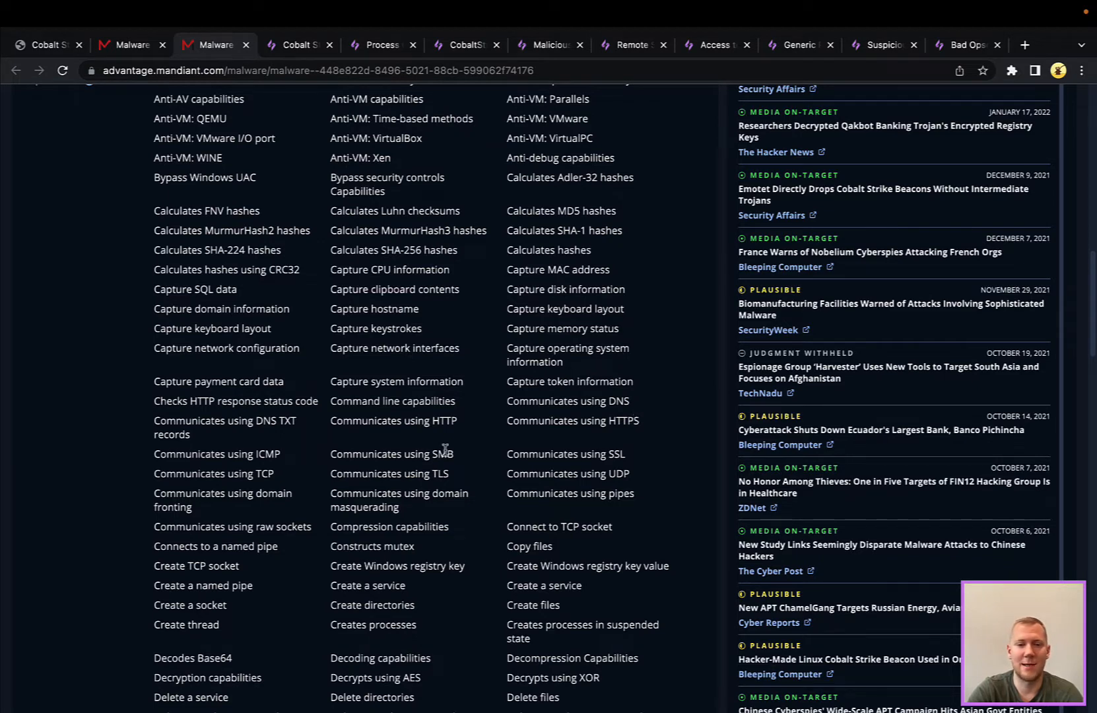
{"action": "scroll", "scroll_direction": "down", "scroll_amount": 3}
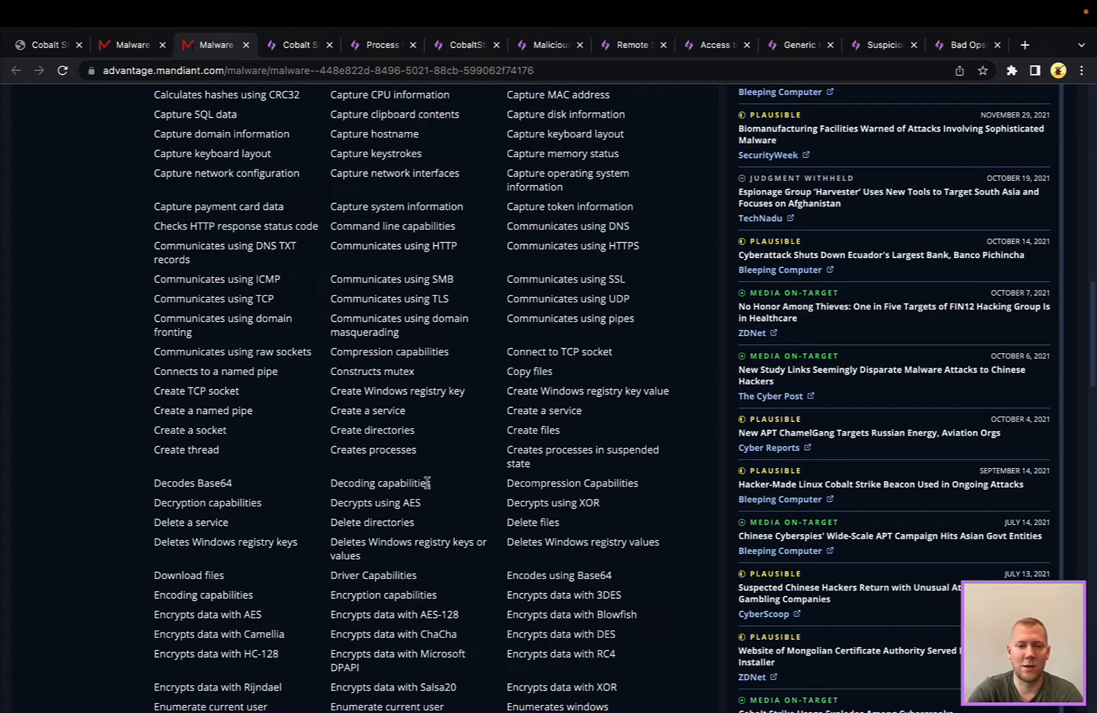
{"action": "scroll", "scroll_direction": "down", "scroll_amount": 3}
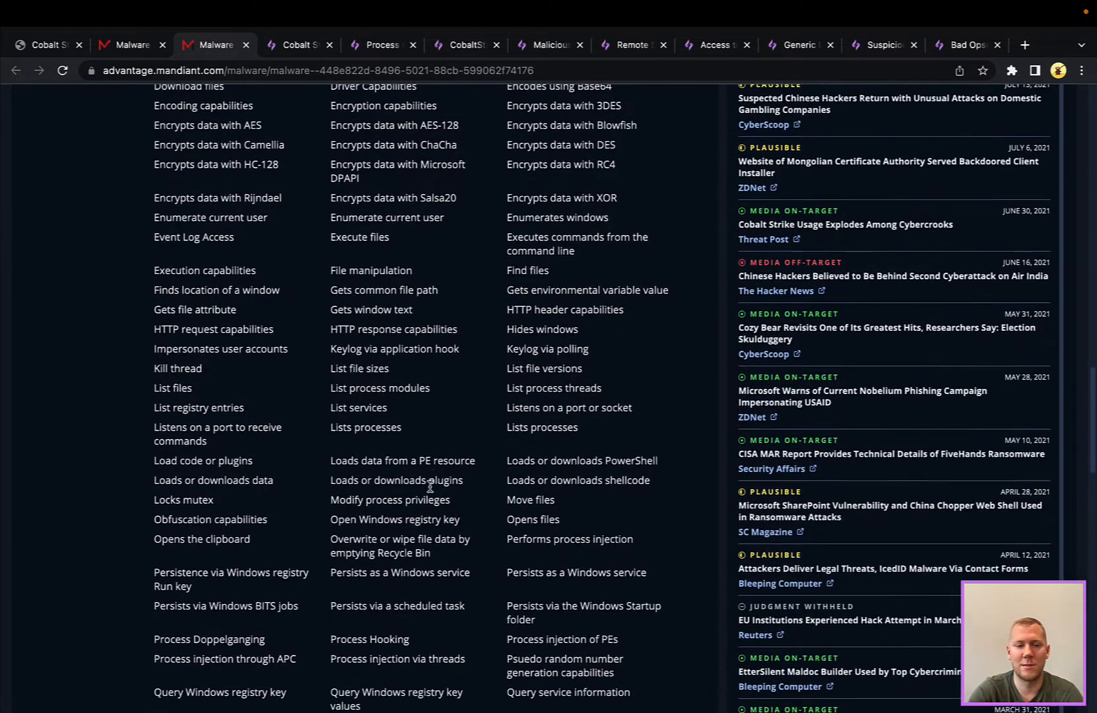
{"action": "scroll", "scroll_direction": "down", "scroll_amount": 3}
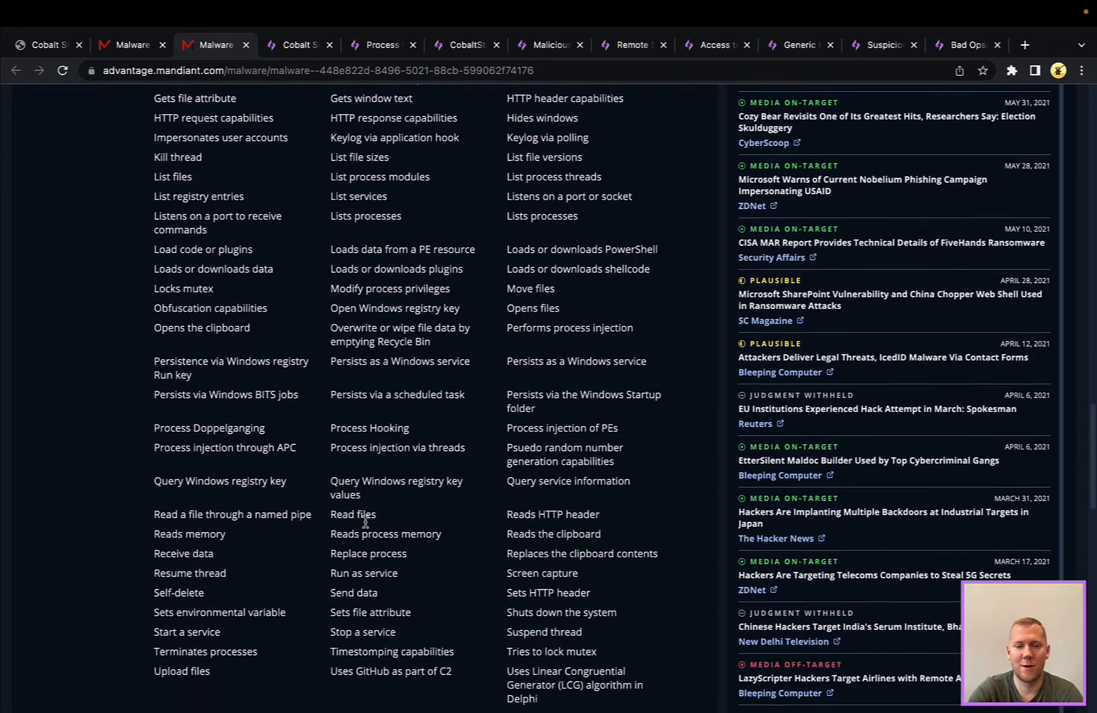
{"action": "scroll", "scroll_direction": "down", "scroll_amount": 3}
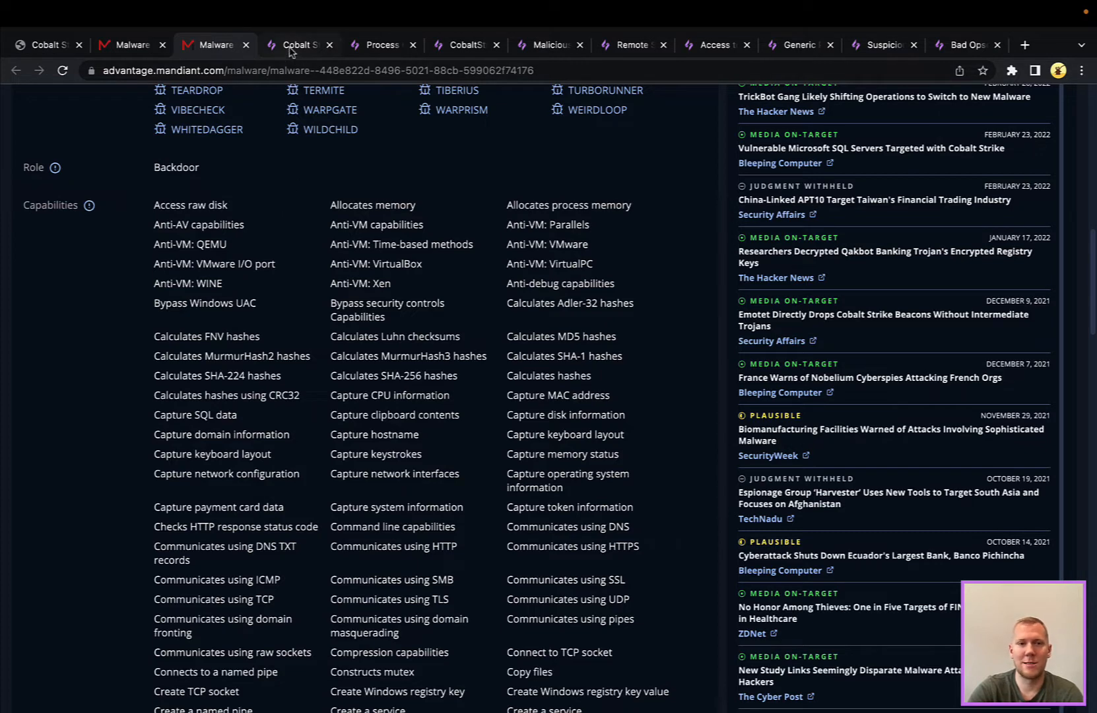
Open the SnapAttack Cobalt Strike threat page and scroll to the Linux session video.
{"action": "left_click", "coordinate": [296, 45]}
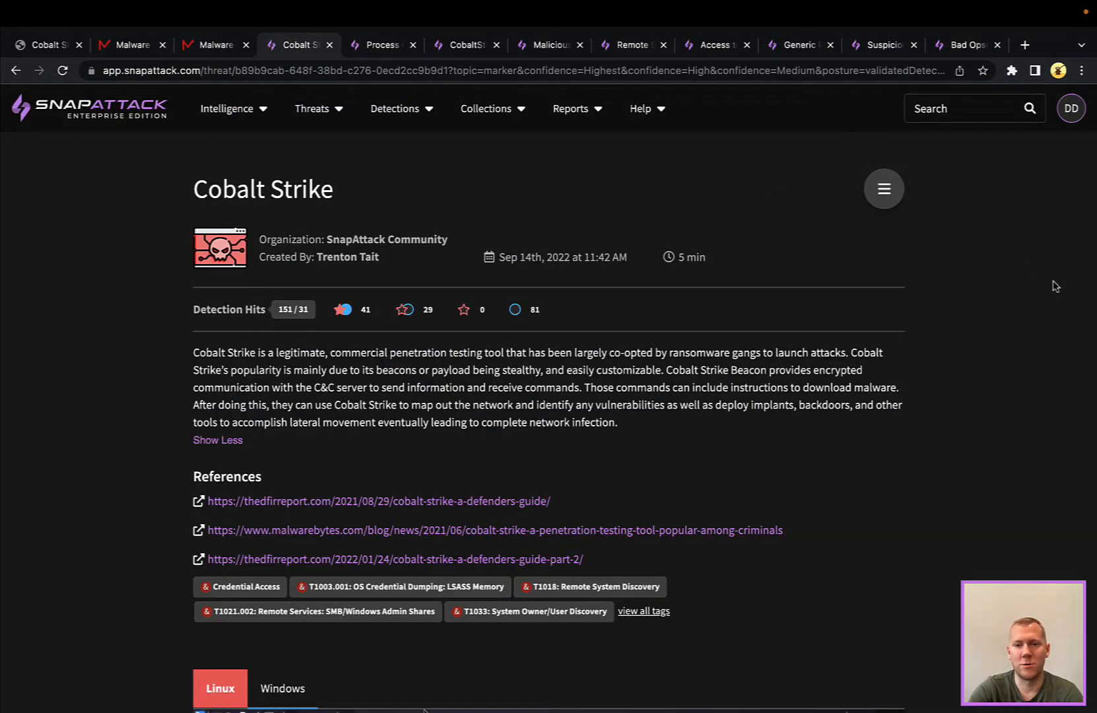
{"action": "mouse_move", "coordinate": [1019, 302]}
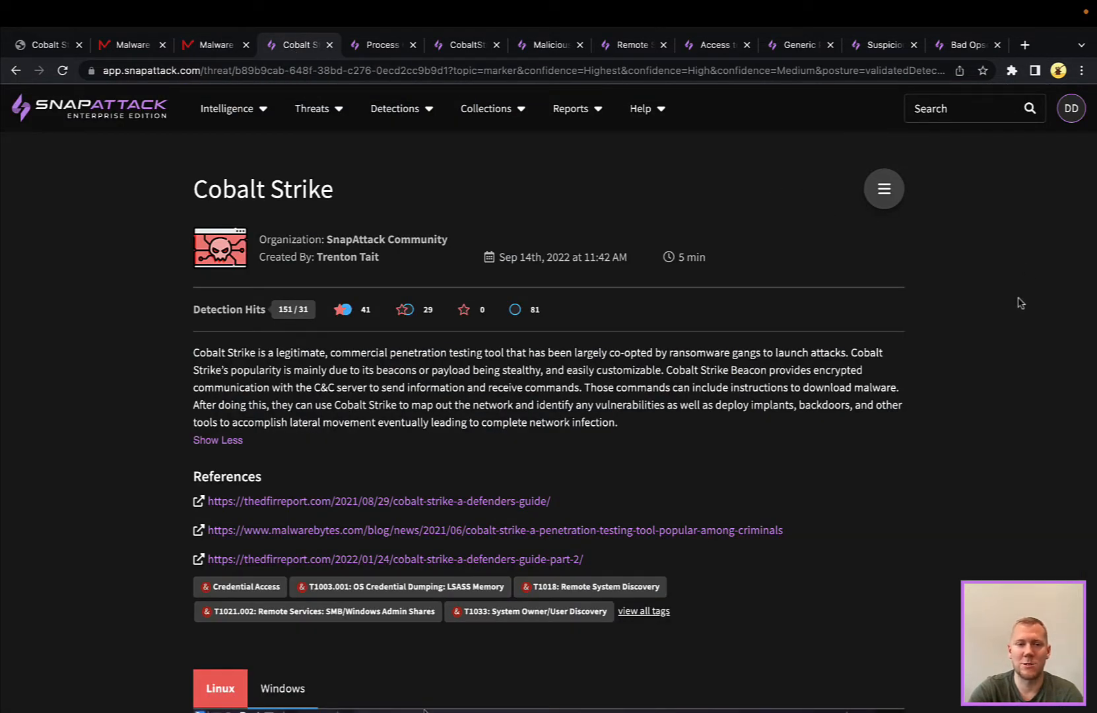
{"action": "scroll", "scroll_direction": "down", "scroll_amount": 3}
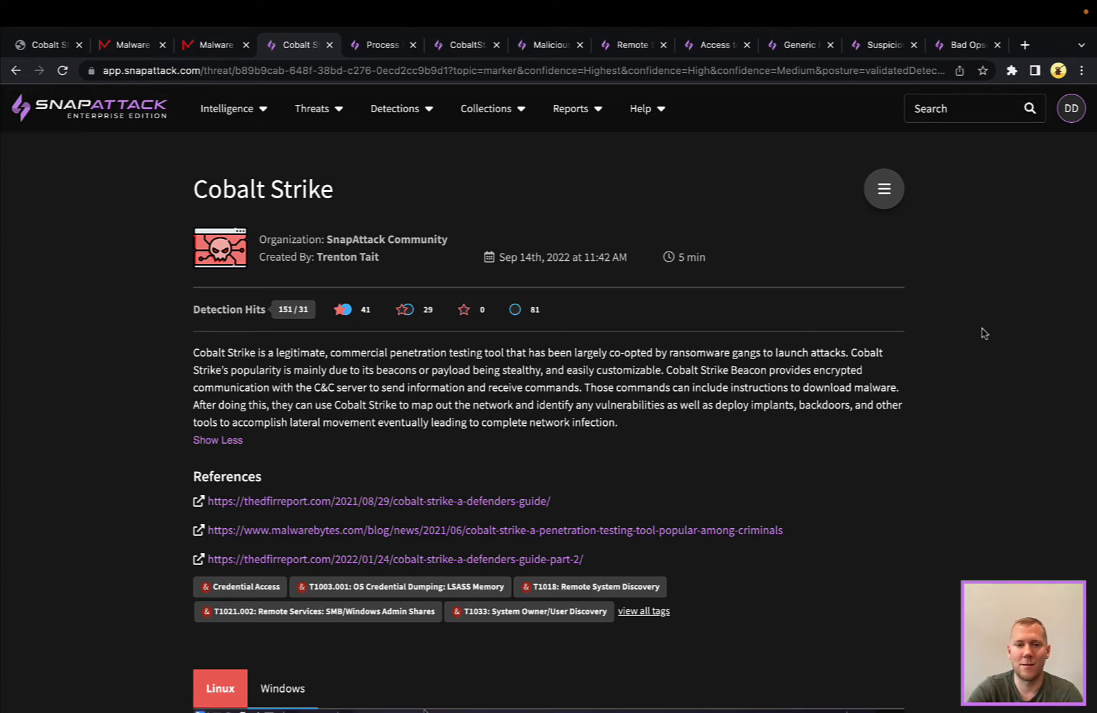
{"action": "scroll", "scroll_direction": "down", "scroll_amount": 3}
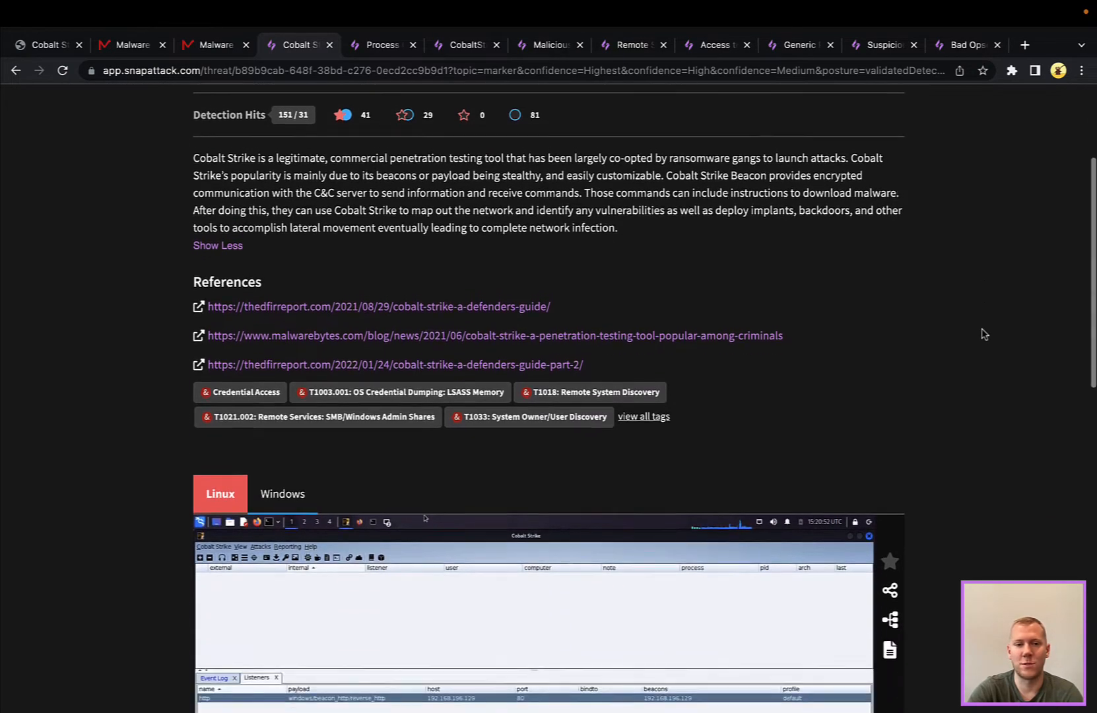
{"action": "scroll", "scroll_direction": "down", "scroll_amount": 3}
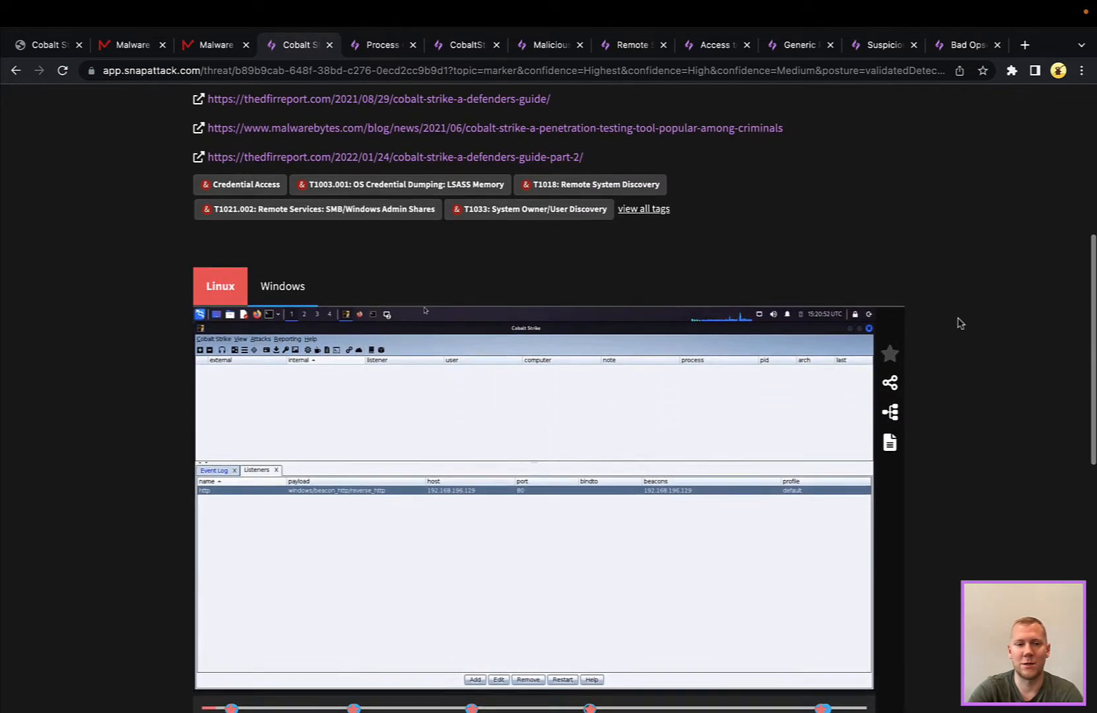
{"action": "scroll", "scroll_direction": "down", "scroll_amount": 3}
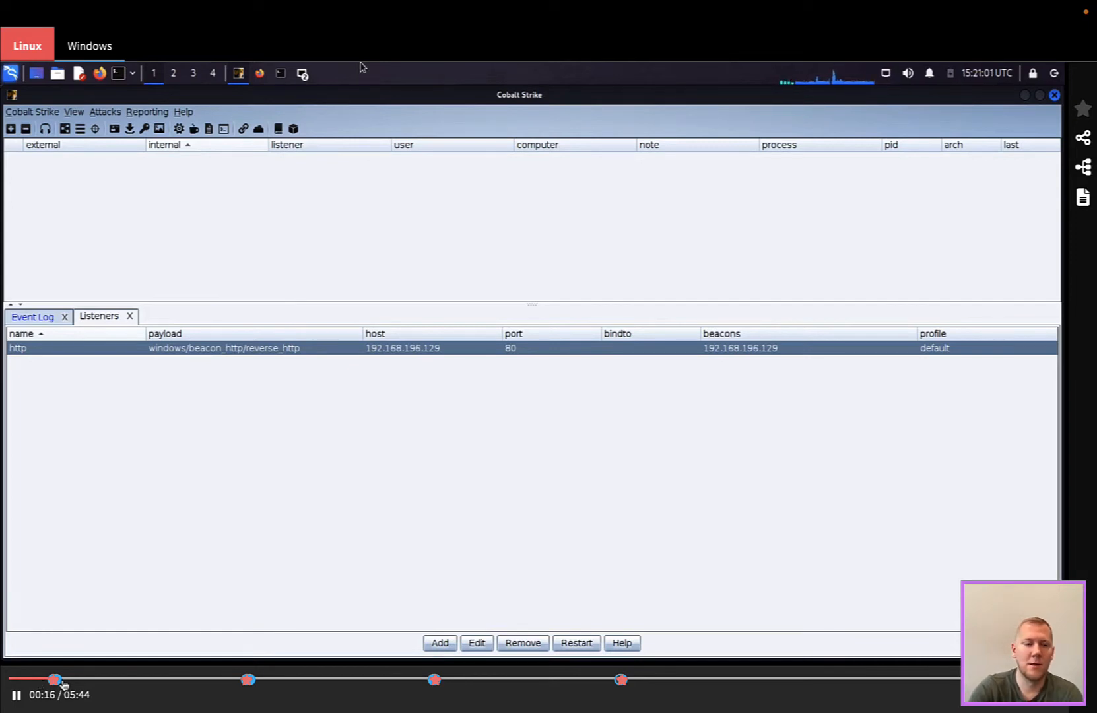
{"action": "mouse_move", "coordinate": [55, 680]}
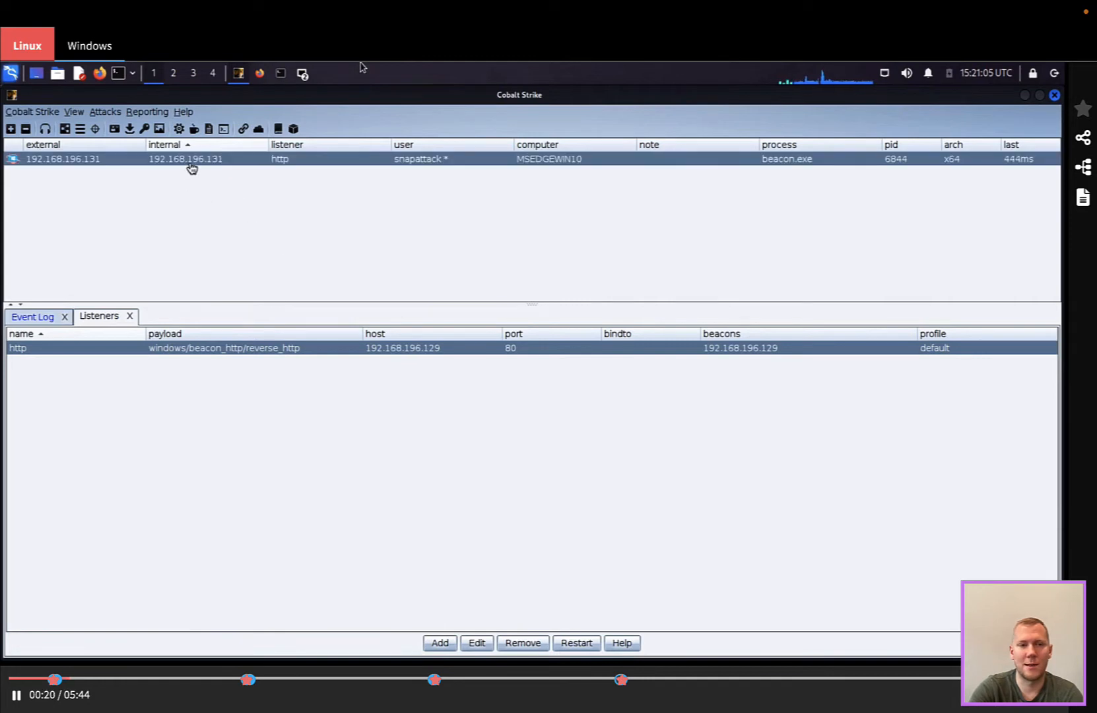
Open the beacon console from the replay's context menu and task the beacon with getuid.
{"action": "right_click", "coordinate": [186, 159]}
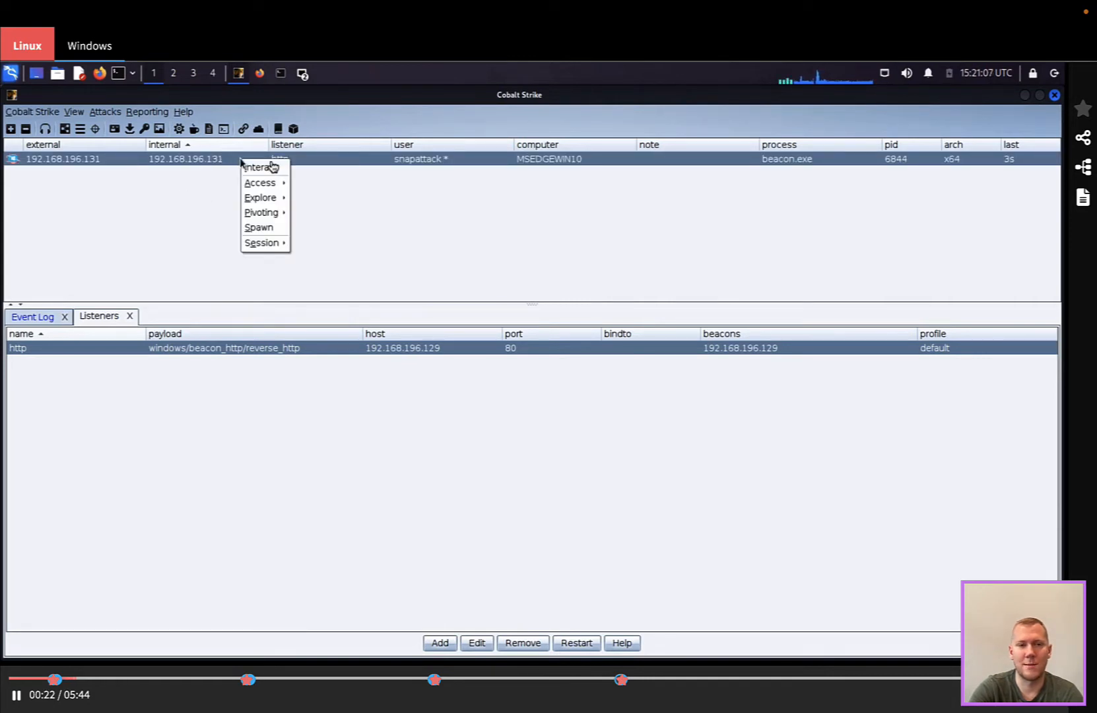
{"action": "left_click", "coordinate": [258, 167]}
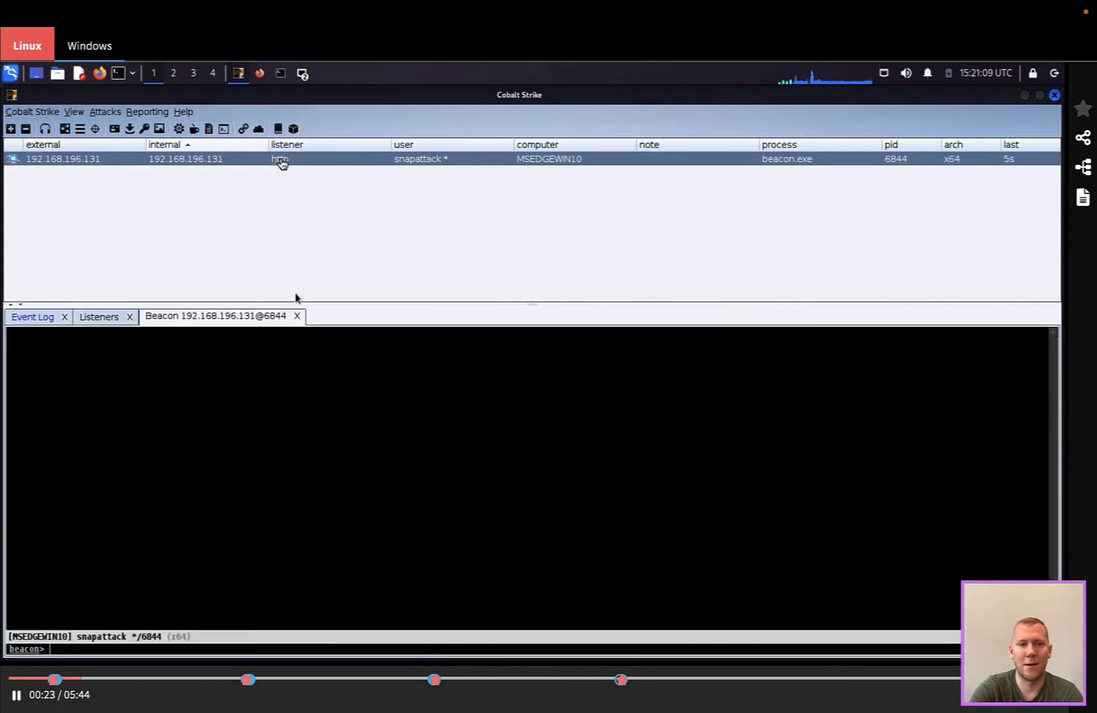
{"action": "type", "text": "getuid"}
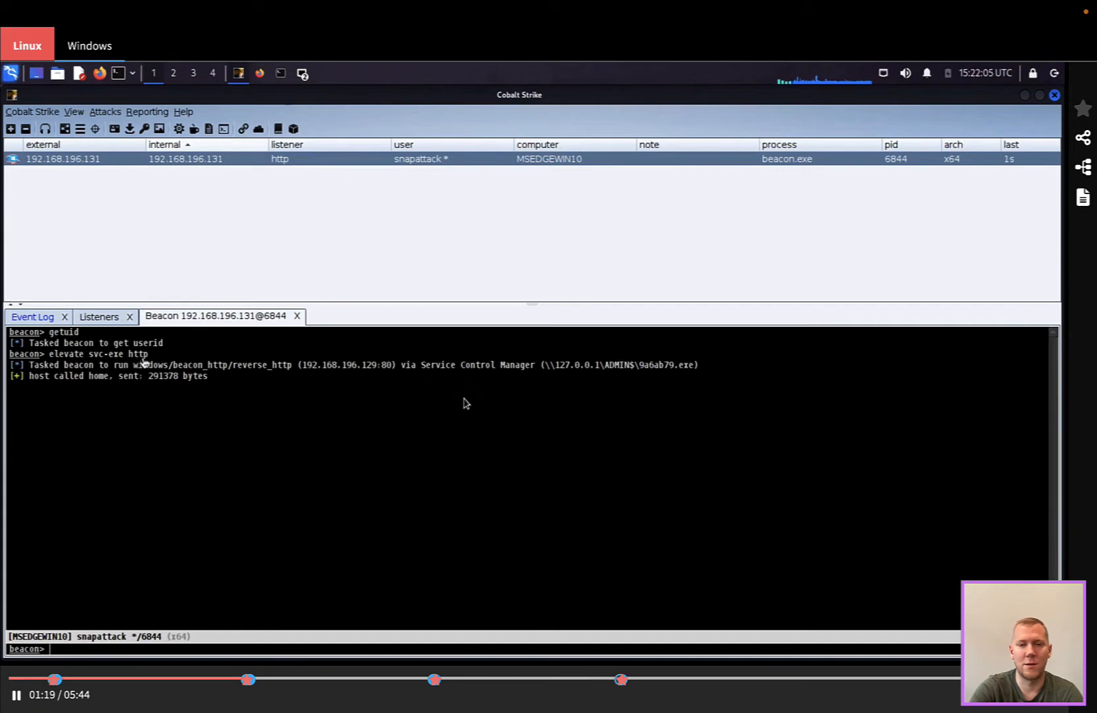
{"action": "mouse_move", "coordinate": [657, 372]}
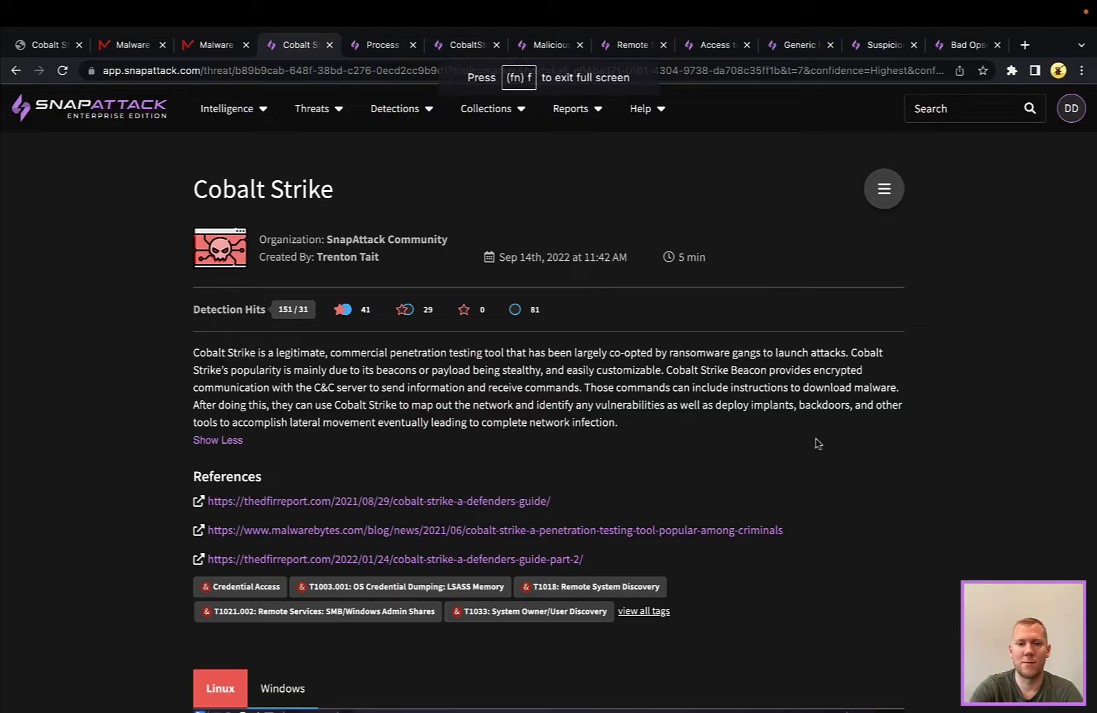
Pause the replay at 05:24 and scroll the timeline to the Dump Hashes and Bad Opsec Defaults entries.
{"action": "scroll", "scroll_direction": "down", "scroll_amount": 3}
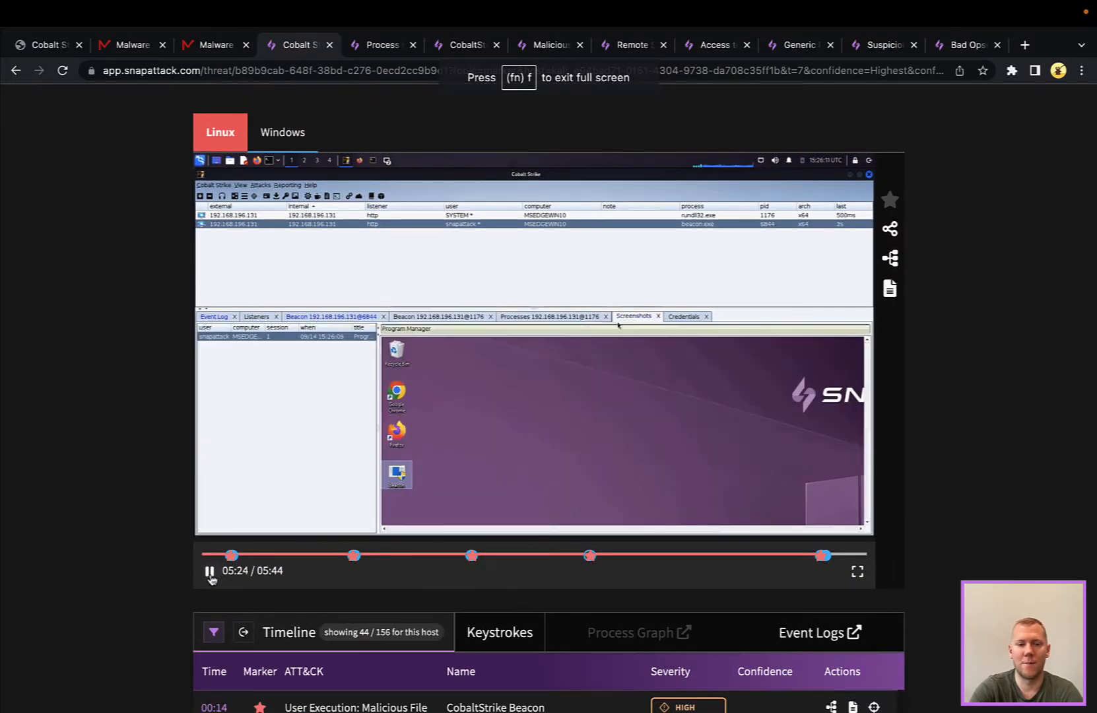
{"action": "left_click", "coordinate": [208, 571]}
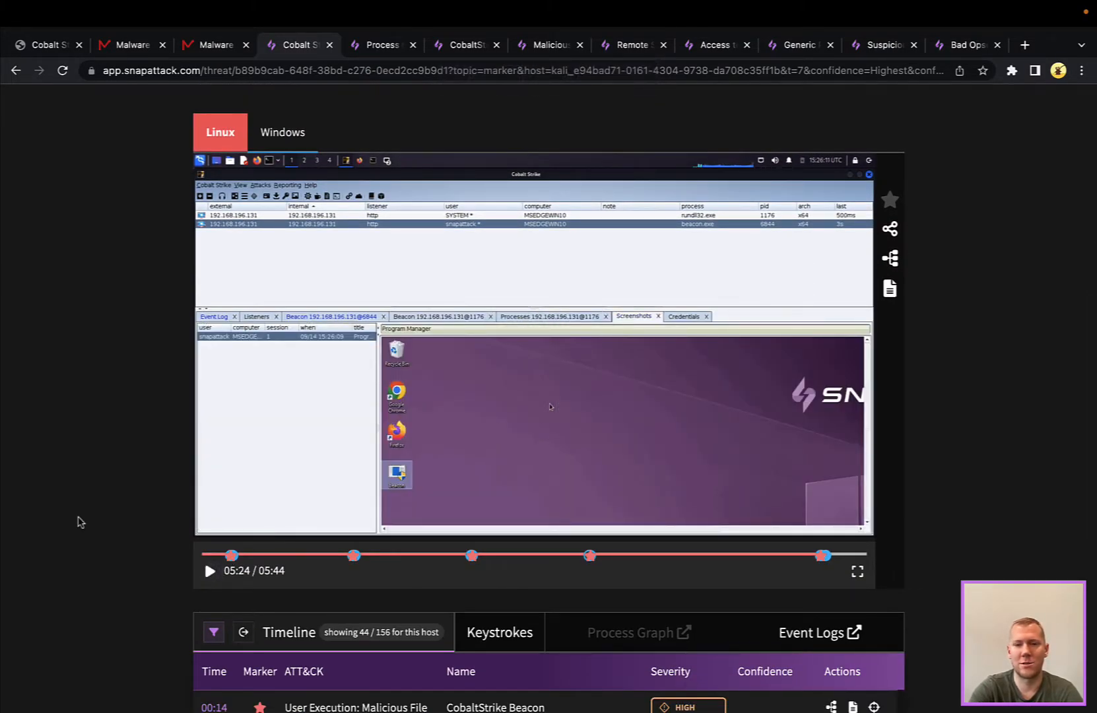
{"action": "mouse_move", "coordinate": [562, 407]}
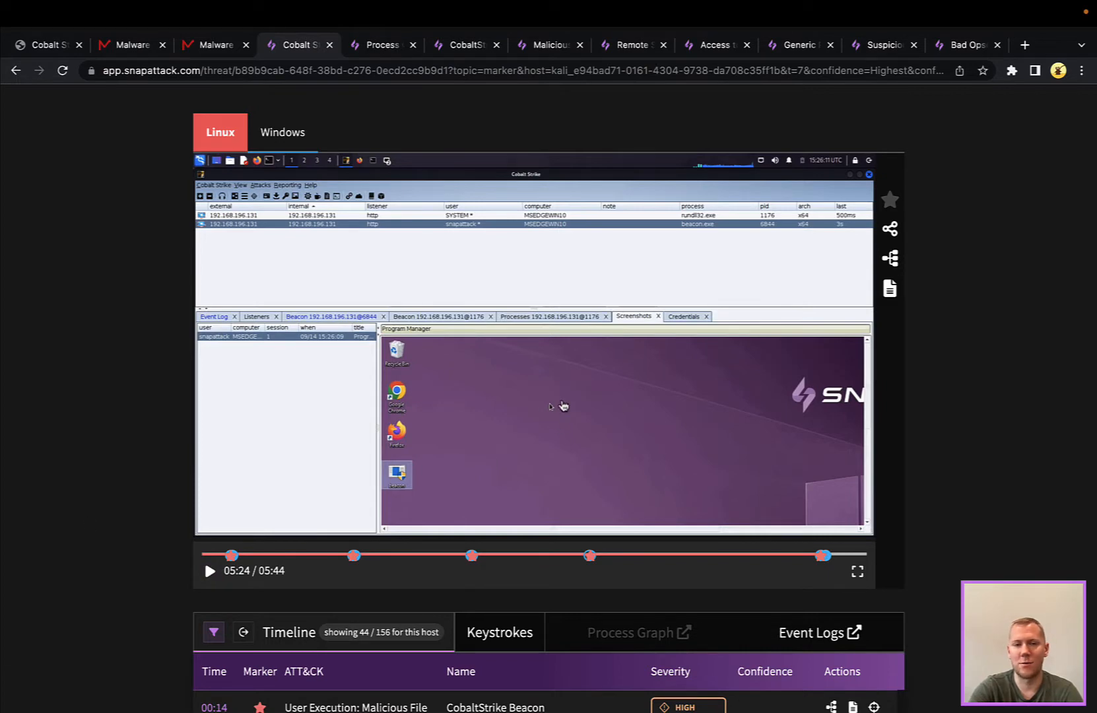
{"action": "scroll", "scroll_direction": "down", "scroll_amount": 3}
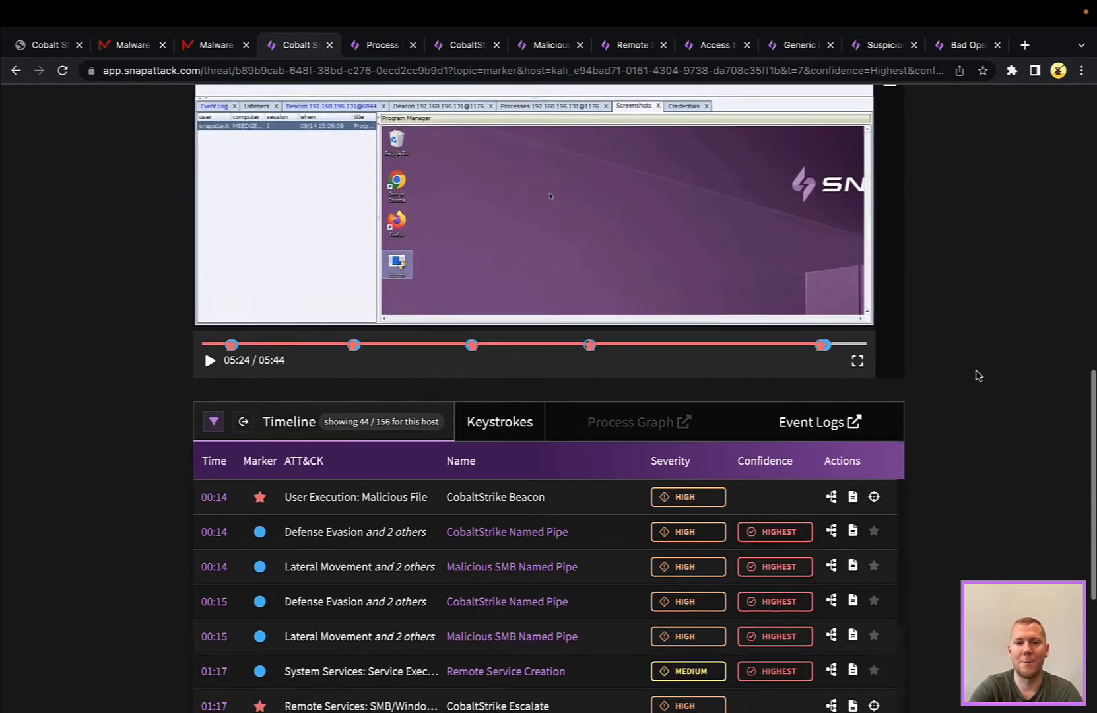
{"action": "scroll", "scroll_direction": "down", "scroll_amount": 3}
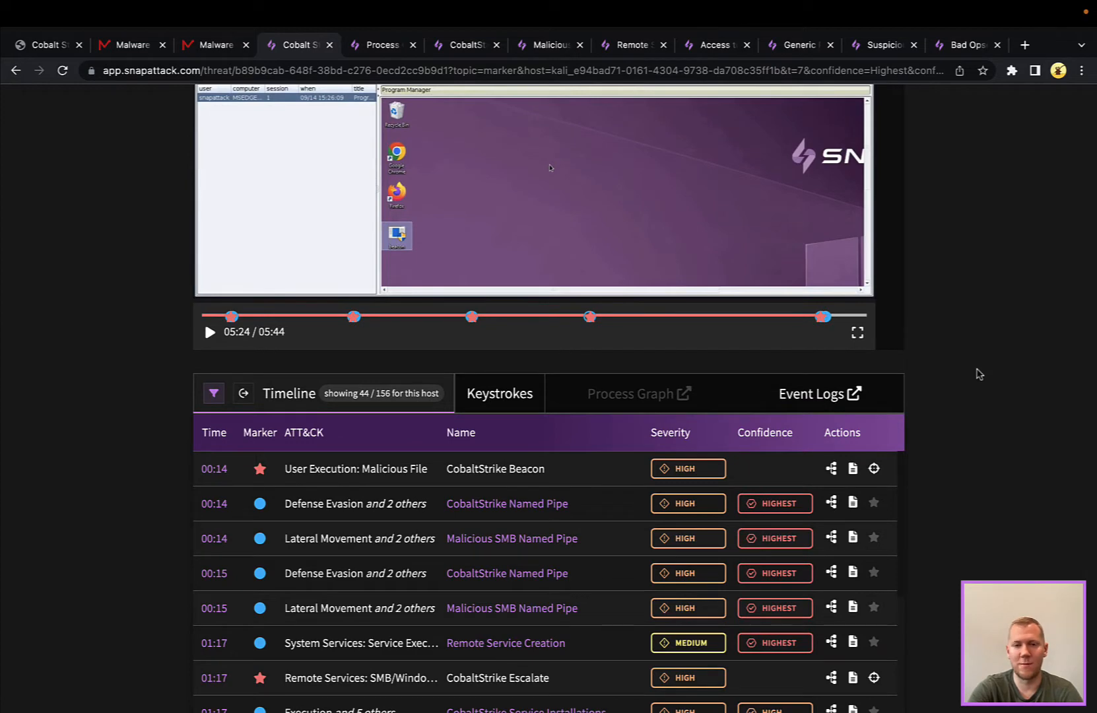
{"action": "scroll", "scroll_direction": "down", "scroll_amount": 3}
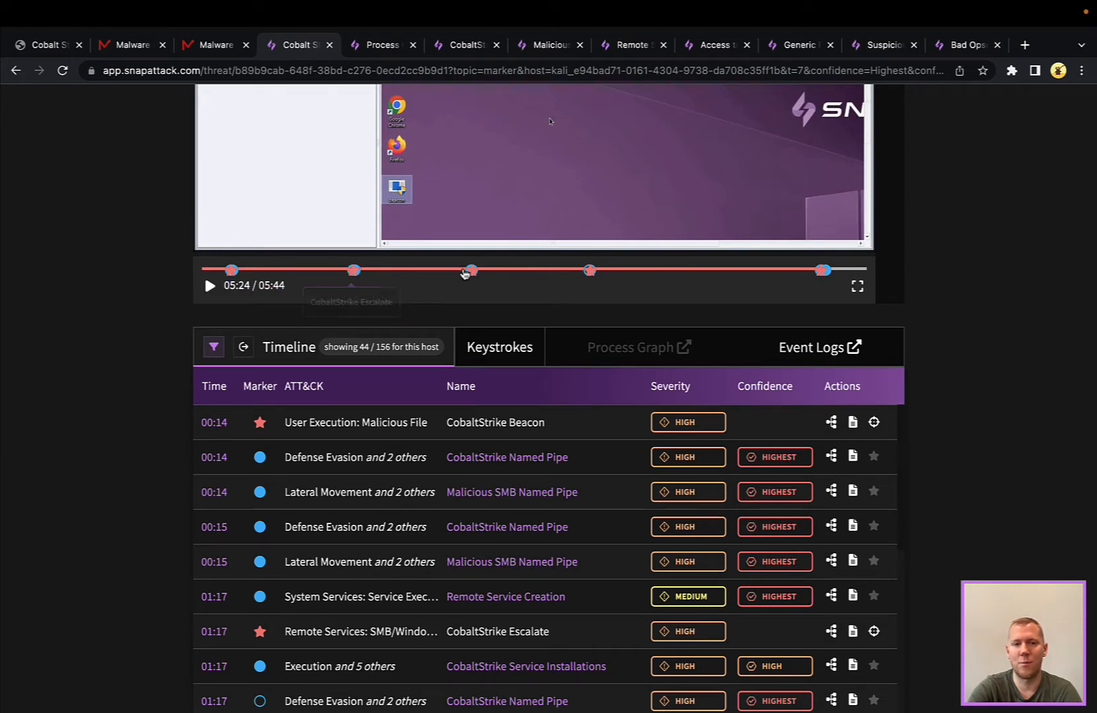
{"action": "mouse_move", "coordinate": [867, 328]}
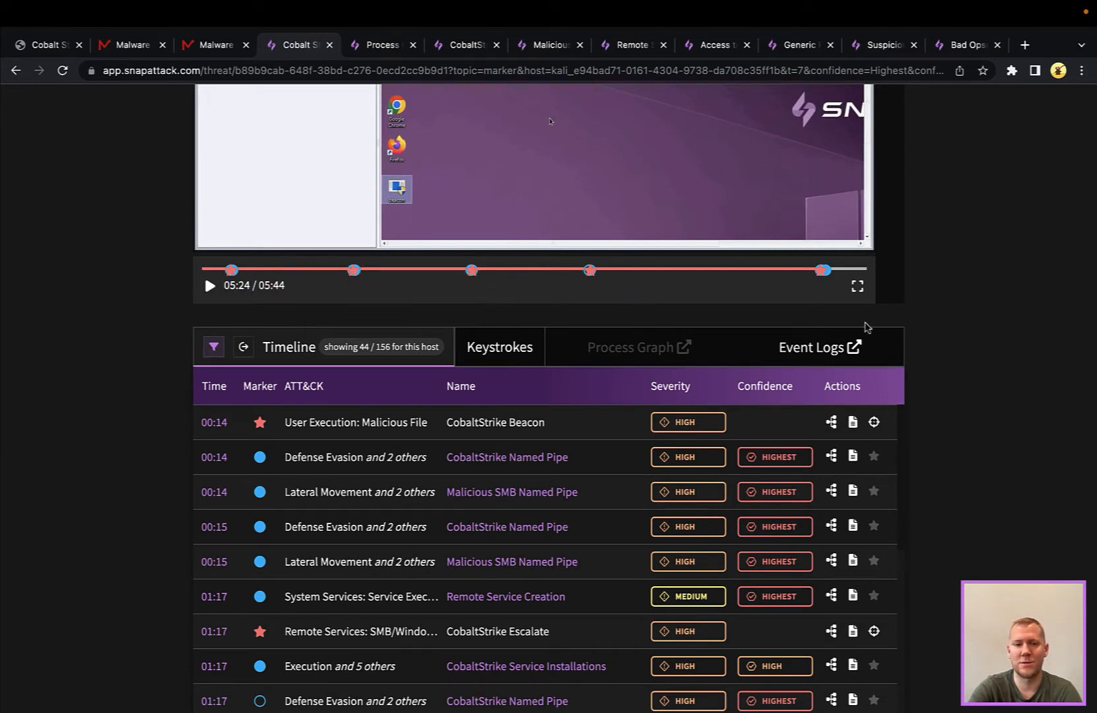
{"action": "scroll", "scroll_direction": "down", "scroll_amount": 3}
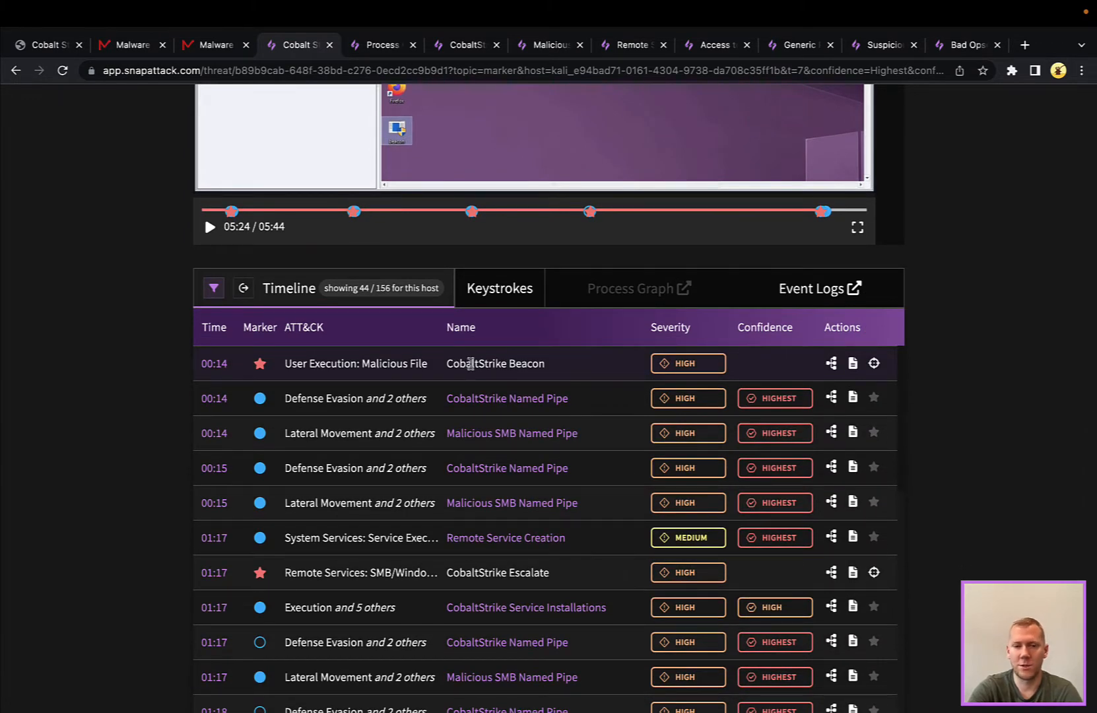
{"action": "mouse_move", "coordinate": [506, 398]}
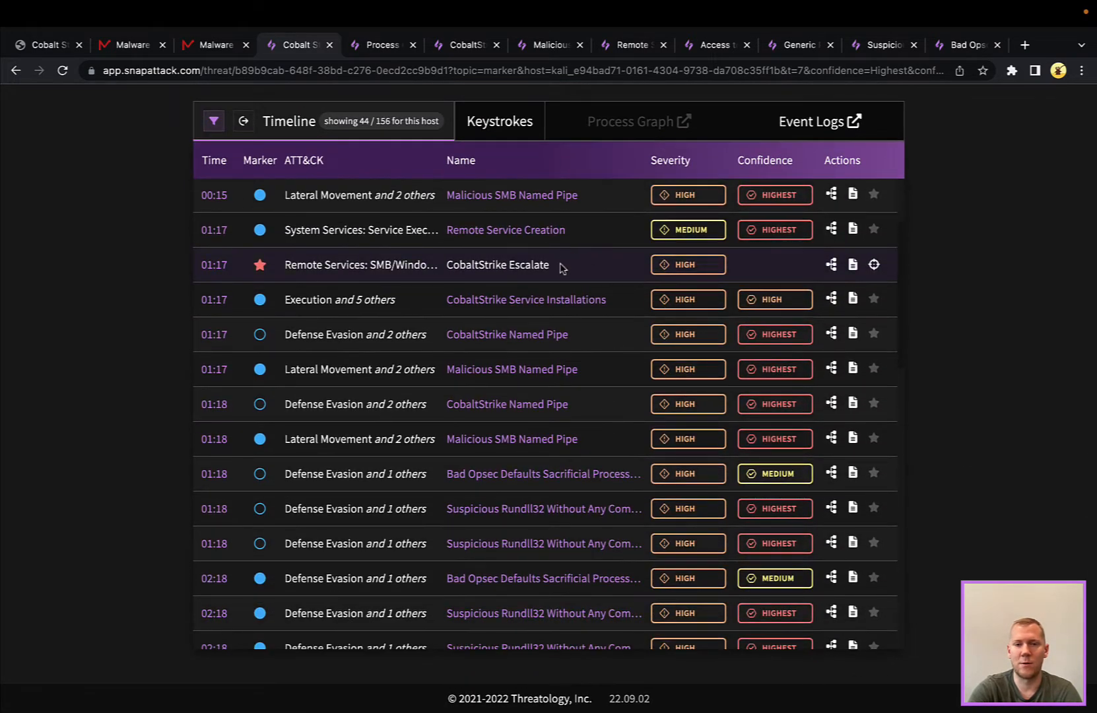
{"action": "scroll", "scroll_direction": "down", "scroll_amount": 3}
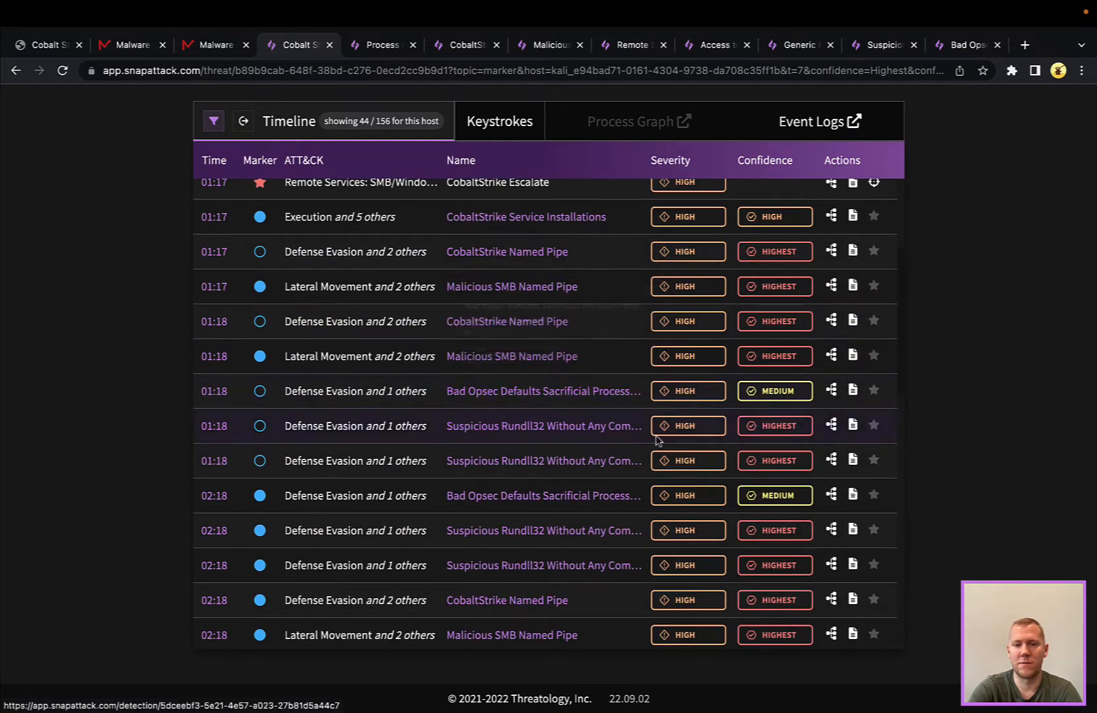
{"action": "scroll", "scroll_direction": "down", "scroll_amount": 3}
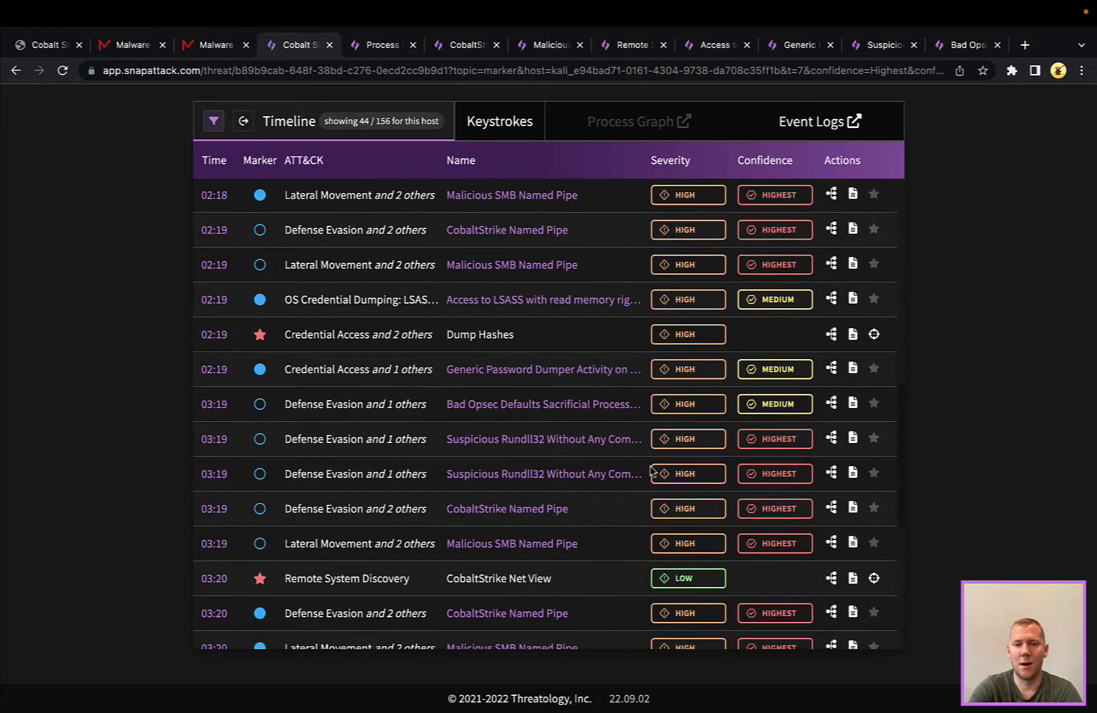
{"action": "mouse_move", "coordinate": [506, 508]}
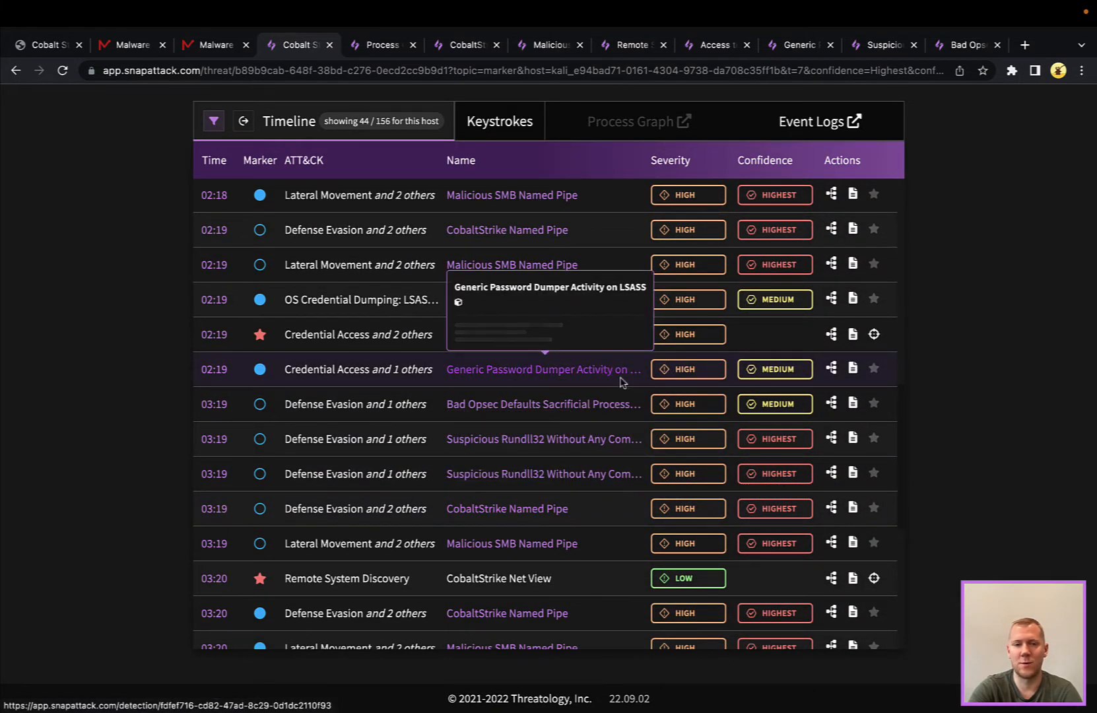
{"action": "mouse_move", "coordinate": [978, 406]}
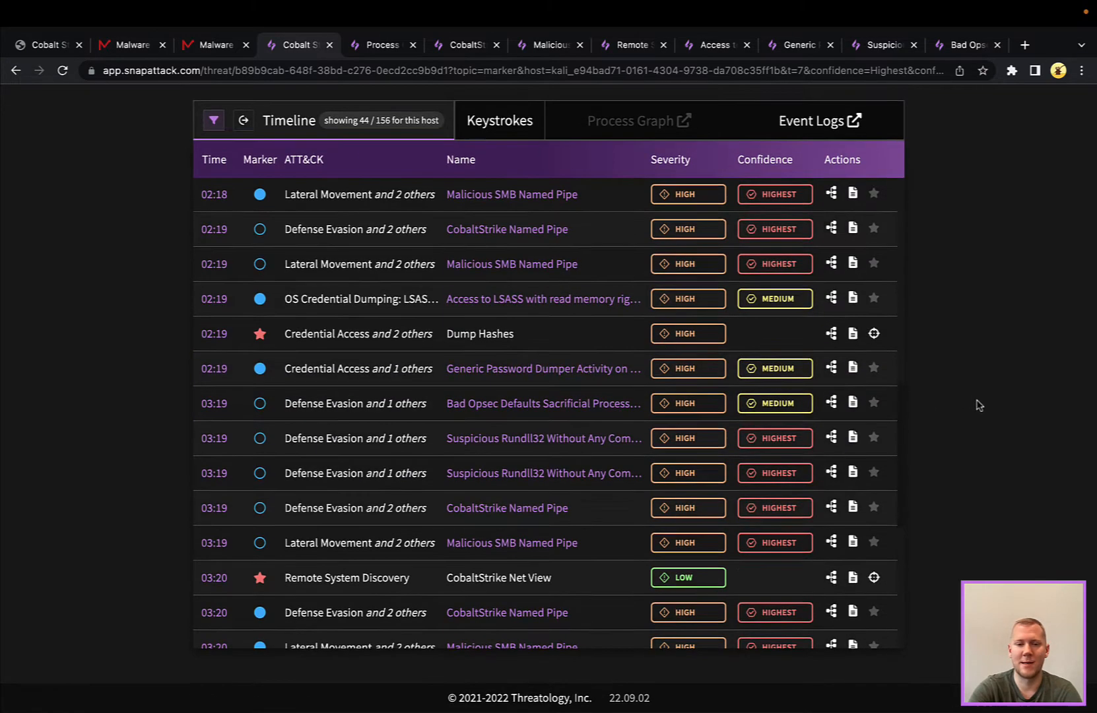
{"action": "scroll", "scroll_direction": "down", "scroll_amount": 3}
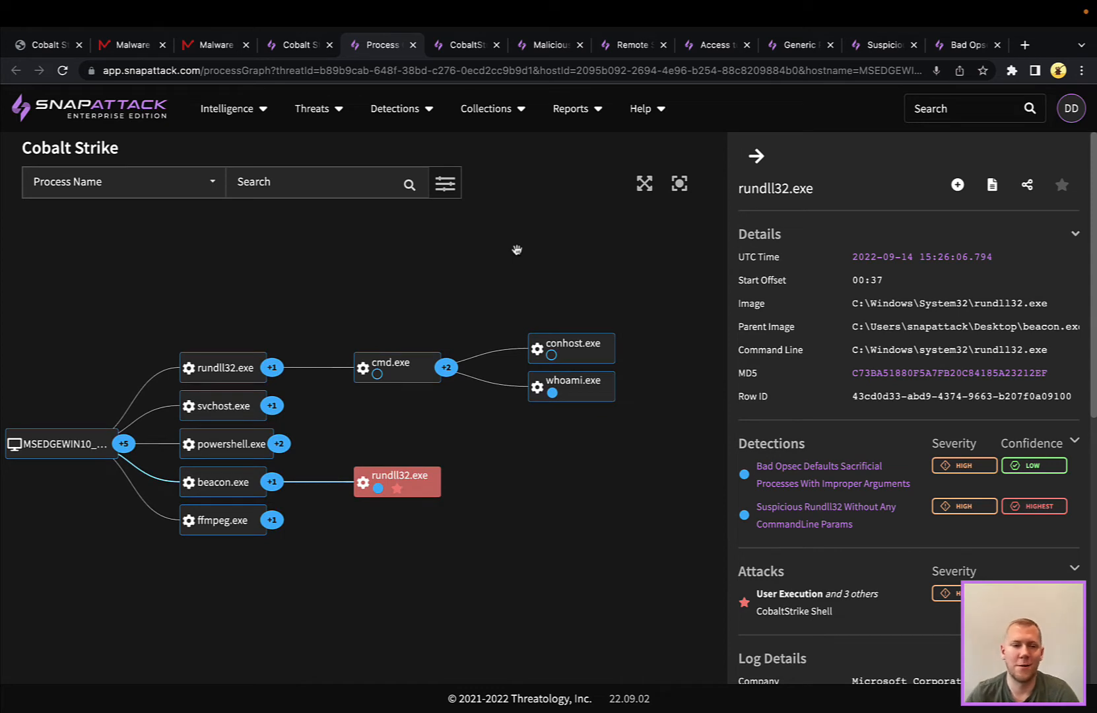
Inspect the beacon.exe and both rundll32.exe nodes, ending on the red beacon-launched rundll32.exe.
{"action": "left_click", "coordinate": [222, 481]}
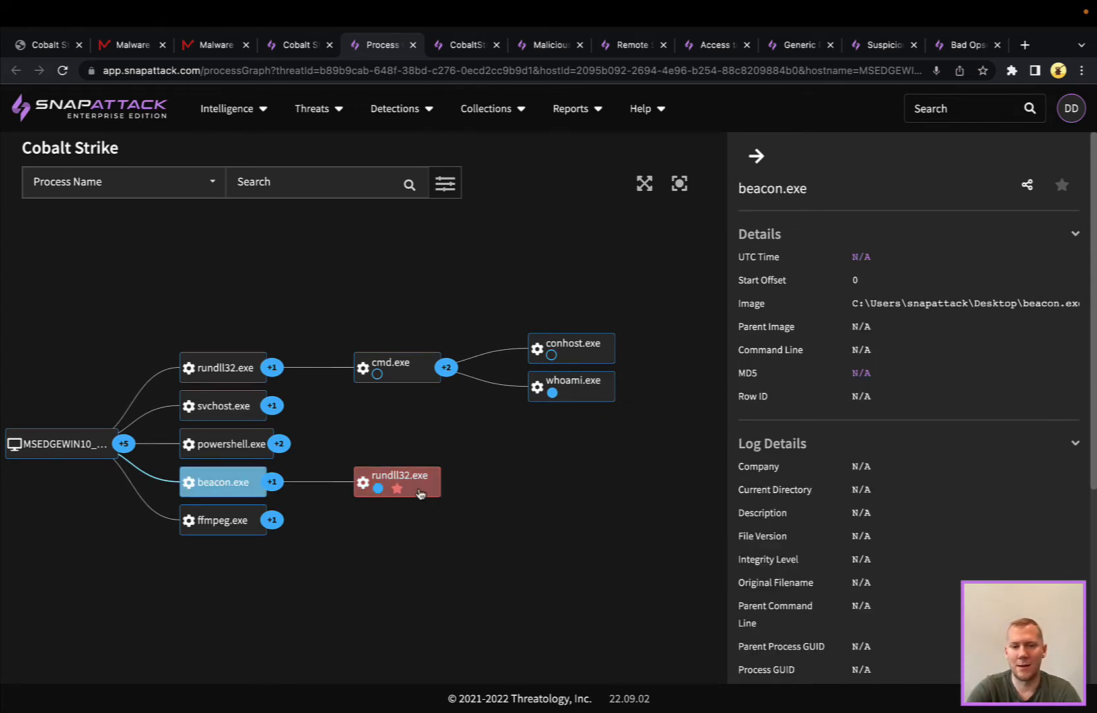
{"action": "left_click", "coordinate": [397, 481]}
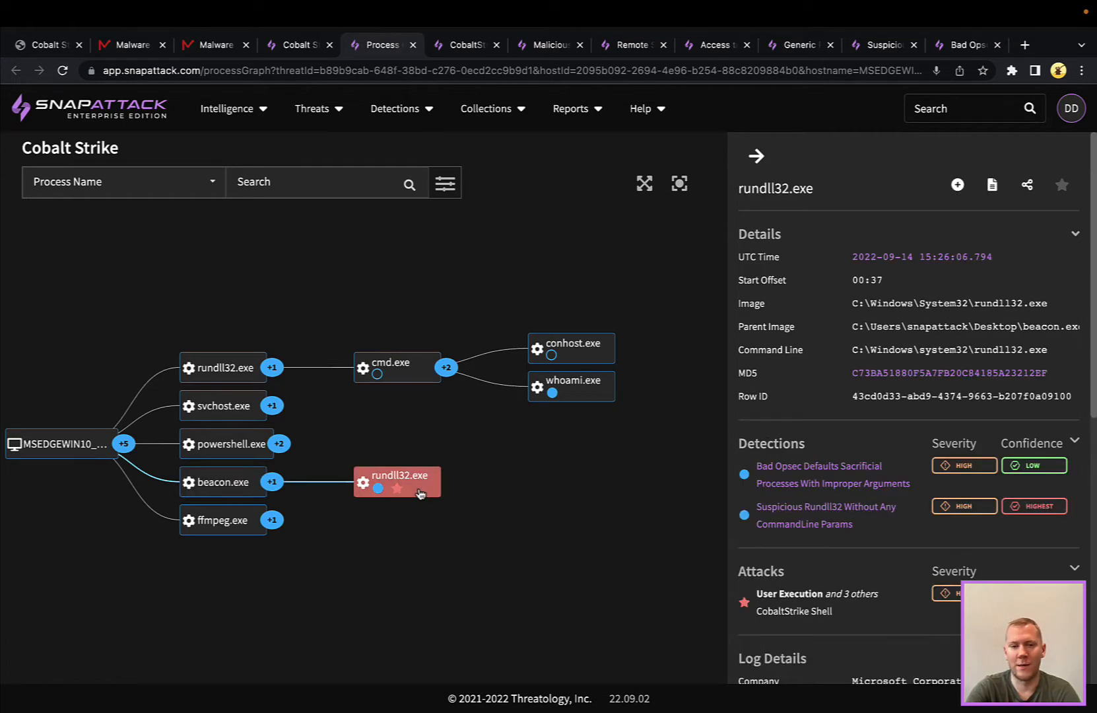
{"action": "left_click", "coordinate": [222, 366]}
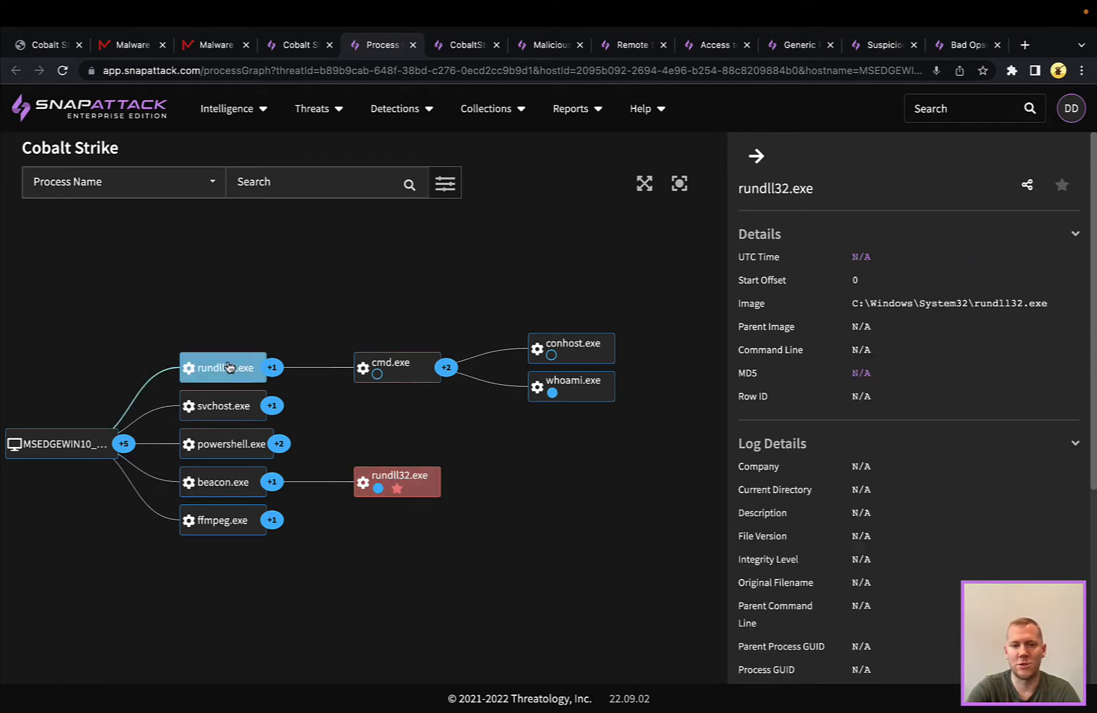
{"action": "left_click", "coordinate": [396, 481]}
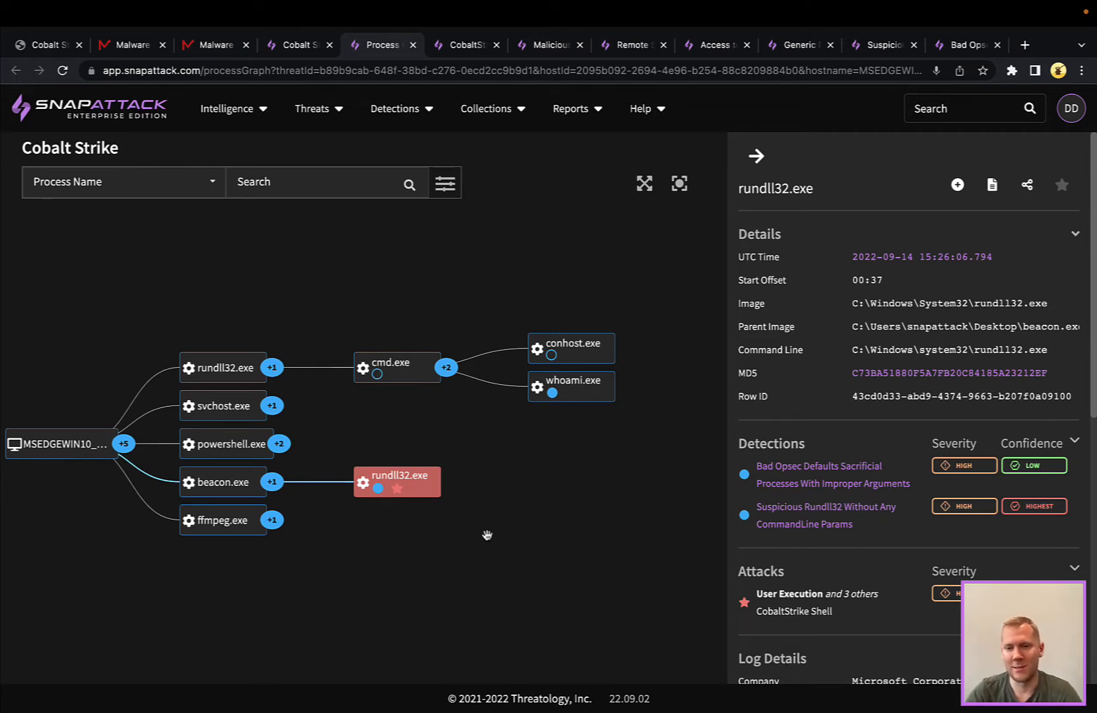
{"action": "mouse_move", "coordinate": [587, 517]}
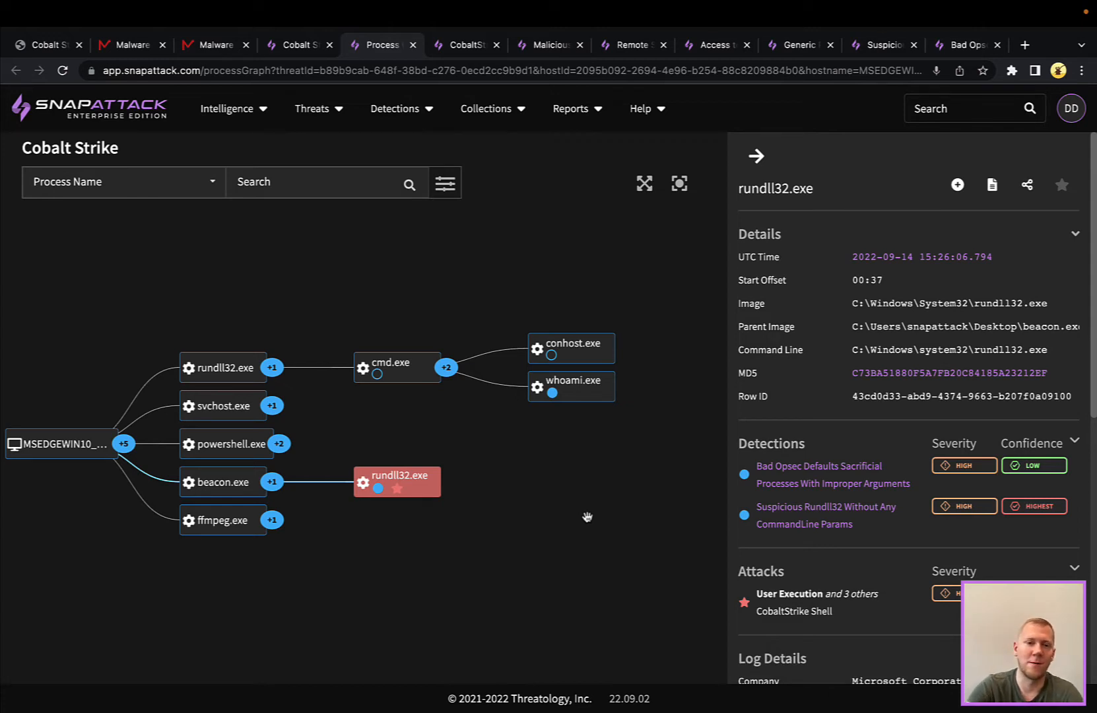
{"action": "mouse_move", "coordinate": [464, 45]}
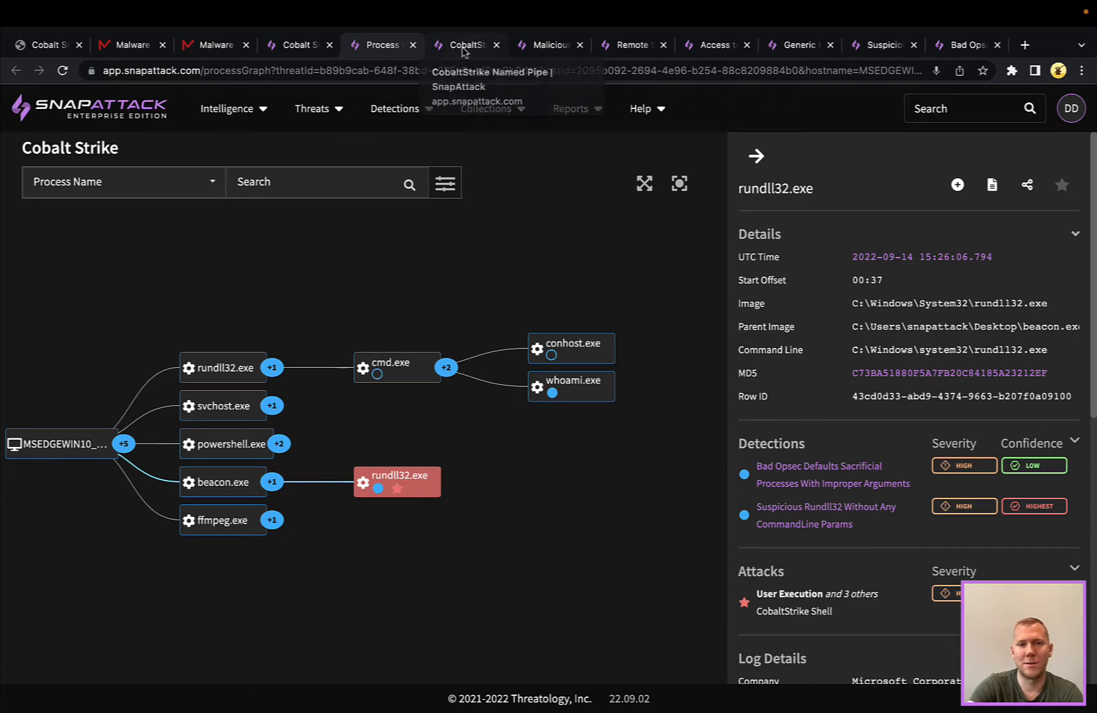
Switch from CobaltStrike Named Pipe to Malicious SMB Named Pipe and back again.
{"action": "left_click", "coordinate": [465, 45]}
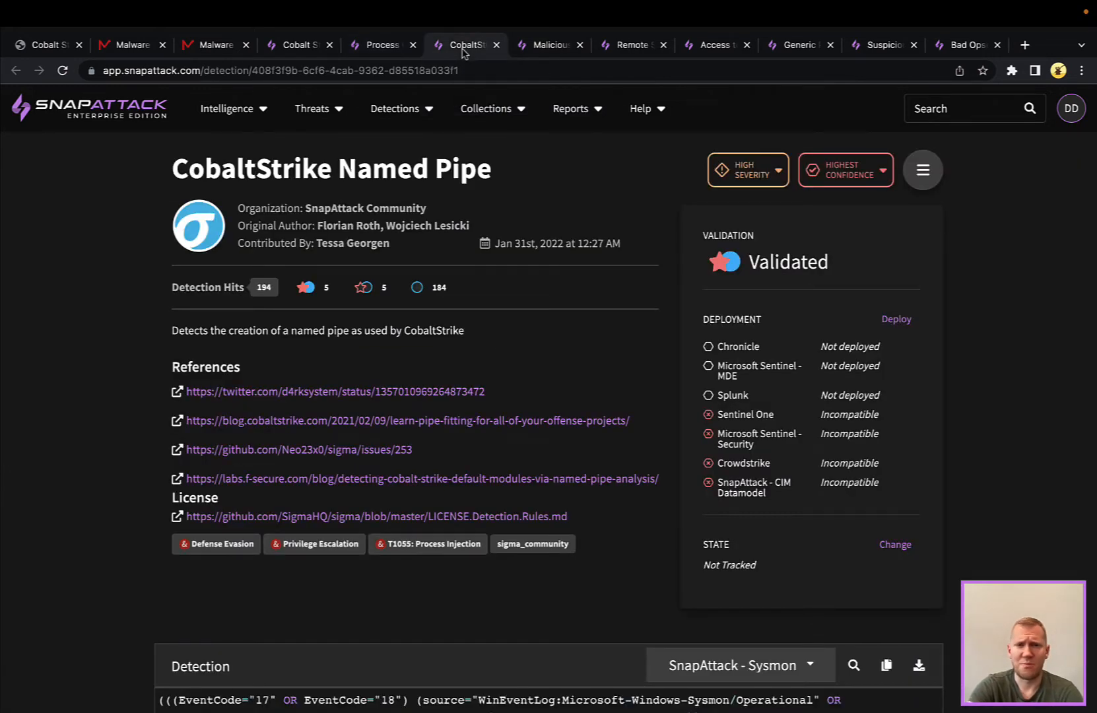
{"action": "left_click", "coordinate": [549, 45]}
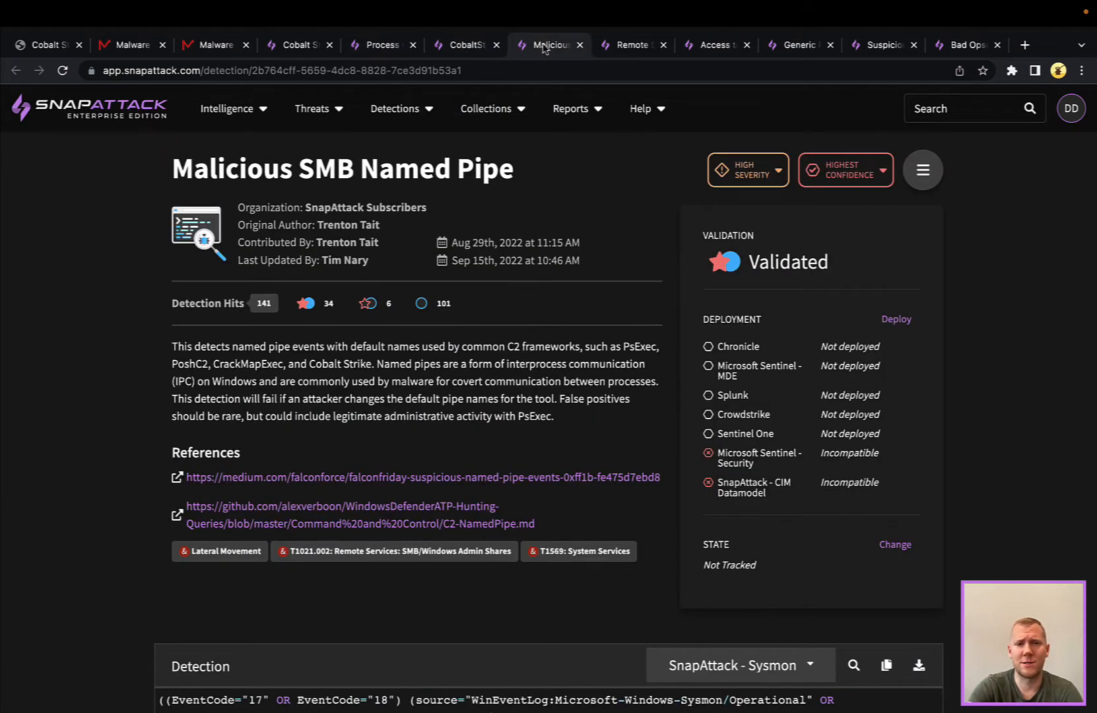
{"action": "left_click", "coordinate": [465, 45]}
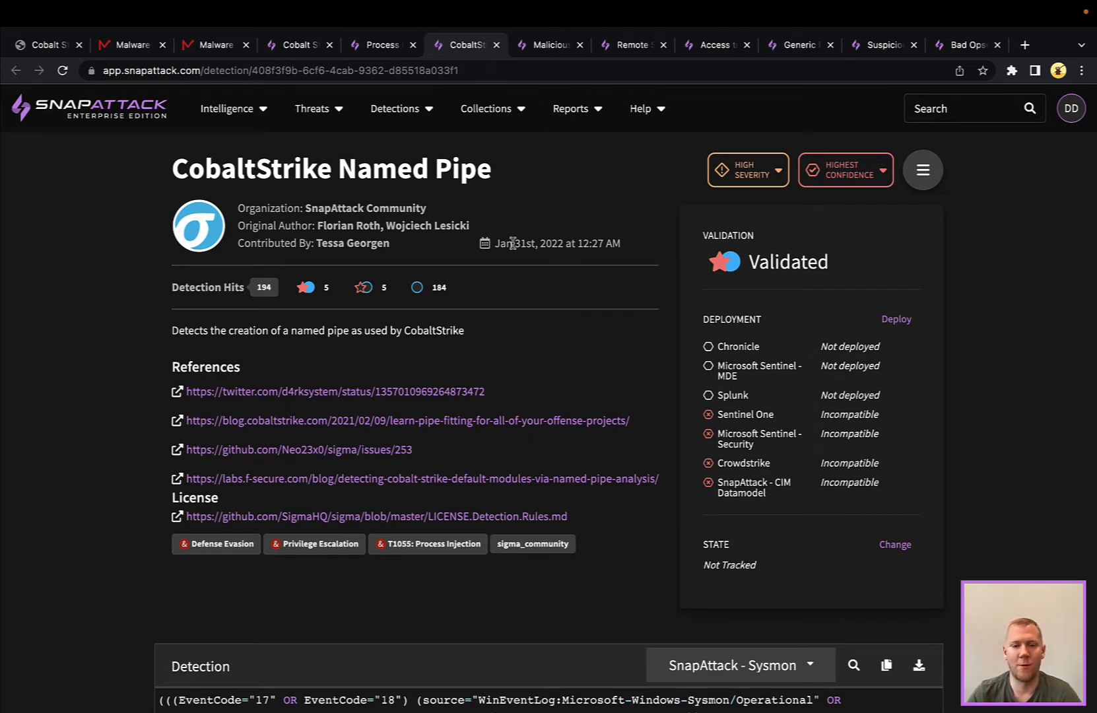
{"action": "scroll", "scroll_direction": "down", "scroll_amount": 3}
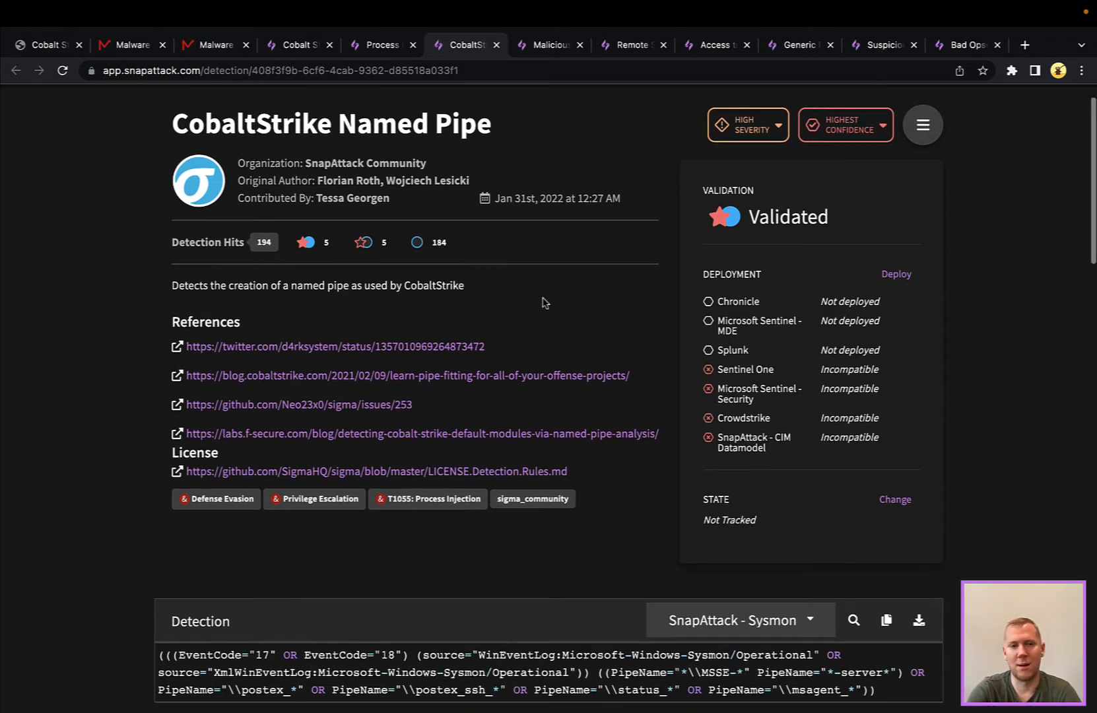
{"action": "scroll", "scroll_direction": "down", "scroll_amount": 3}
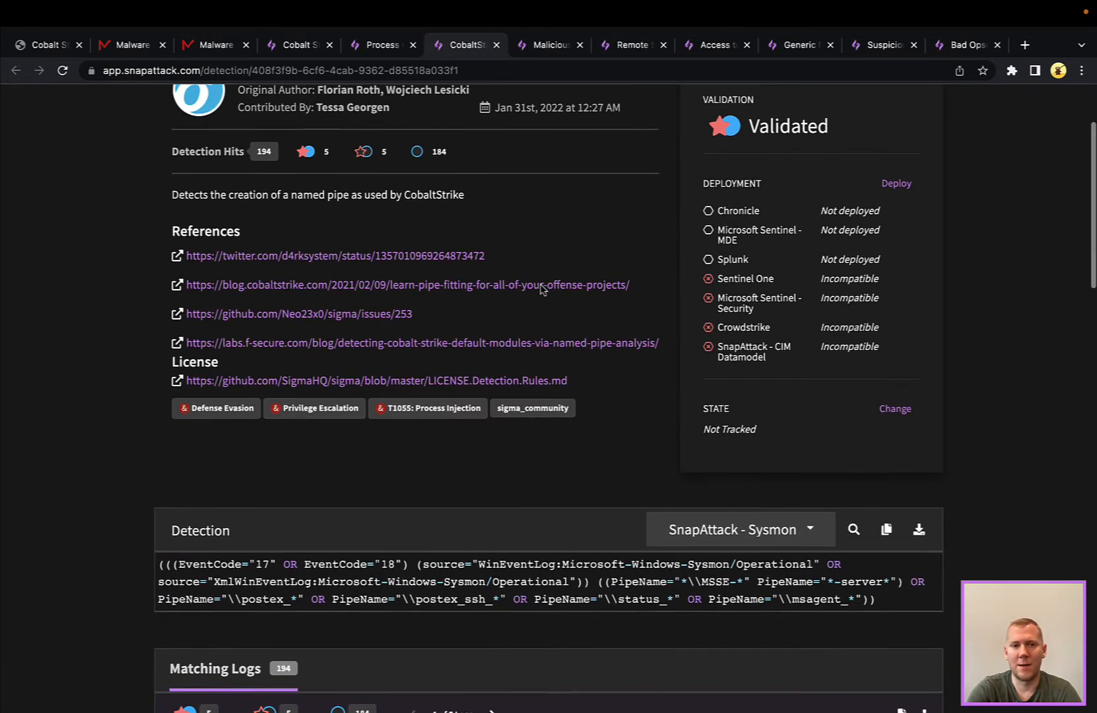
{"action": "scroll", "scroll_direction": "down", "scroll_amount": 3}
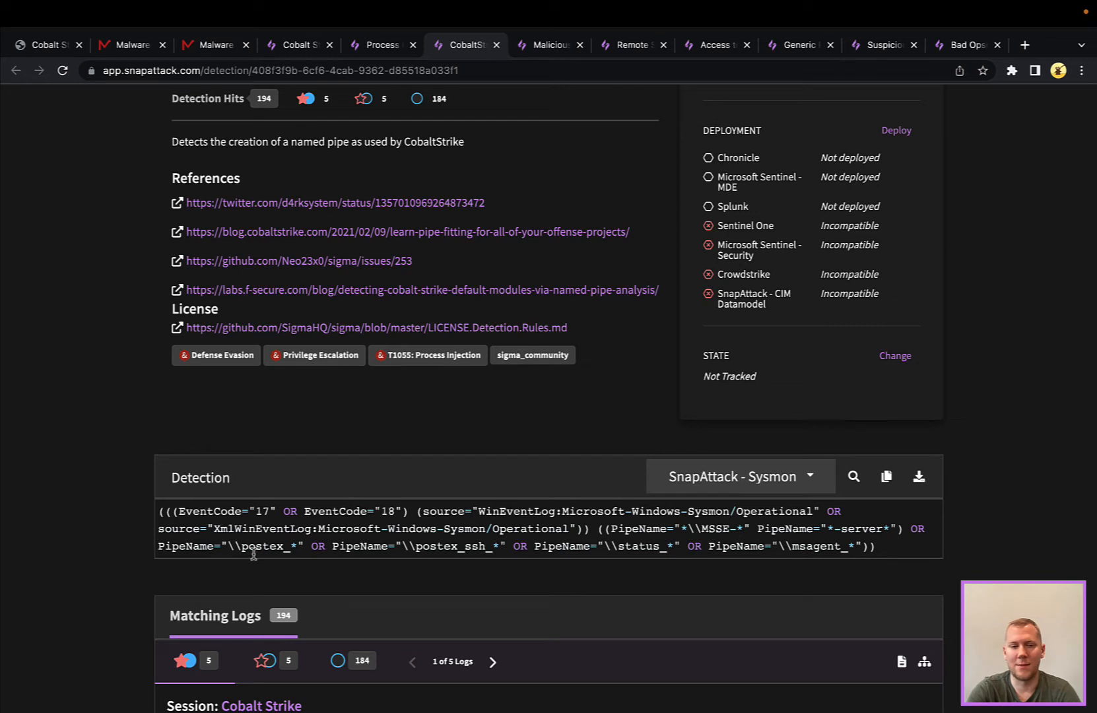
{"action": "mouse_move", "coordinate": [292, 549]}
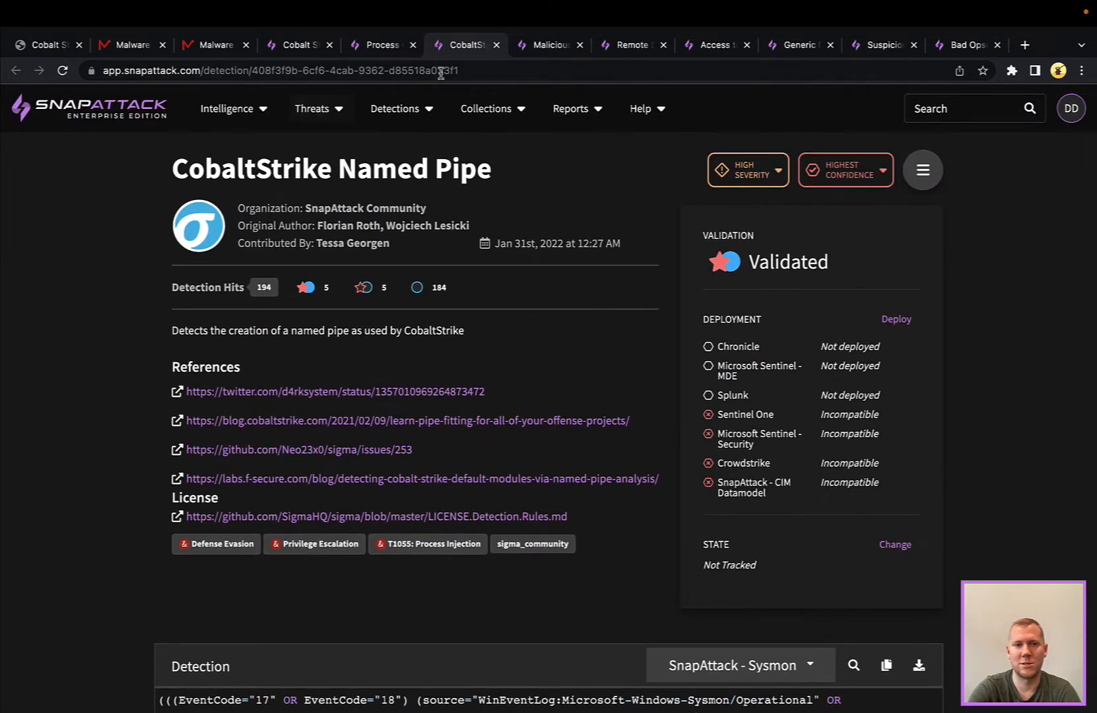
Open the Malicious SMB Named Pipe detection and read its default C2 pipe-name description.
{"action": "left_click", "coordinate": [549, 45]}
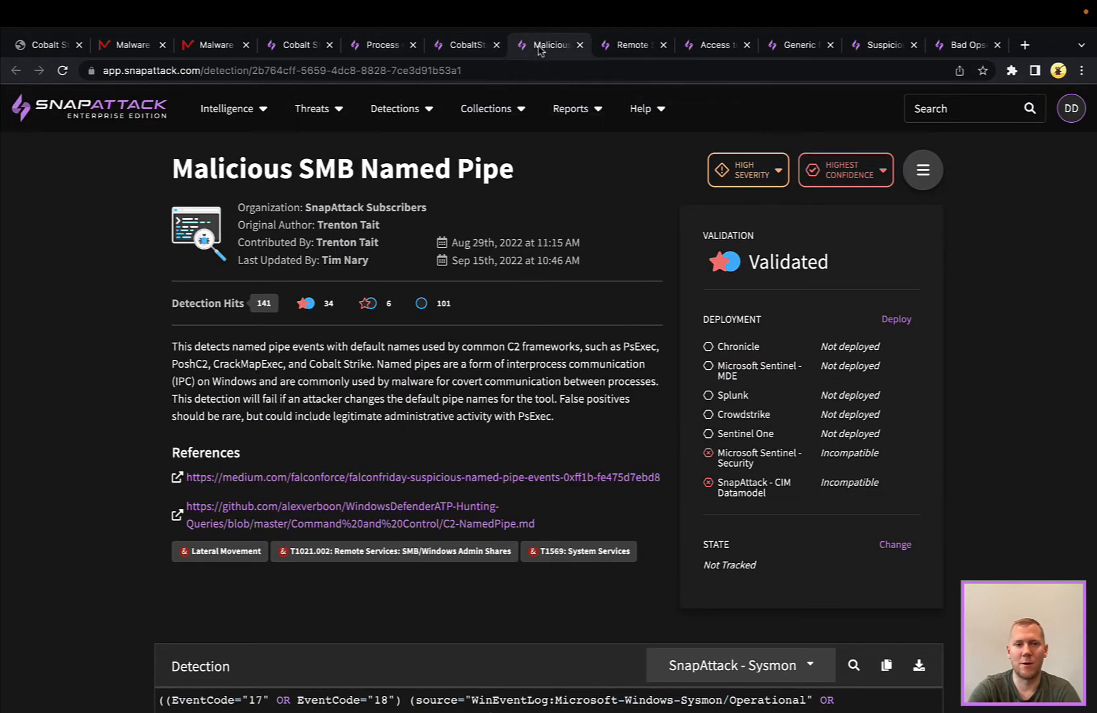
{"action": "mouse_move", "coordinate": [559, 348]}
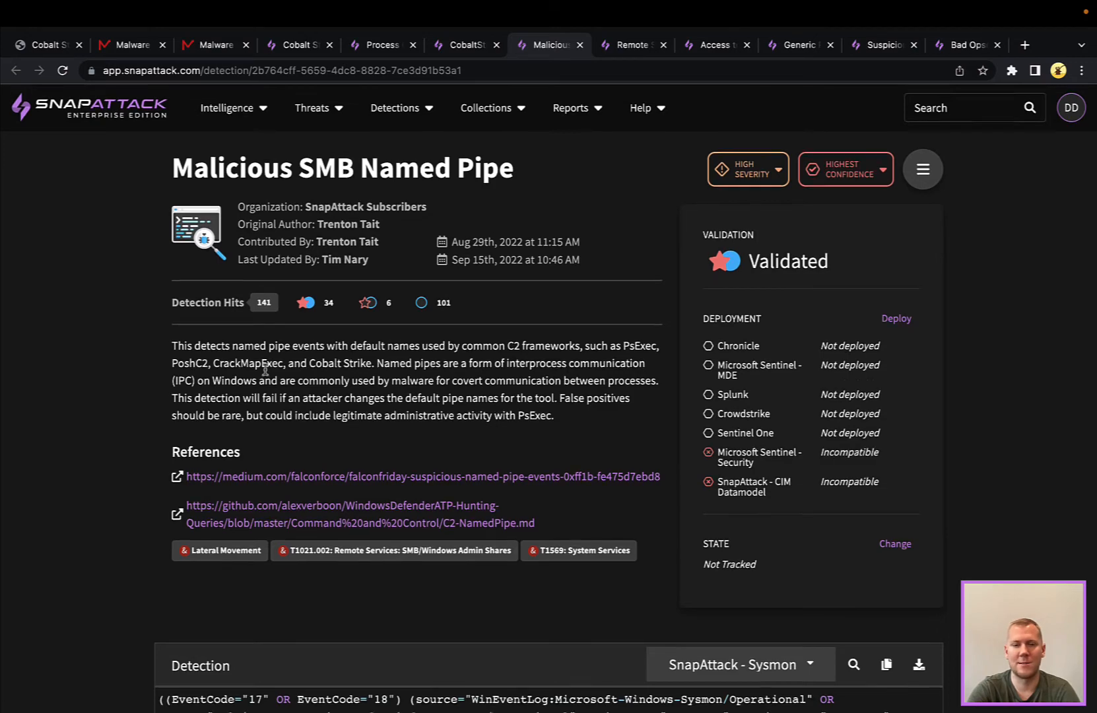
{"action": "scroll", "scroll_direction": "down", "scroll_amount": 3}
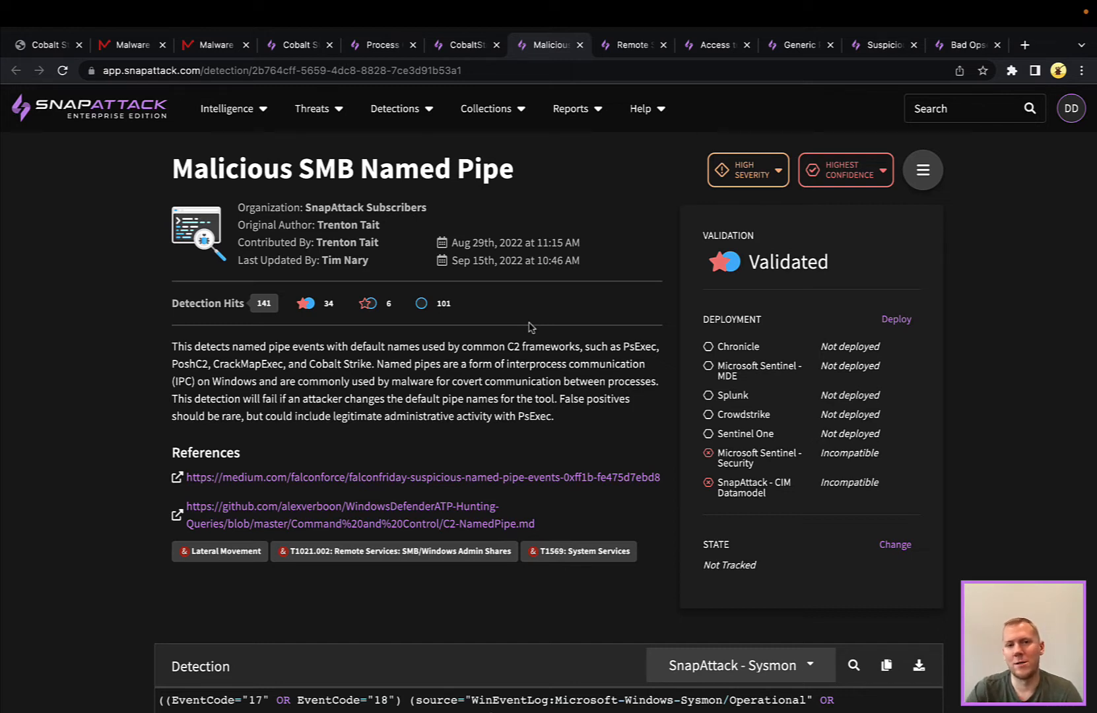
{"action": "mouse_move", "coordinate": [630, 45]}
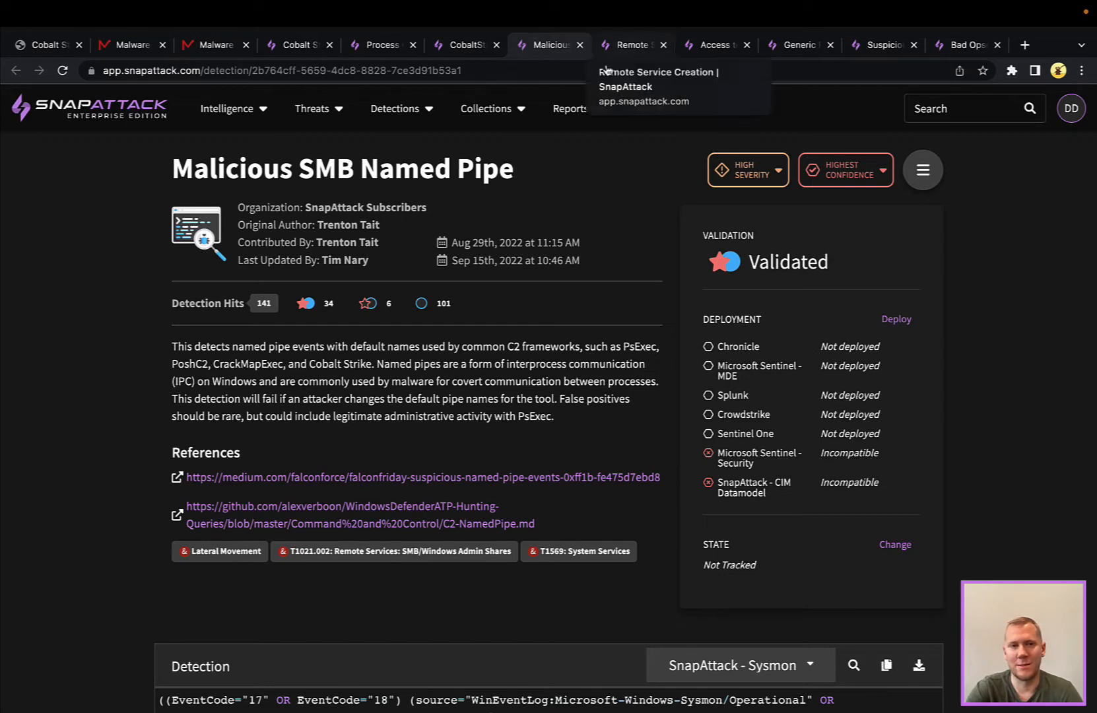
{"action": "left_click", "coordinate": [293, 45]}
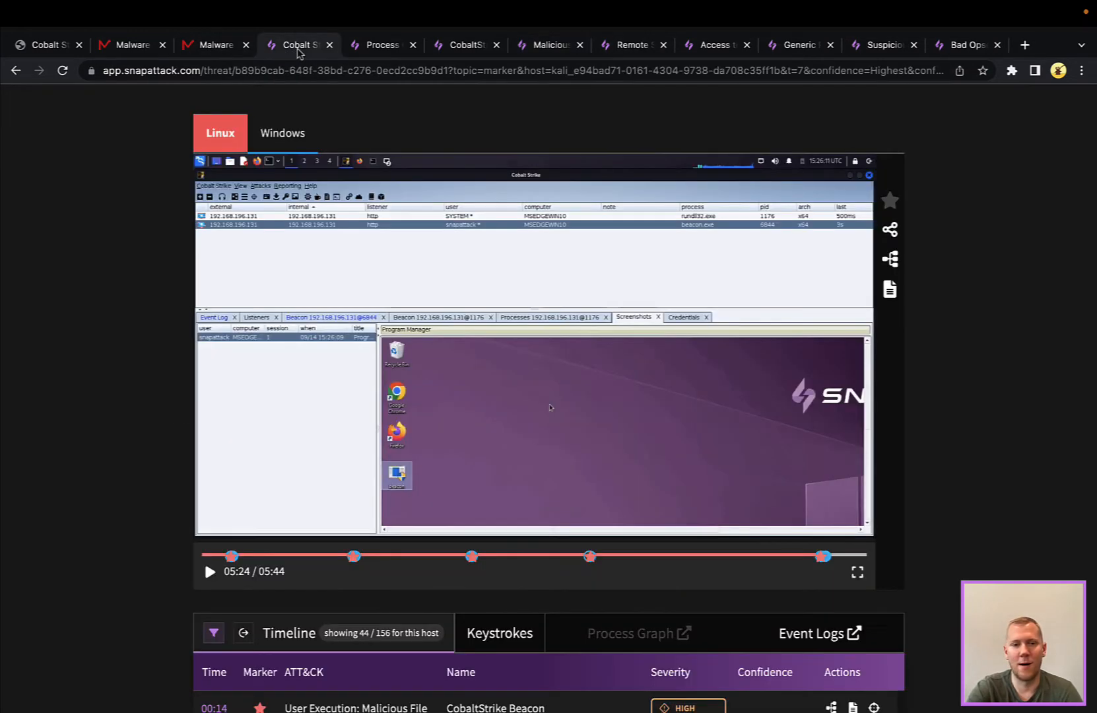
{"action": "scroll", "scroll_direction": "down", "scroll_amount": 3}
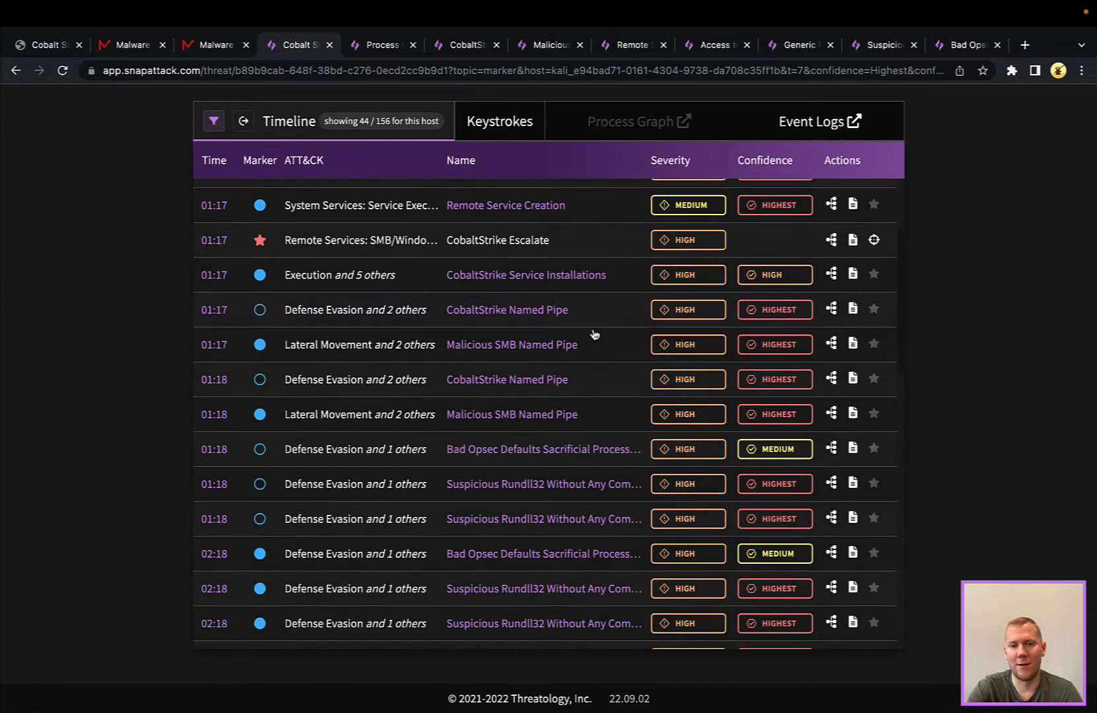
{"action": "scroll", "scroll_direction": "down", "scroll_amount": 3}
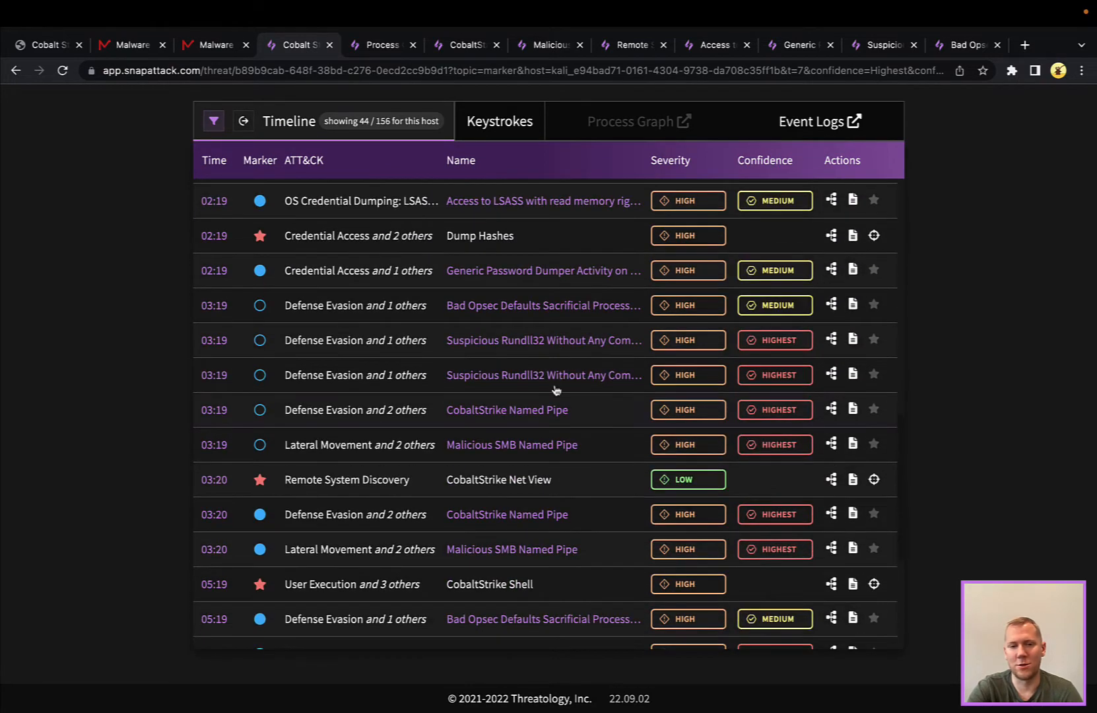
{"action": "mouse_move", "coordinate": [631, 58]}
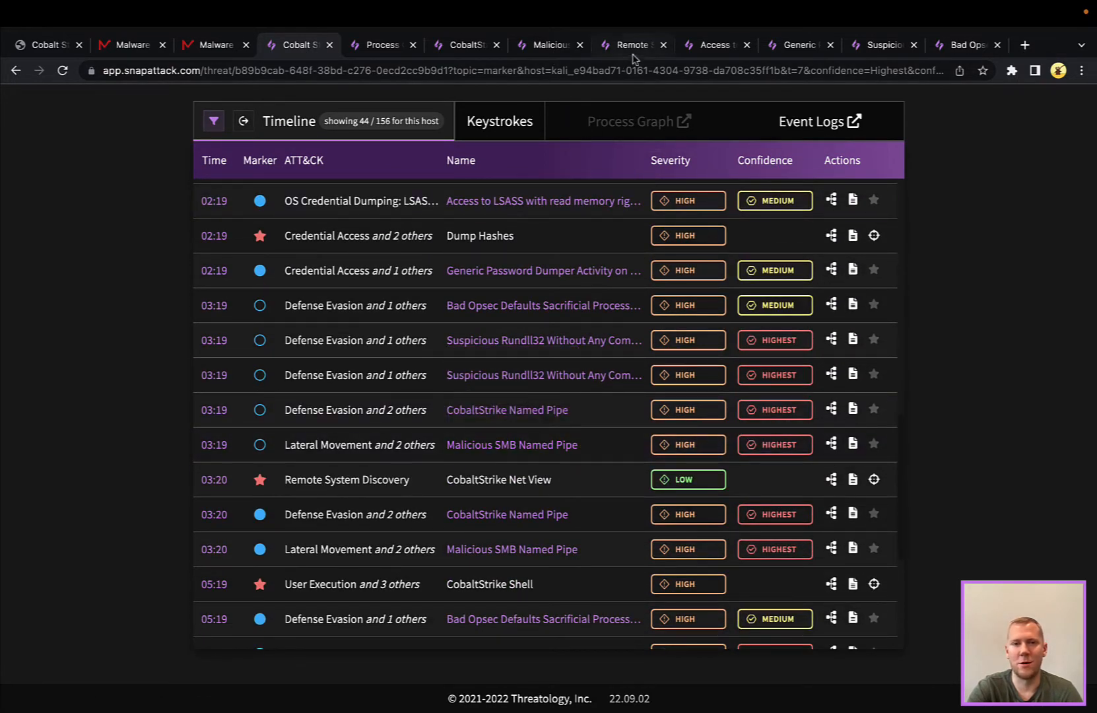
{"action": "mouse_move", "coordinate": [629, 45]}
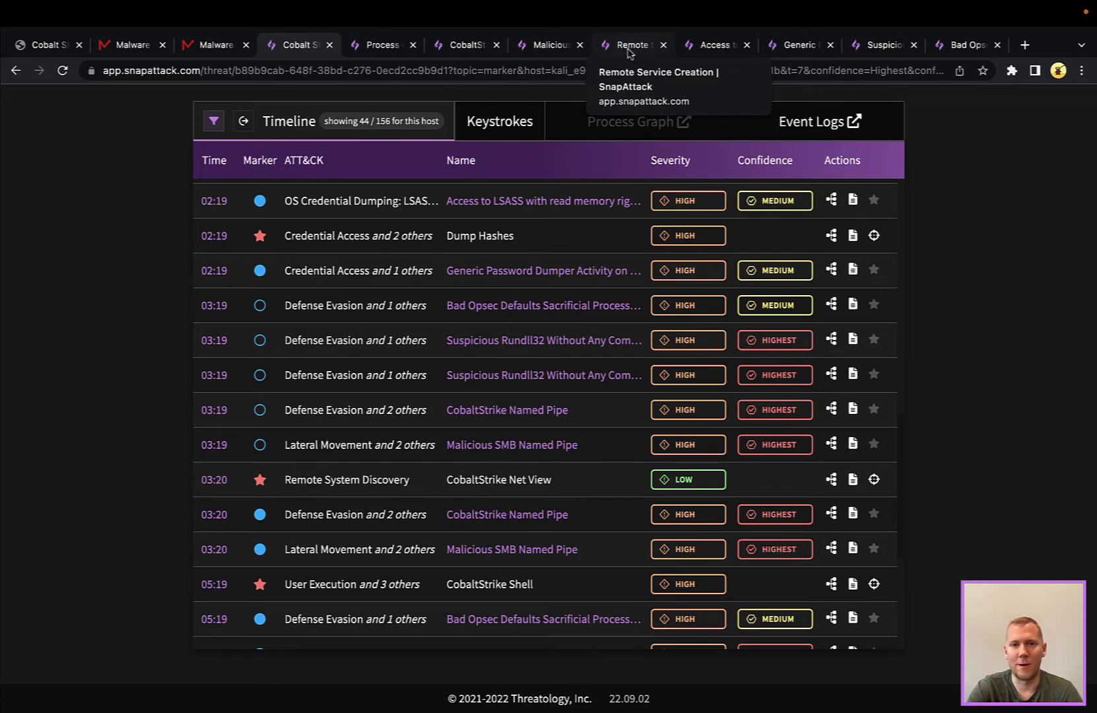
{"action": "left_click", "coordinate": [548, 45]}
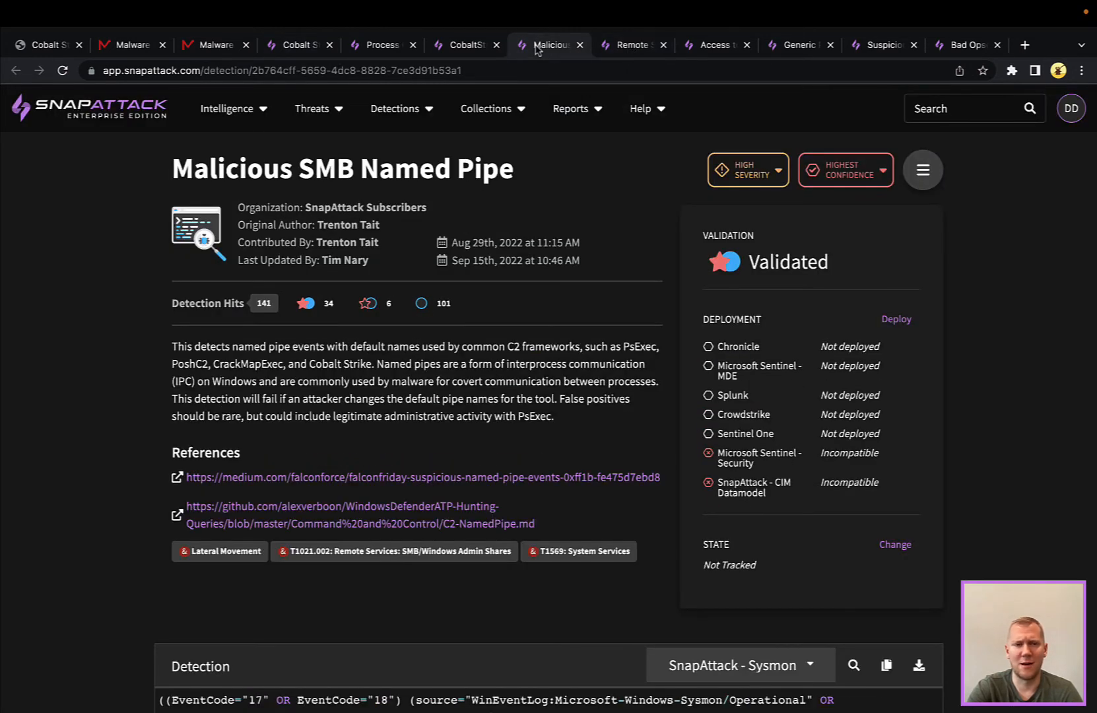
Open Remote Service Creation and review its matching Event 7045 Cobalt Strike log from ADMIN$.
{"action": "left_click", "coordinate": [630, 45]}
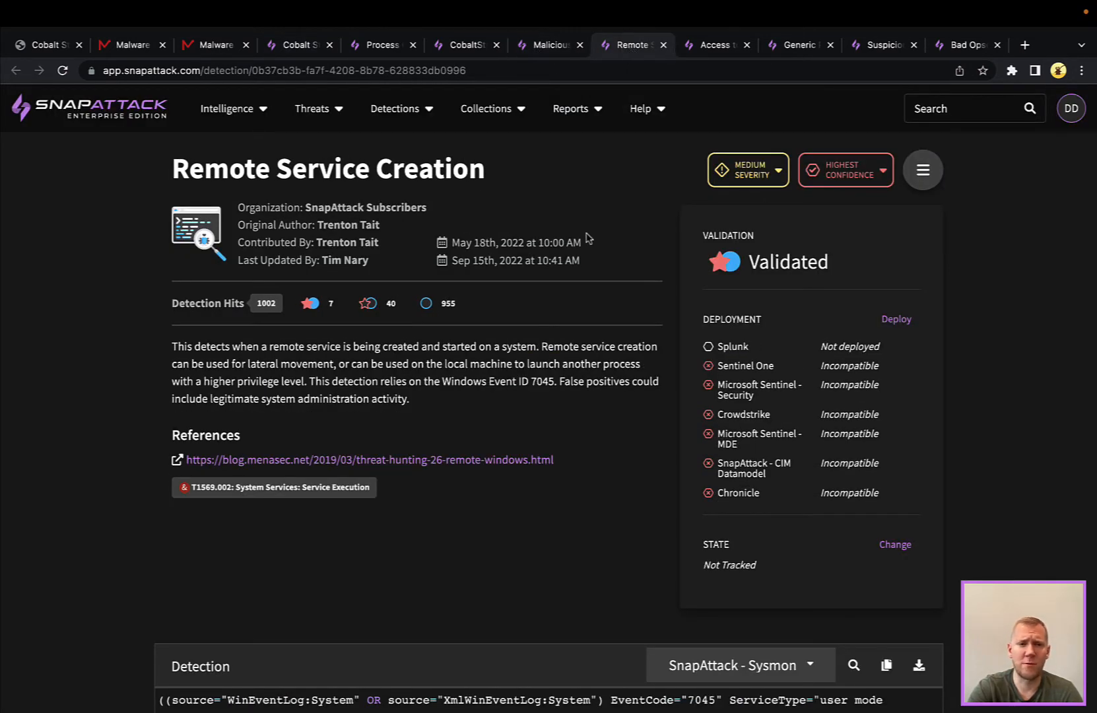
{"action": "scroll", "scroll_direction": "down", "scroll_amount": 3}
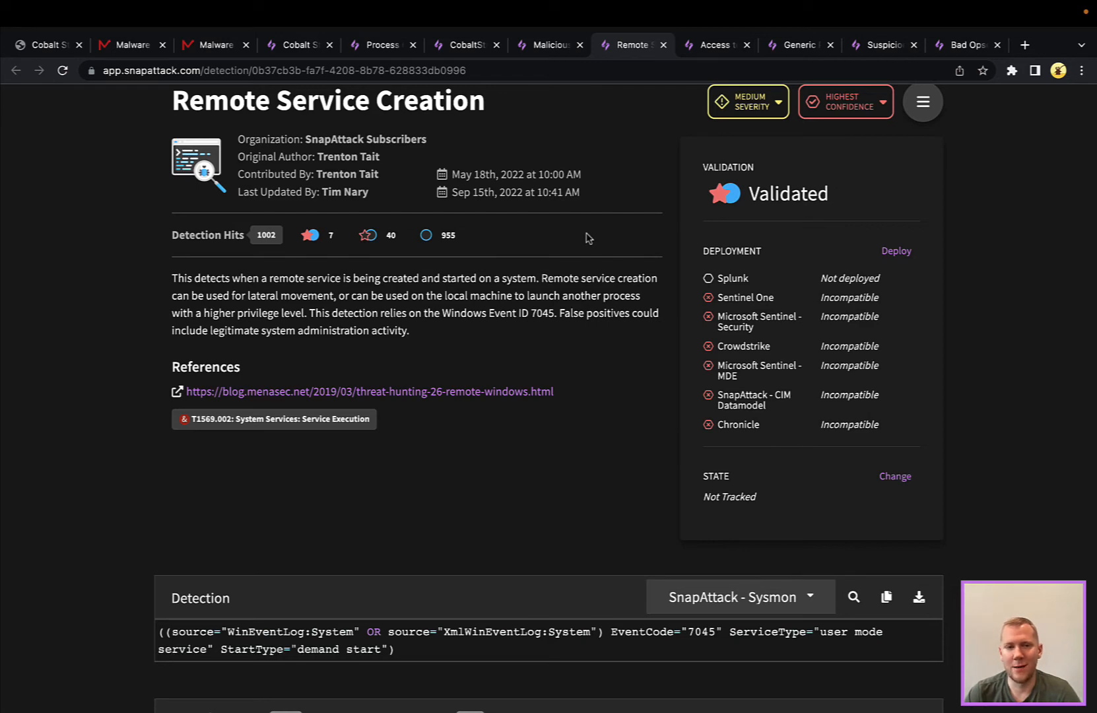
{"action": "scroll", "scroll_direction": "down", "scroll_amount": 3}
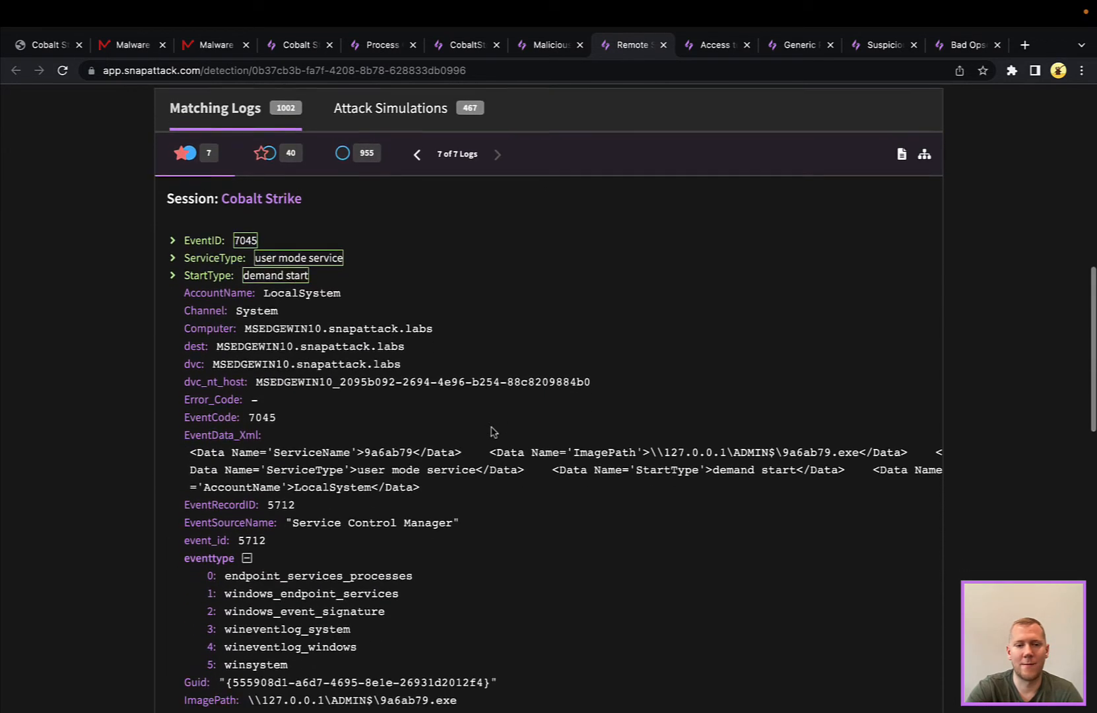
{"action": "scroll", "scroll_direction": "down", "scroll_amount": 3}
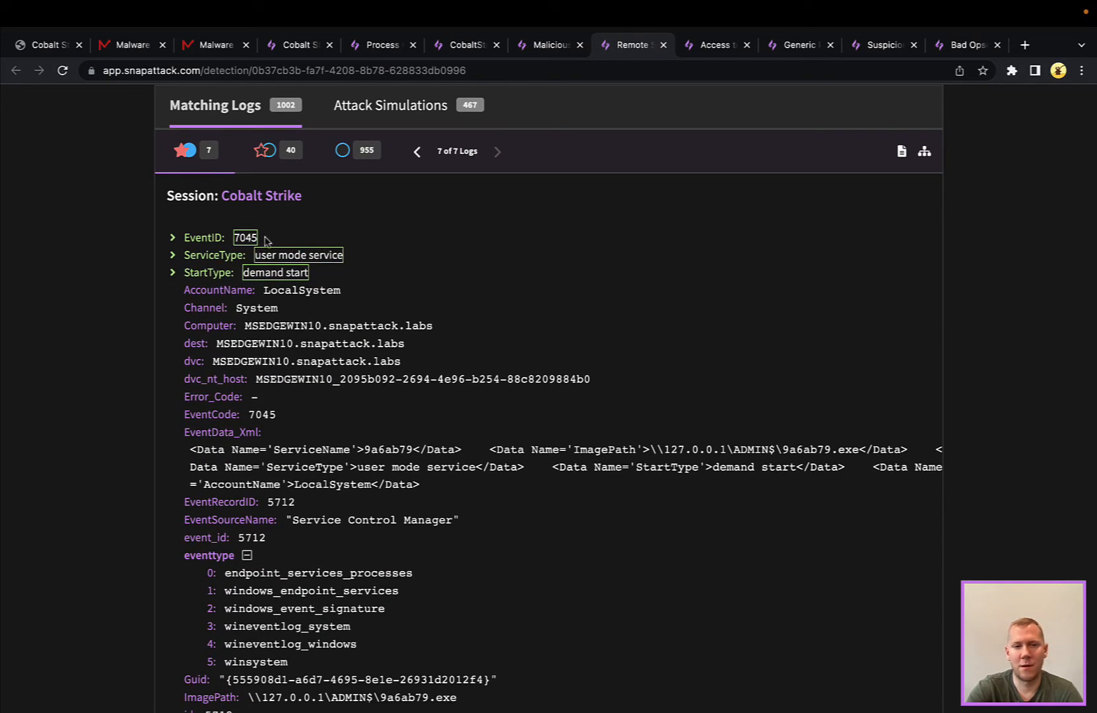
{"action": "mouse_move", "coordinate": [313, 267]}
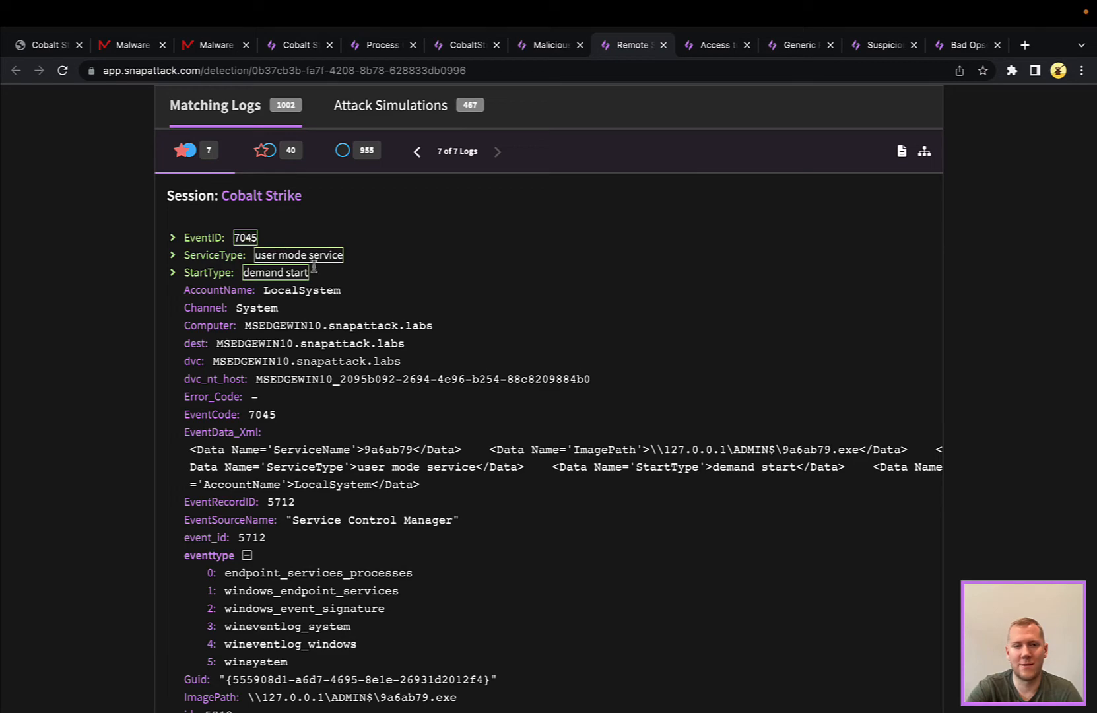
{"action": "scroll", "scroll_direction": "down", "scroll_amount": 3}
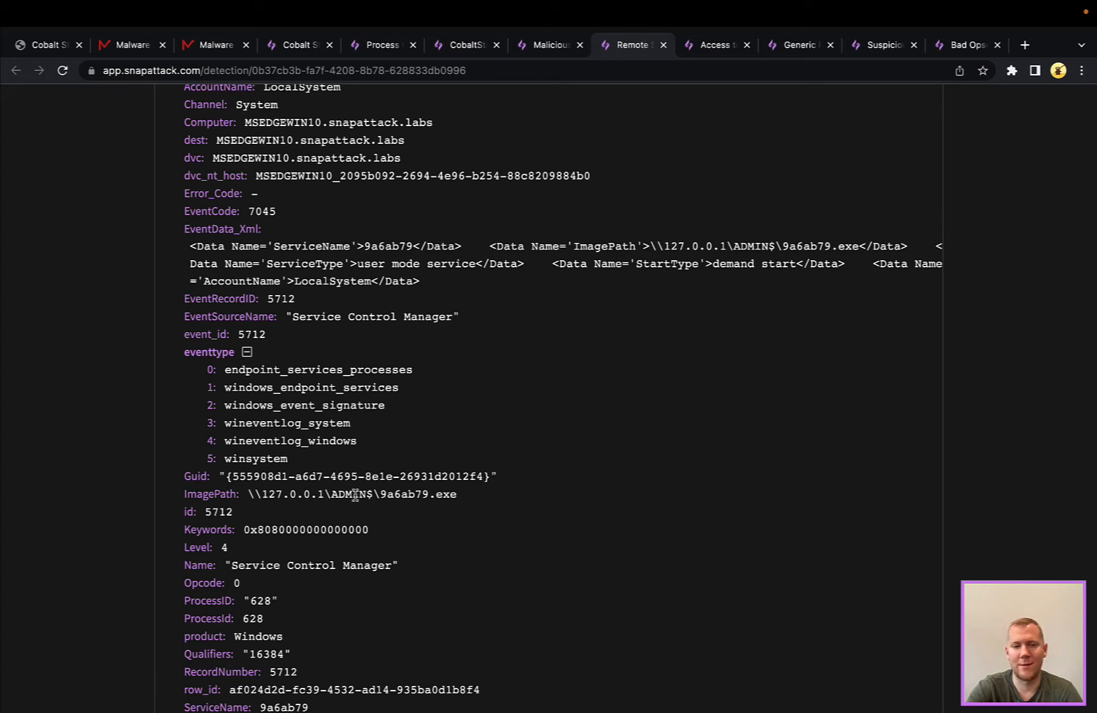
{"action": "mouse_move", "coordinate": [461, 499]}
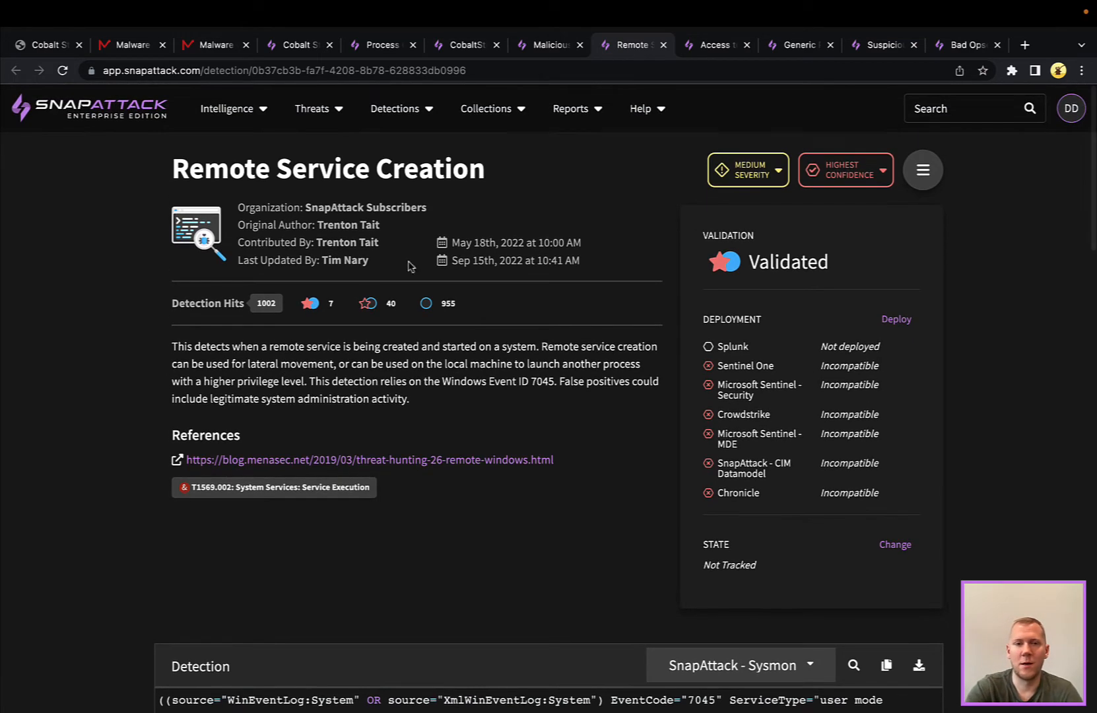
Open the Access to LSASS (4656) detection and scroll down to its Sysmon detection query.
{"action": "left_click", "coordinate": [713, 45]}
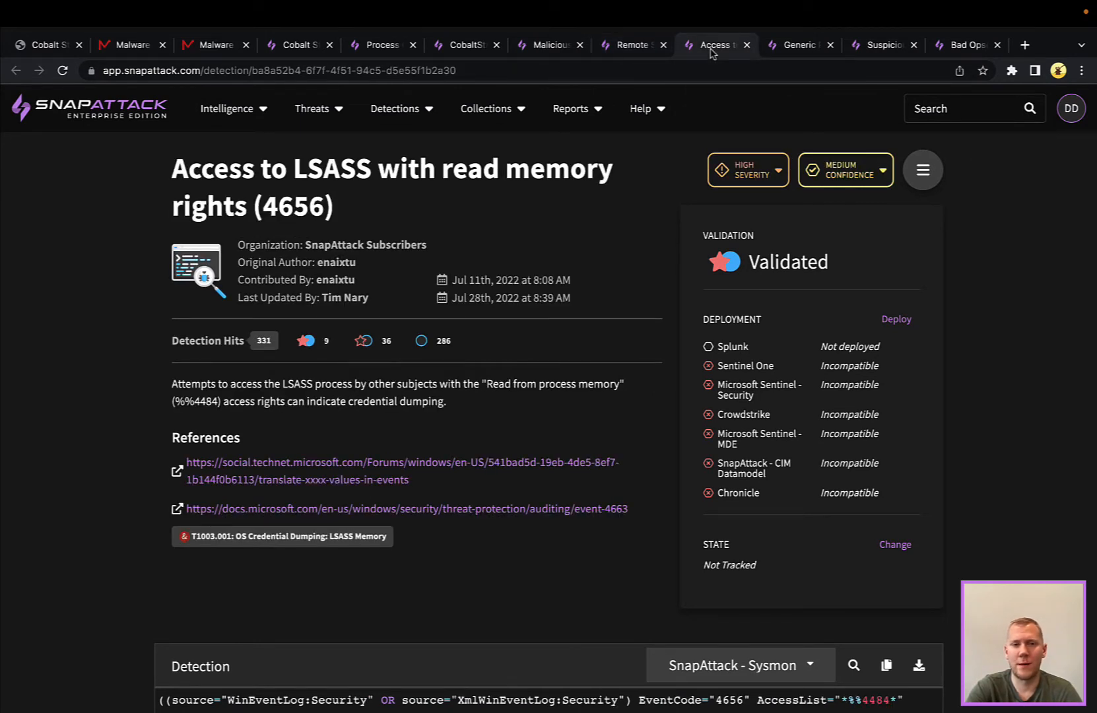
{"action": "mouse_move", "coordinate": [638, 214]}
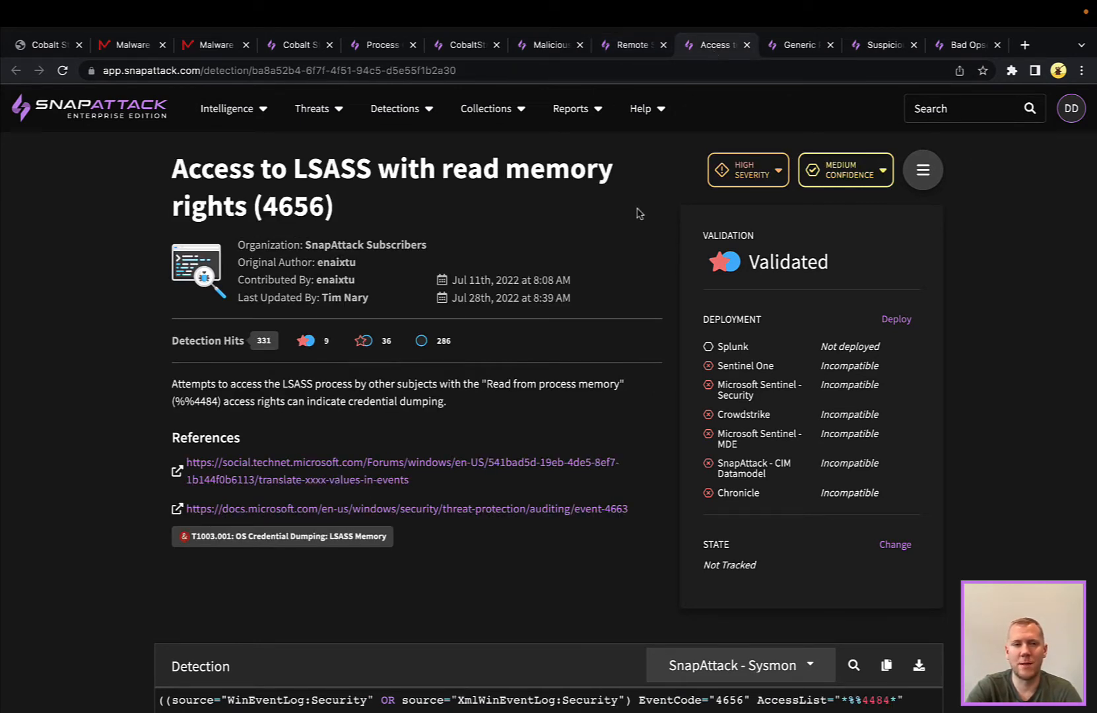
{"action": "scroll", "scroll_direction": "down", "scroll_amount": 3}
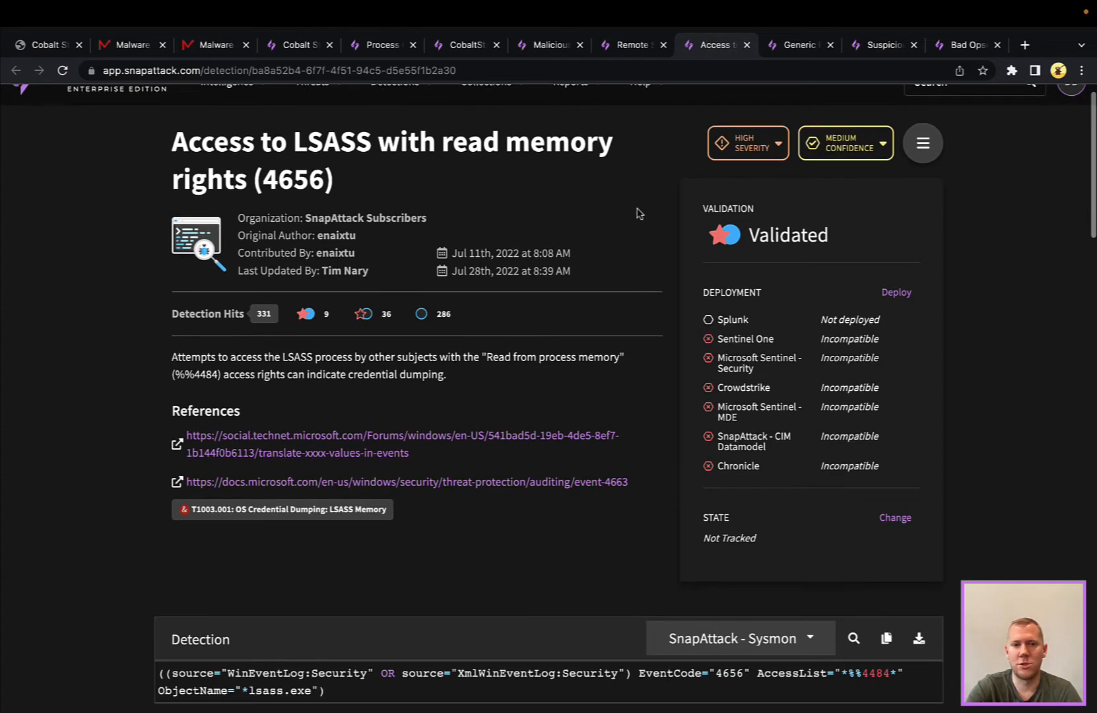
{"action": "scroll", "scroll_direction": "down", "scroll_amount": 3}
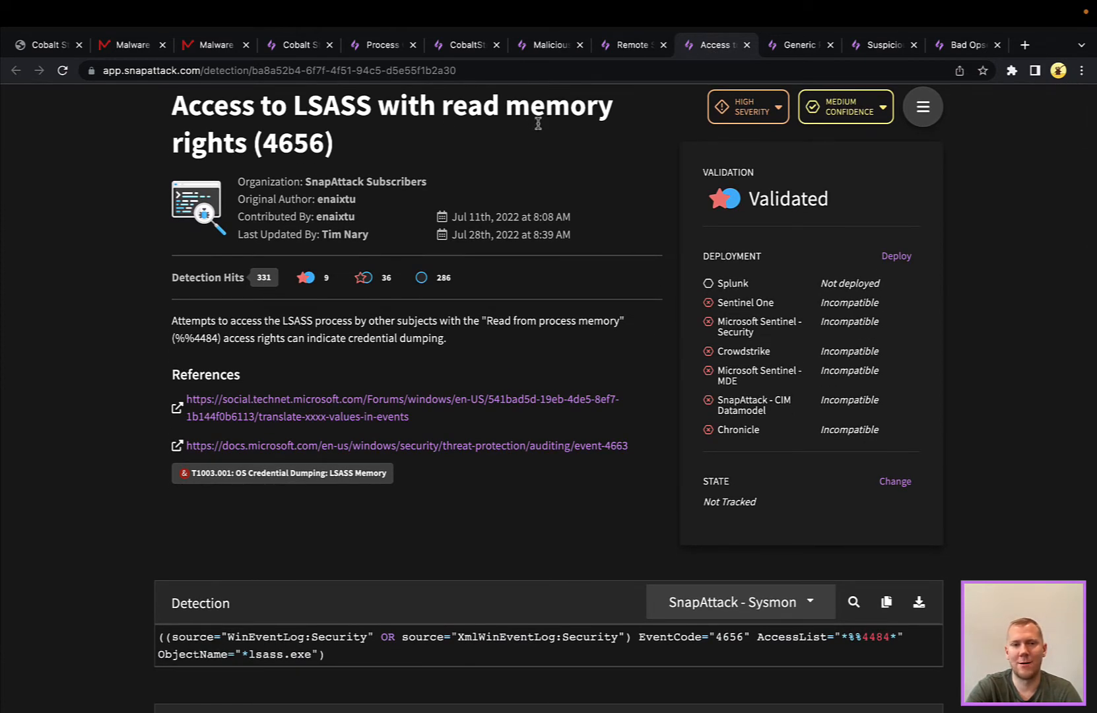
{"action": "scroll", "scroll_direction": "down", "scroll_amount": 3}
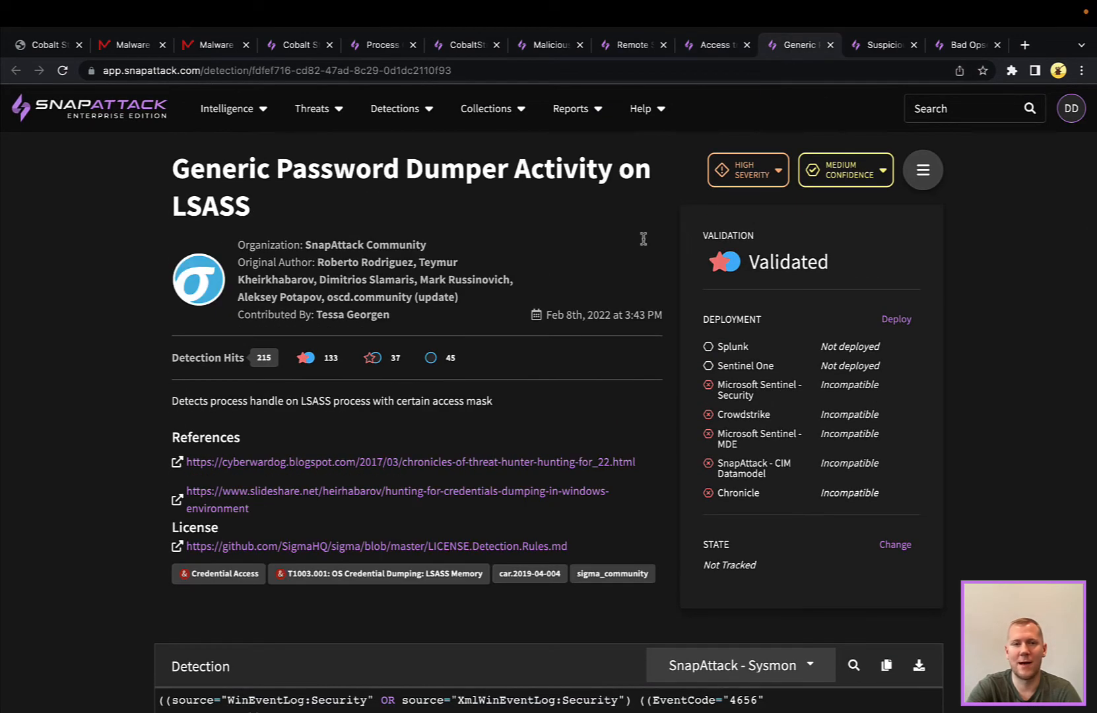
Scroll through the Generic Password Dumper Sysmon query covering LSASS access masks and excluded processes.
{"action": "scroll", "scroll_direction": "down", "scroll_amount": 3}
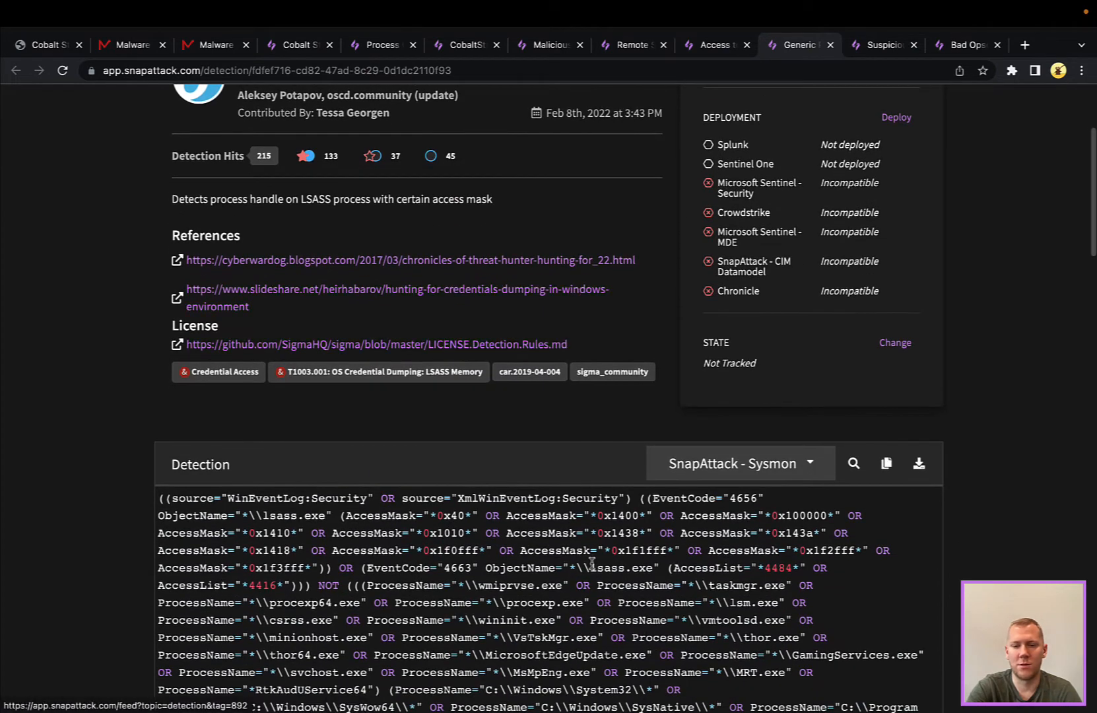
{"action": "scroll", "scroll_direction": "down", "scroll_amount": 3}
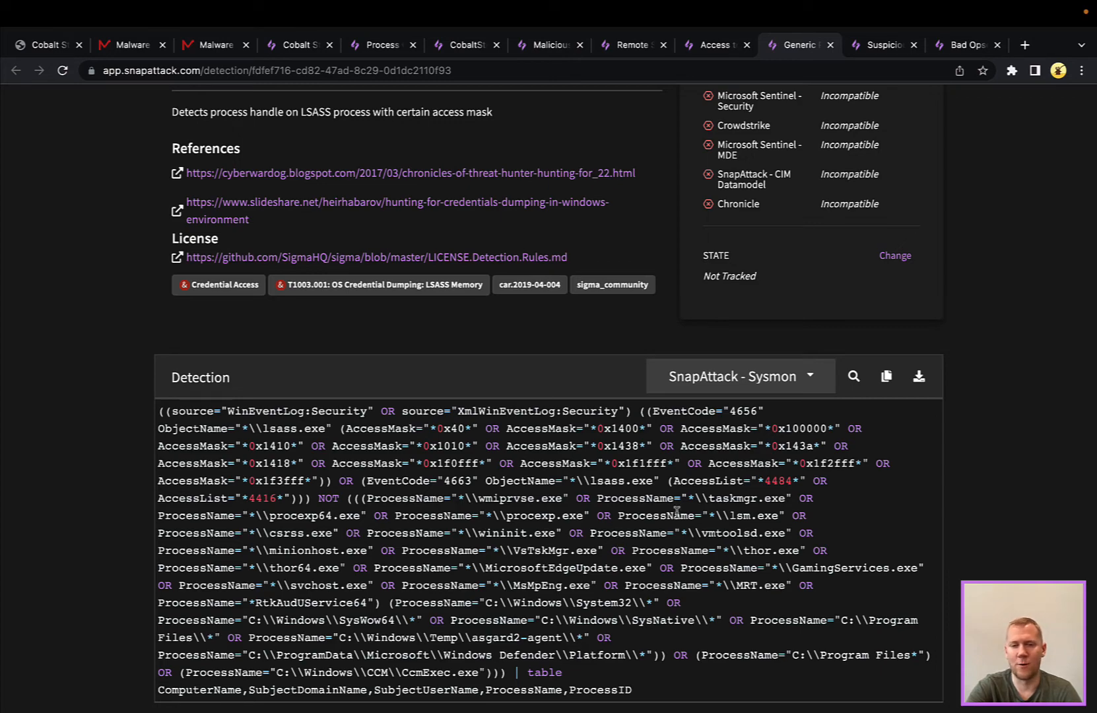
{"action": "scroll", "scroll_direction": "down", "scroll_amount": 3}
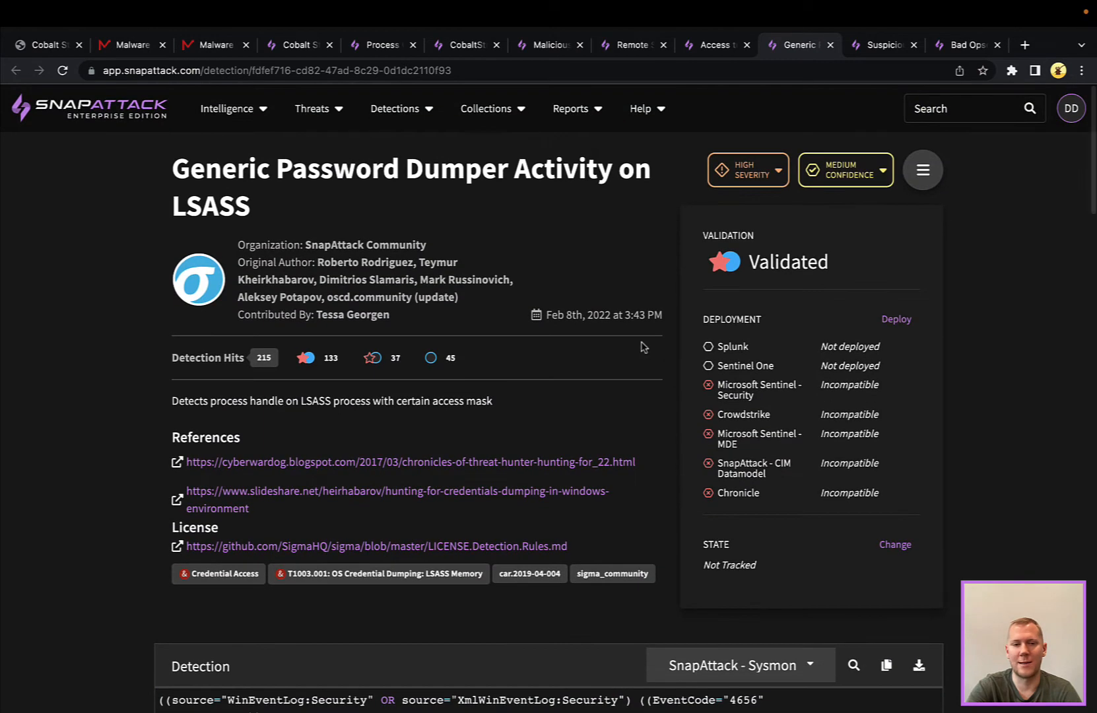
{"action": "mouse_move", "coordinate": [514, 370]}
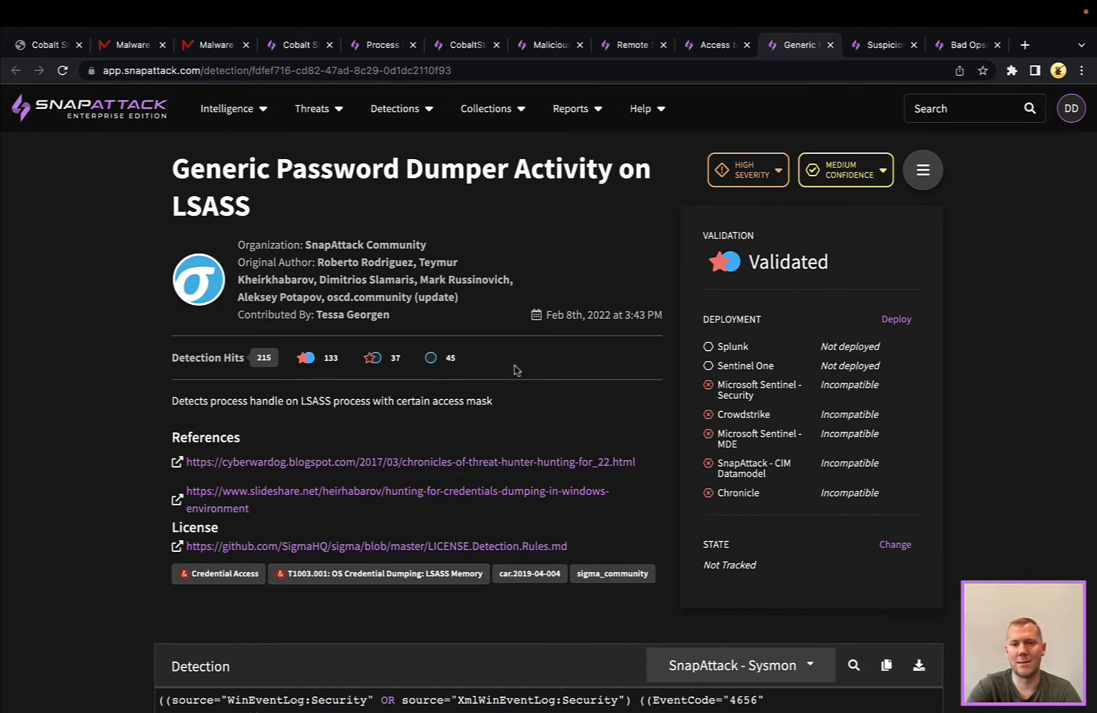
{"action": "mouse_move", "coordinate": [759, 138]}
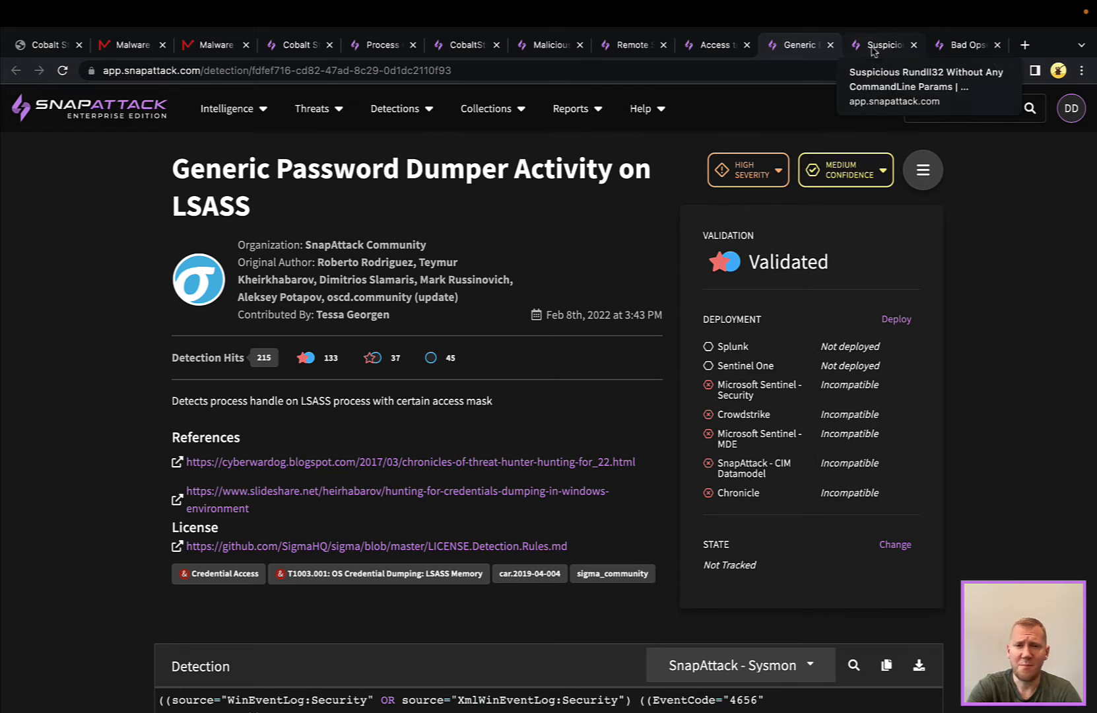
View the rundll32.exe and cmd.exe nodes' details and detections in the Cobalt Strike process graph.
{"action": "left_click", "coordinate": [883, 44]}
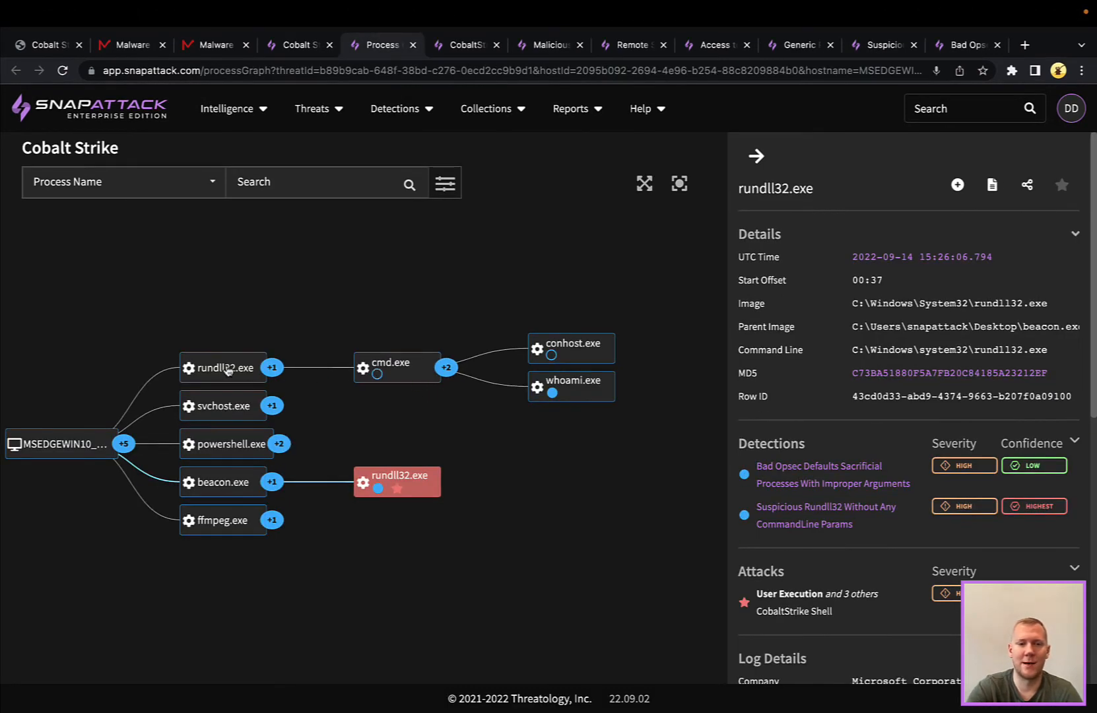
{"action": "left_click", "coordinate": [222, 367]}
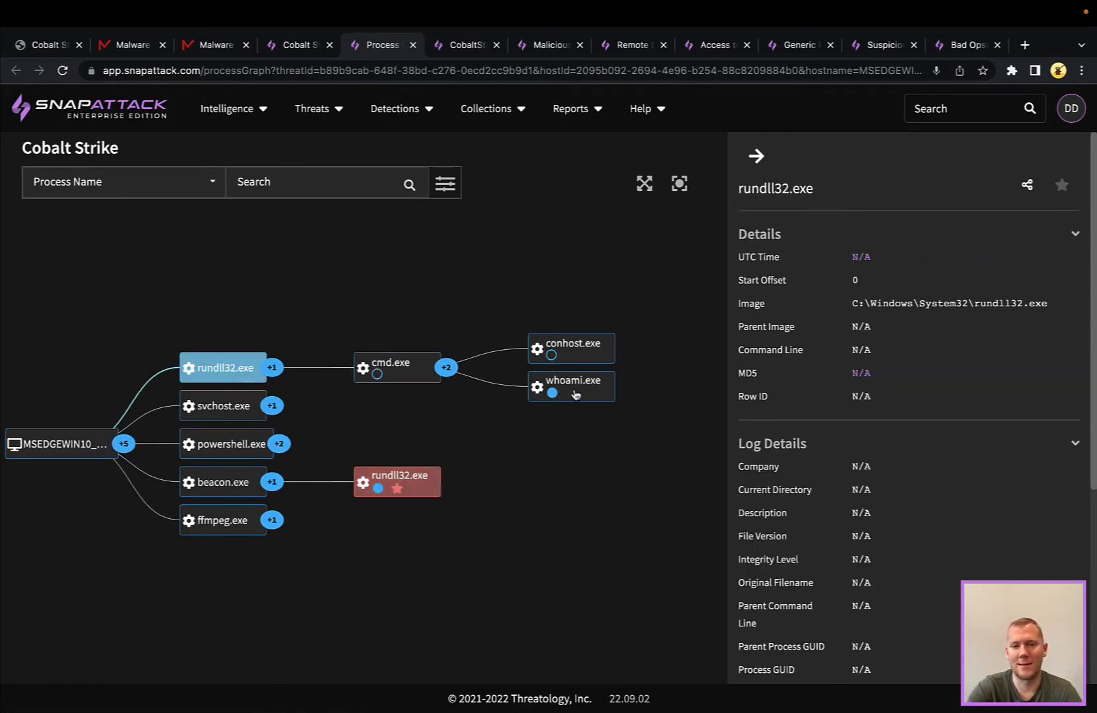
{"action": "left_click", "coordinate": [396, 363]}
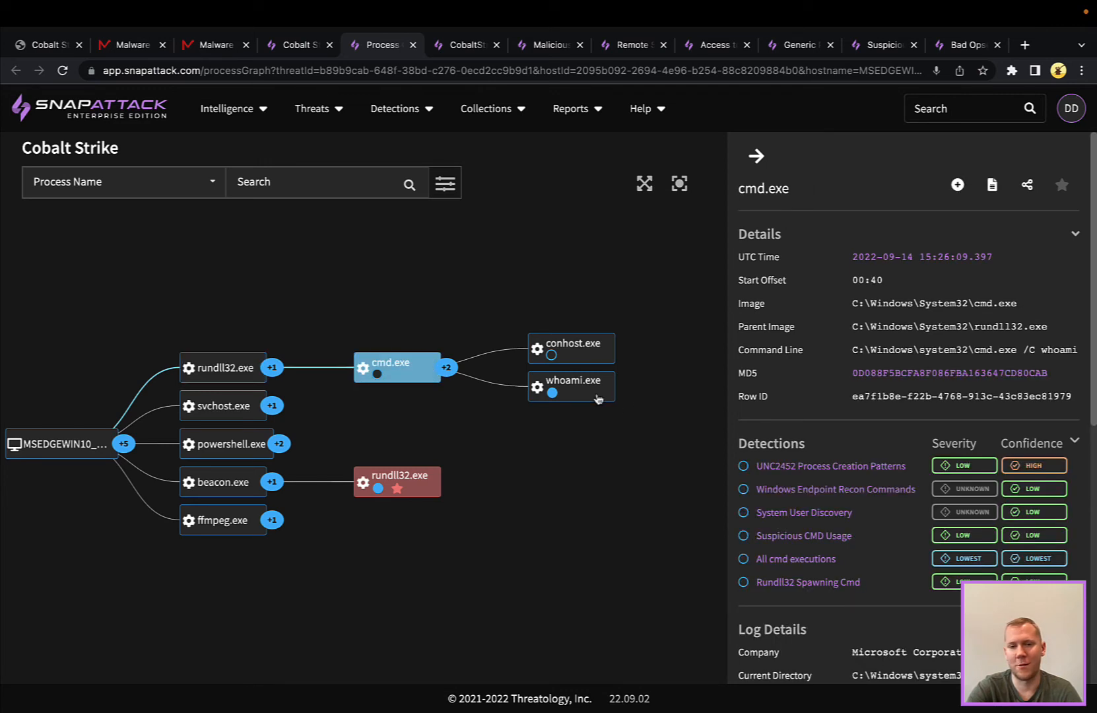
{"action": "left_click", "coordinate": [570, 385]}
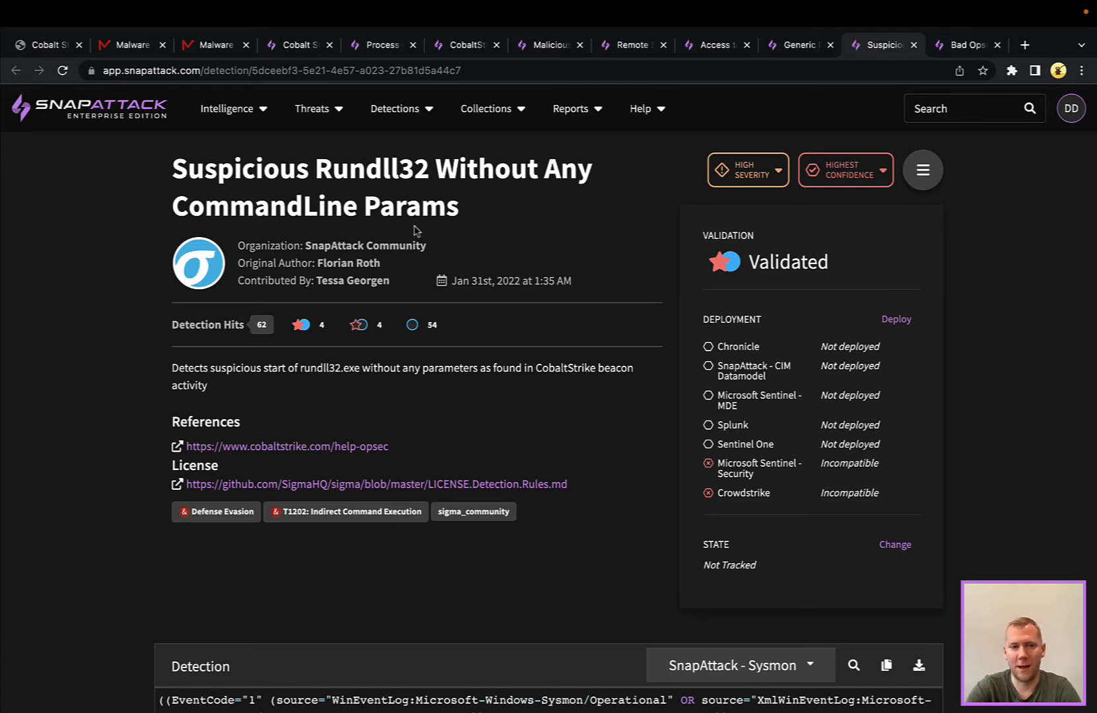
{"action": "mouse_move", "coordinate": [452, 184]}
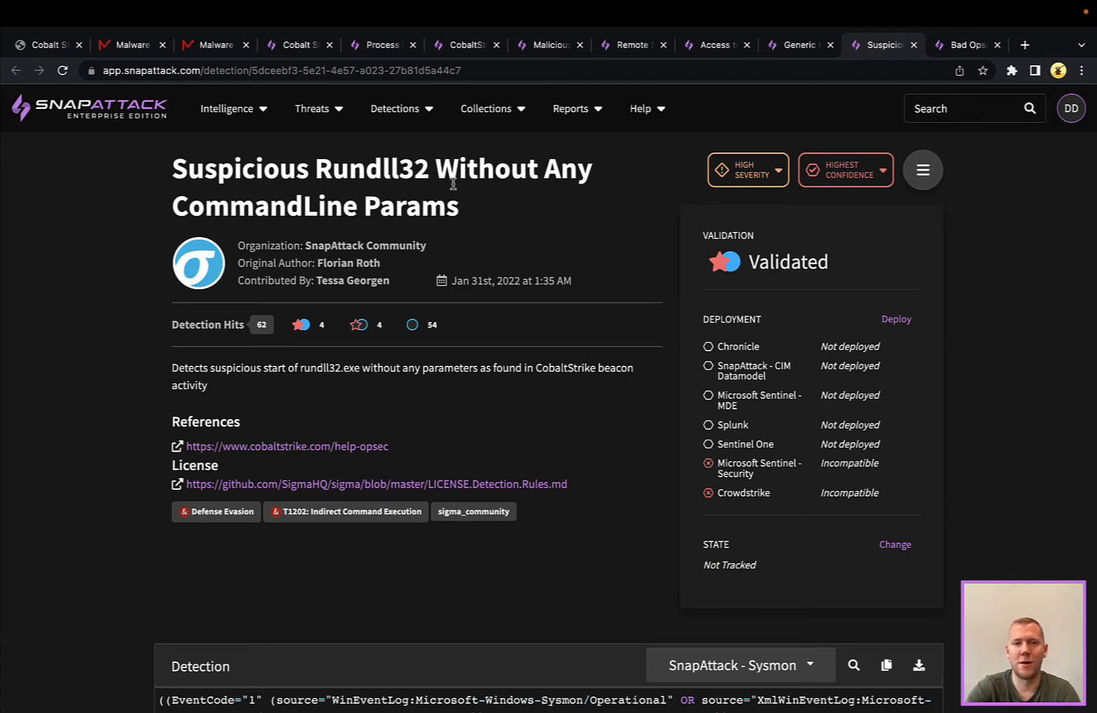
Scroll down to the rundll32.exe Sysmon detection query of Suspicious Rundll32 Without CommandLine Params.
{"action": "scroll", "scroll_direction": "down", "scroll_amount": 3}
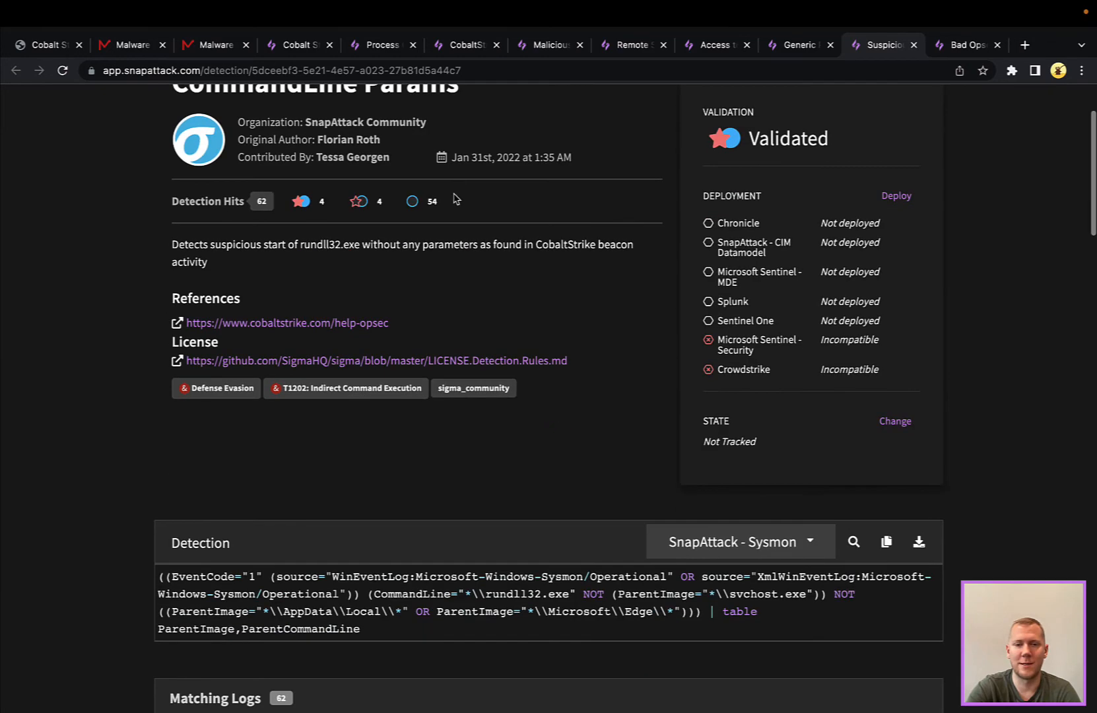
{"action": "scroll", "scroll_direction": "down", "scroll_amount": 3}
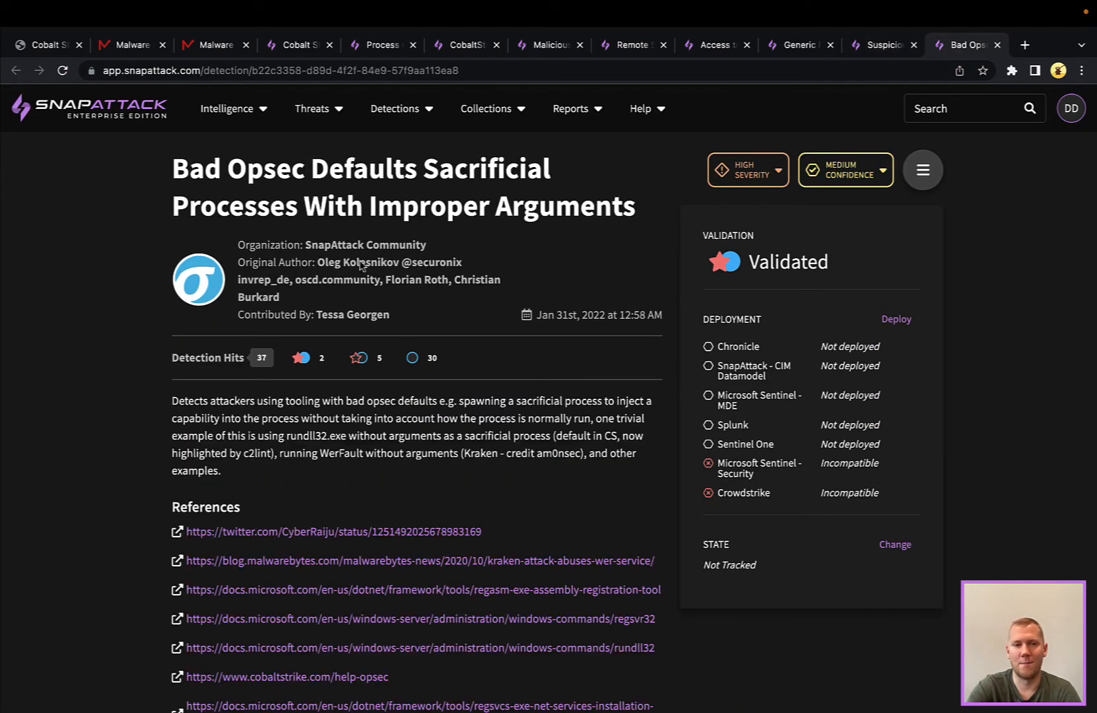
{"action": "mouse_move", "coordinate": [564, 247]}
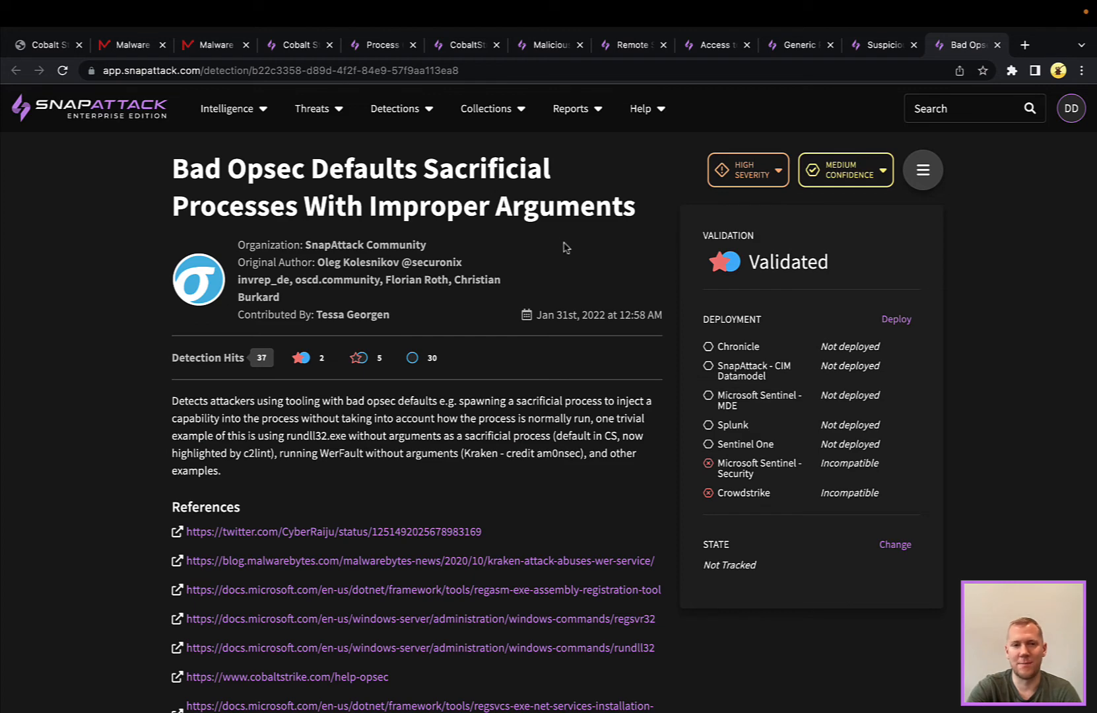
{"action": "mouse_move", "coordinate": [510, 243]}
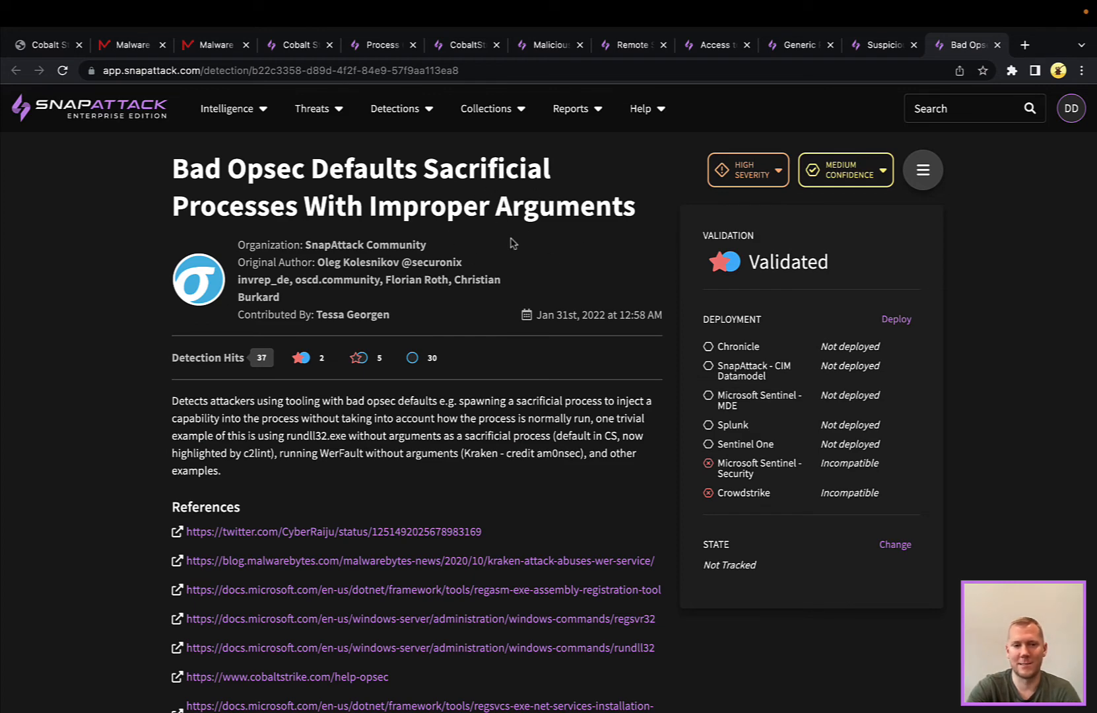
Scroll through the Bad Opsec Defaults description and references, including Kraken WER and Cobalt Strike opsec sources.
{"action": "scroll", "scroll_direction": "down", "scroll_amount": 3}
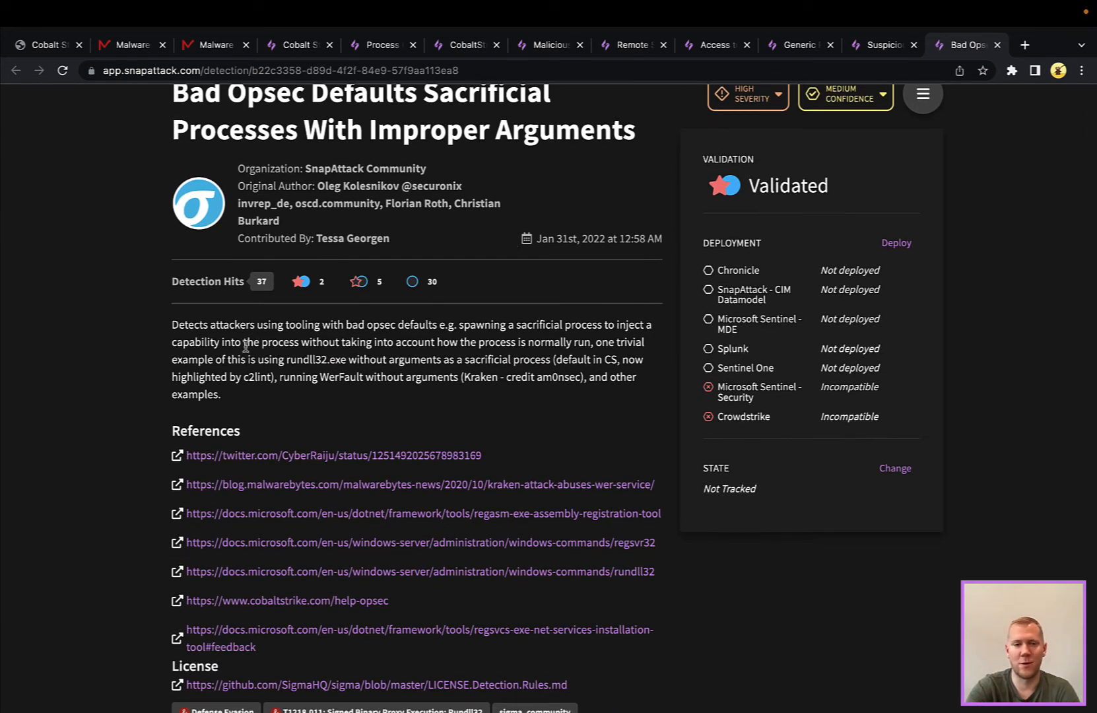
{"action": "scroll", "scroll_direction": "down", "scroll_amount": 3}
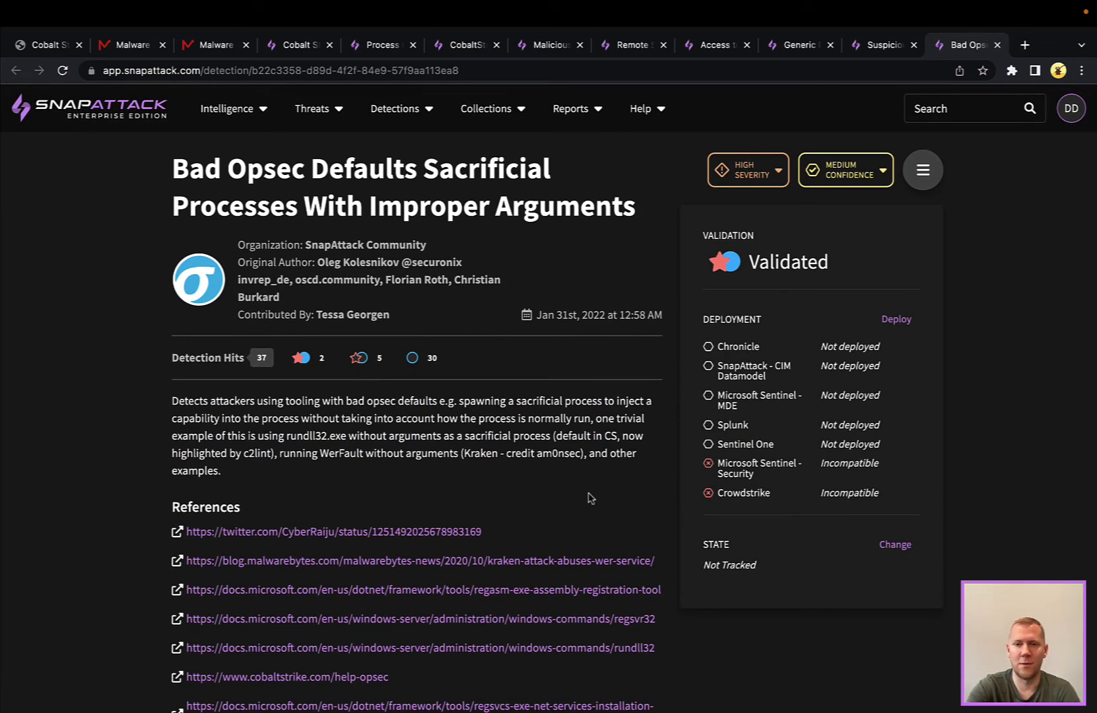
{"action": "mouse_move", "coordinate": [1016, 367]}
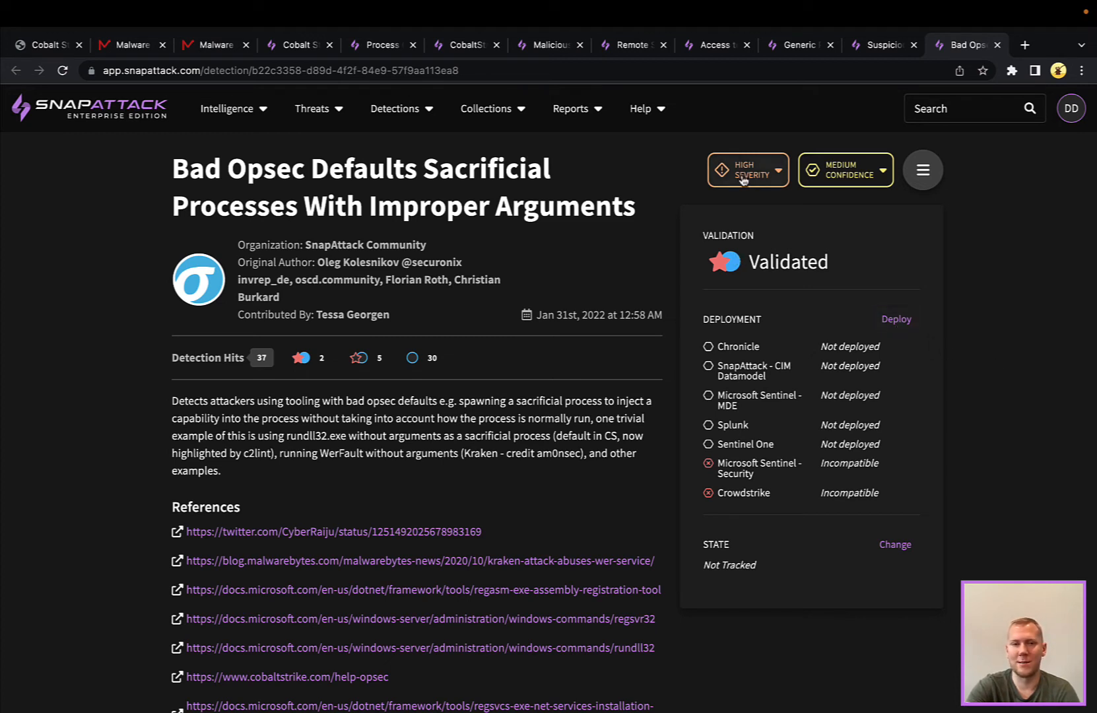
{"action": "mouse_move", "coordinate": [834, 182]}
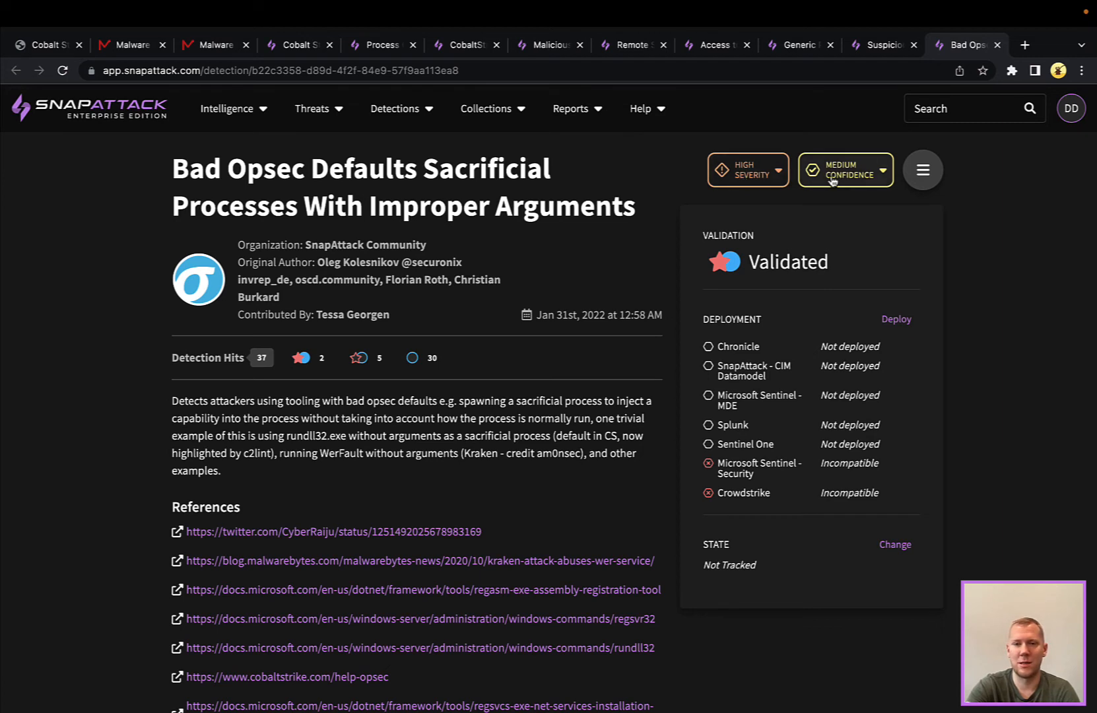
{"action": "mouse_move", "coordinate": [378, 360]}
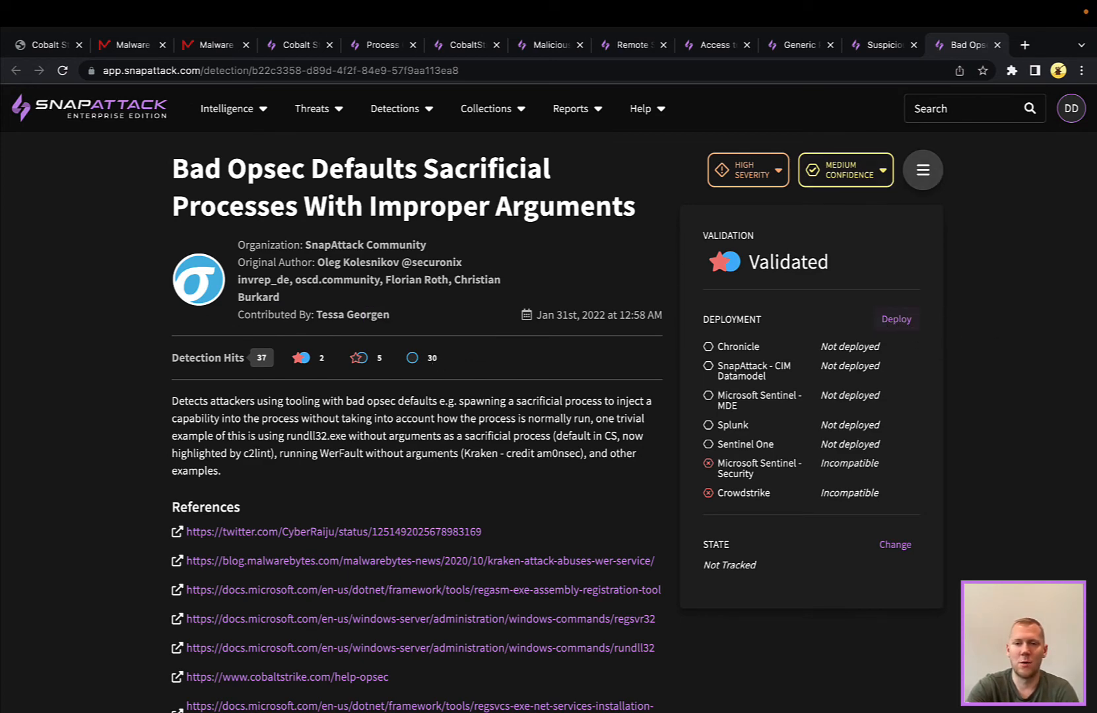
Deploy the Bad Opsec Defaults detection to the Microsoft Sentinel - MDE environment.
{"action": "left_click", "coordinate": [895, 318]}
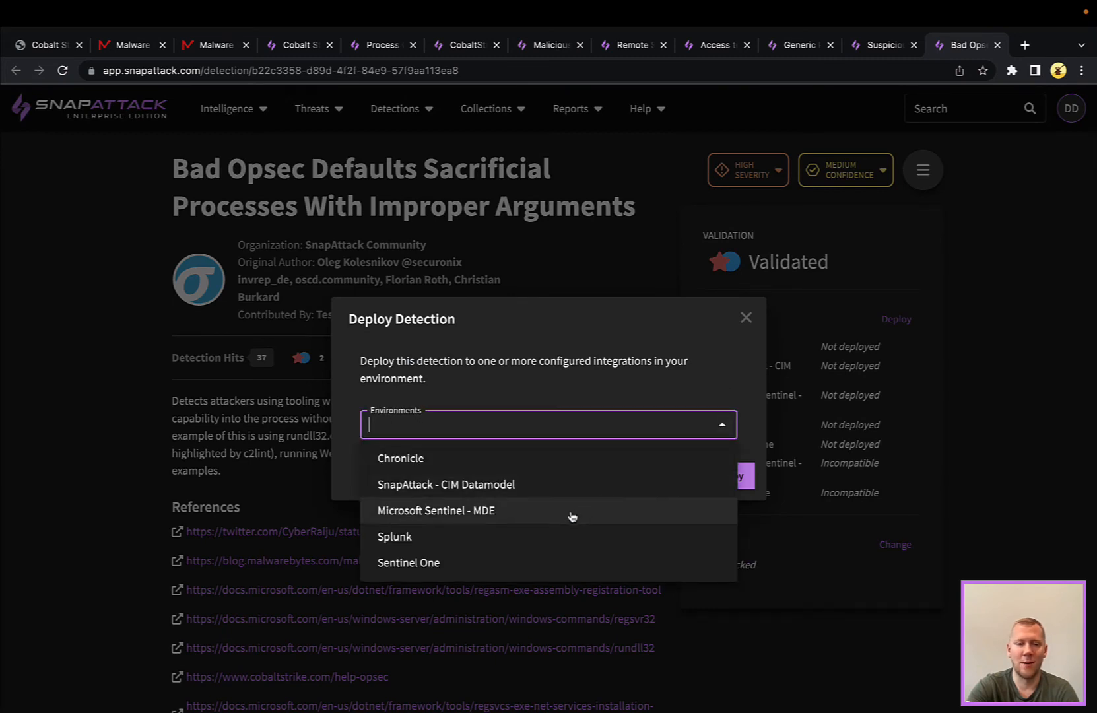
{"action": "left_click", "coordinate": [435, 510]}
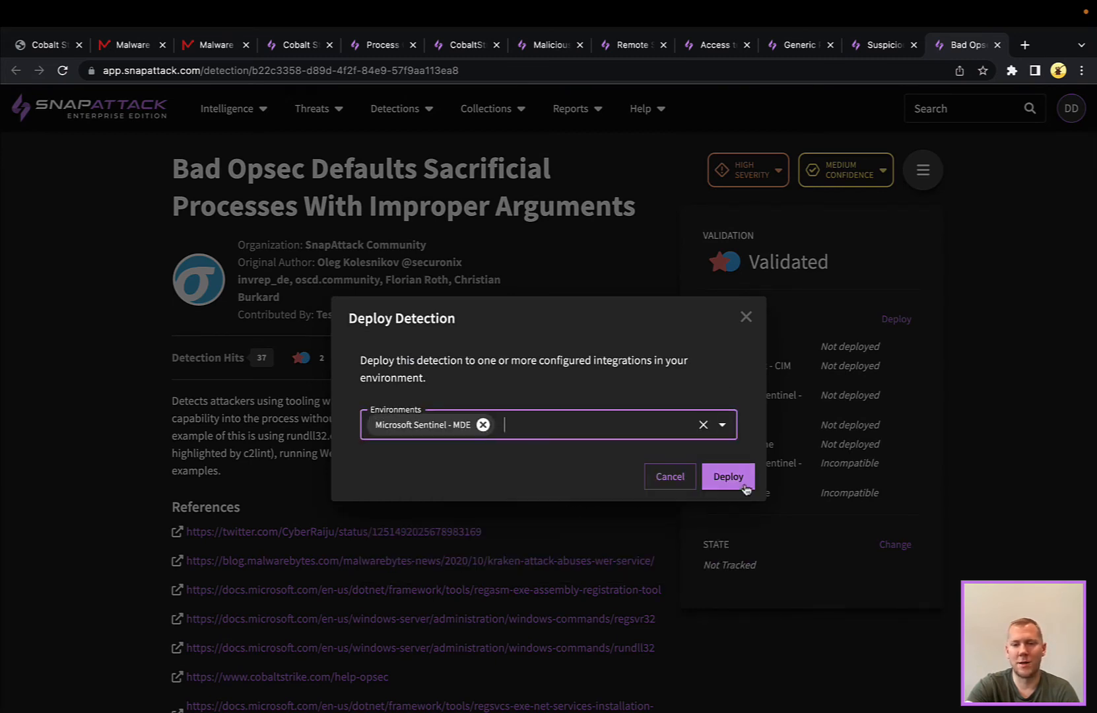
{"action": "left_click", "coordinate": [727, 477]}
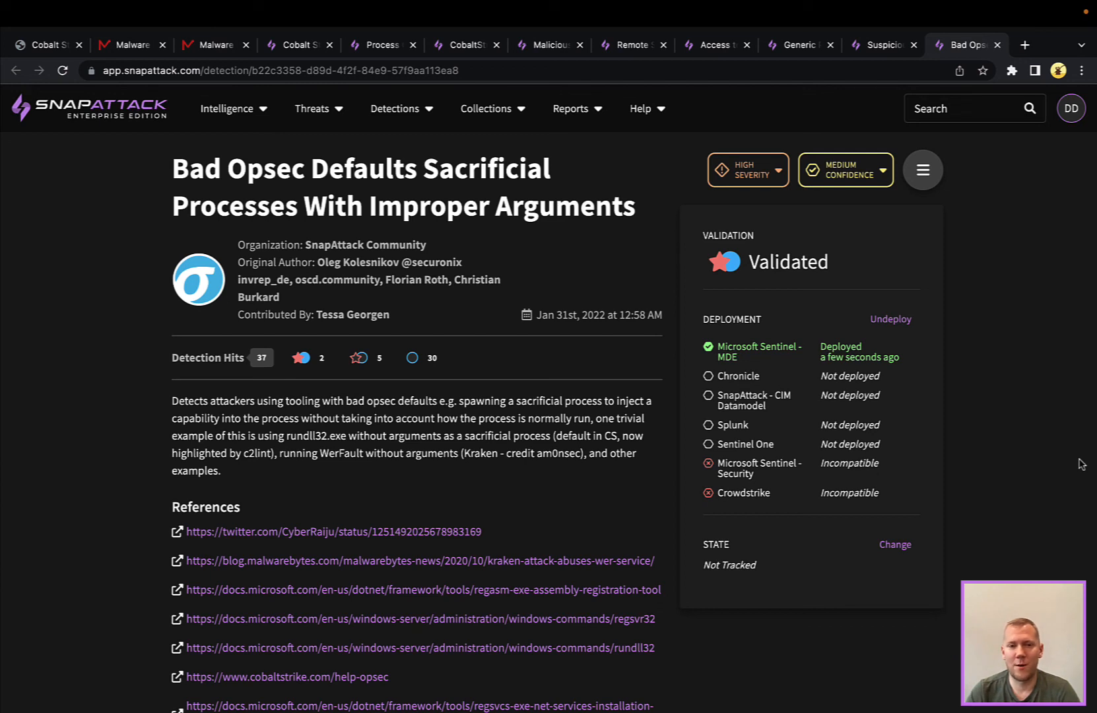
{"action": "mouse_move", "coordinate": [1009, 441]}
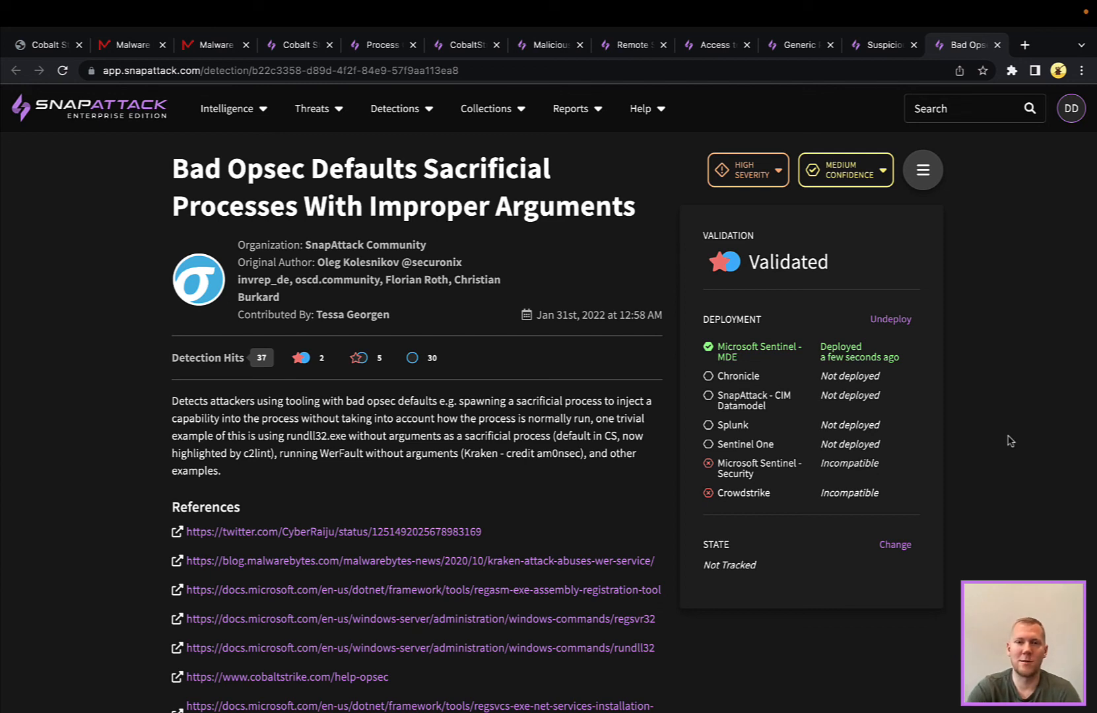